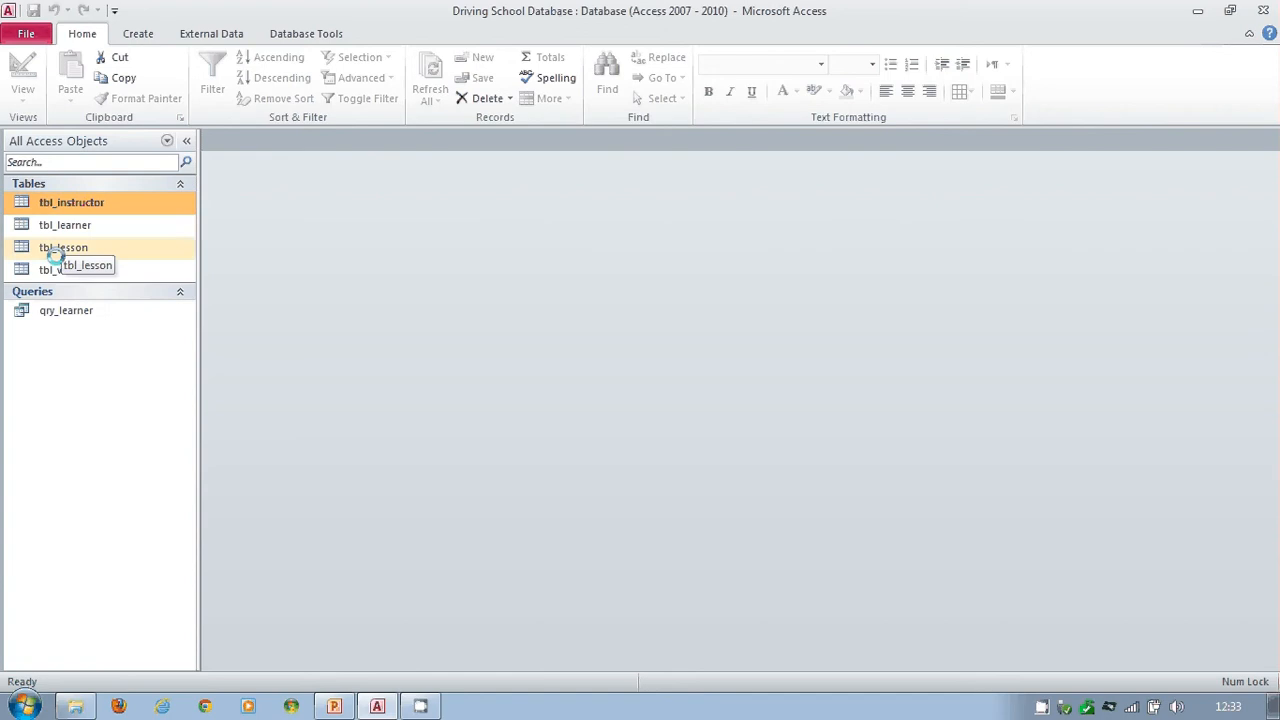
Leave the relationships view and close the open Driving School Database in Access.
{"action": "left_click", "coordinate": [66, 310]}
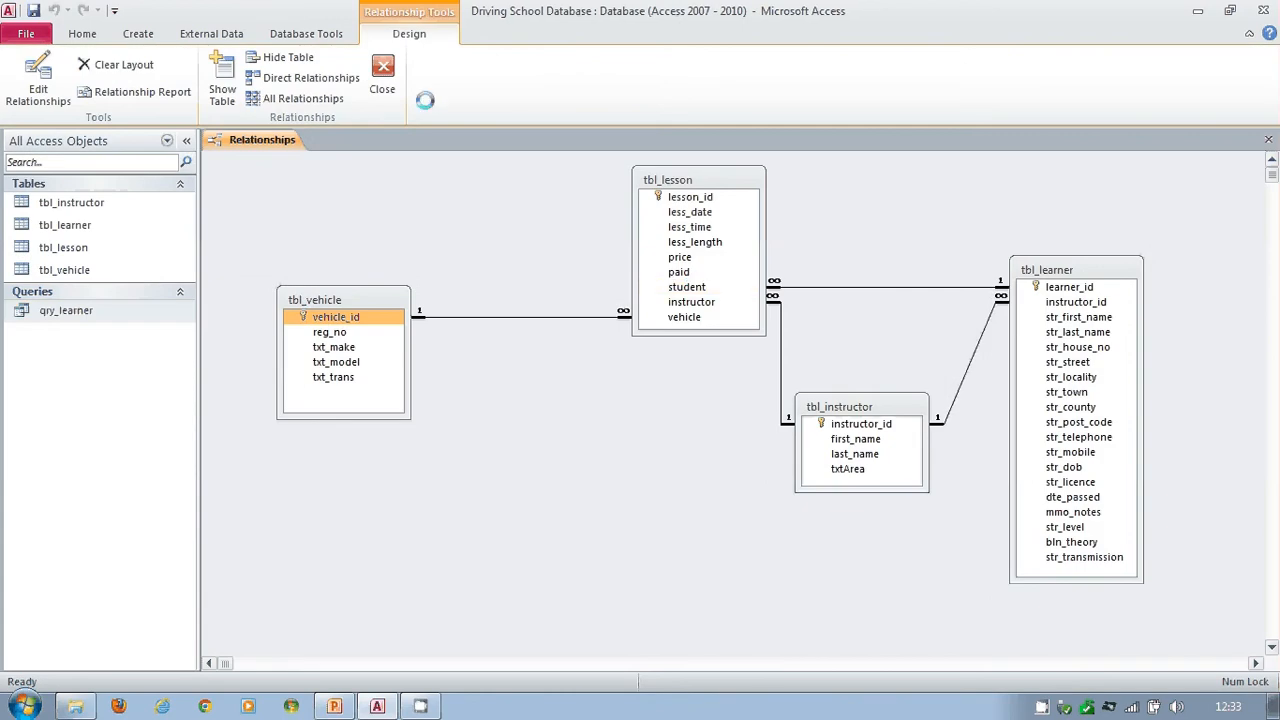
{"action": "left_click", "coordinate": [382, 76]}
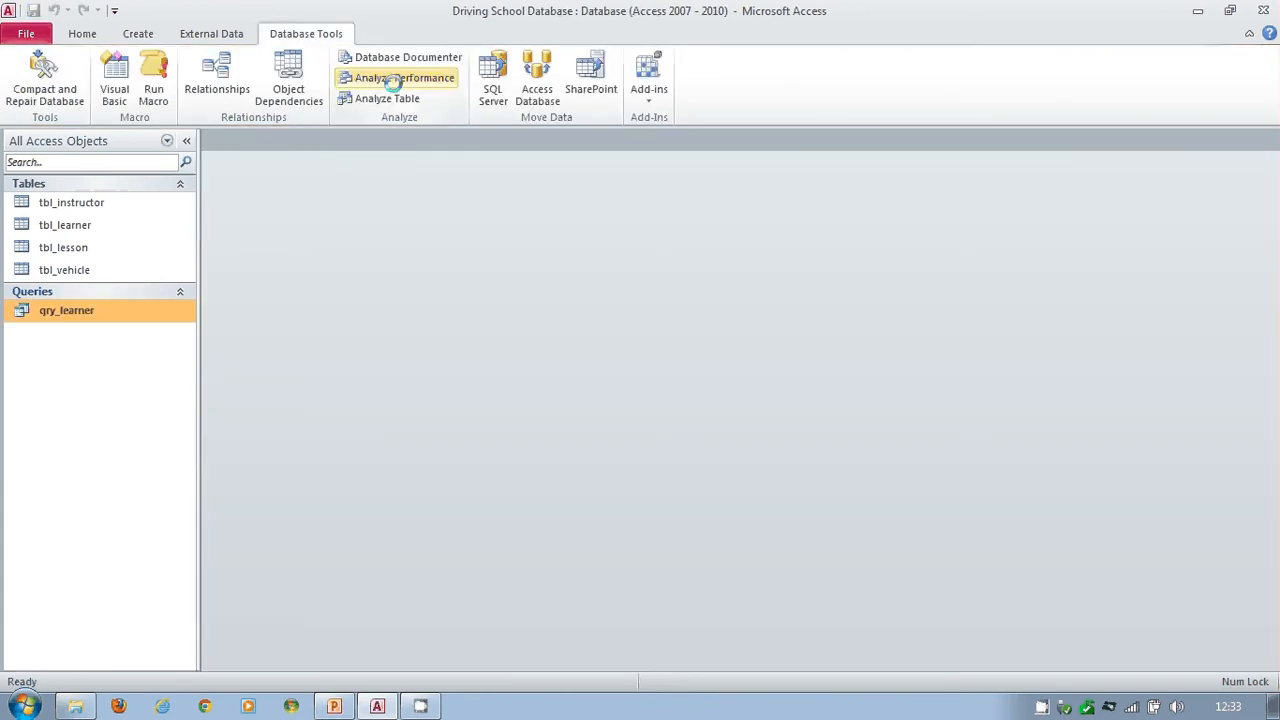
{"action": "left_click", "coordinate": [404, 78]}
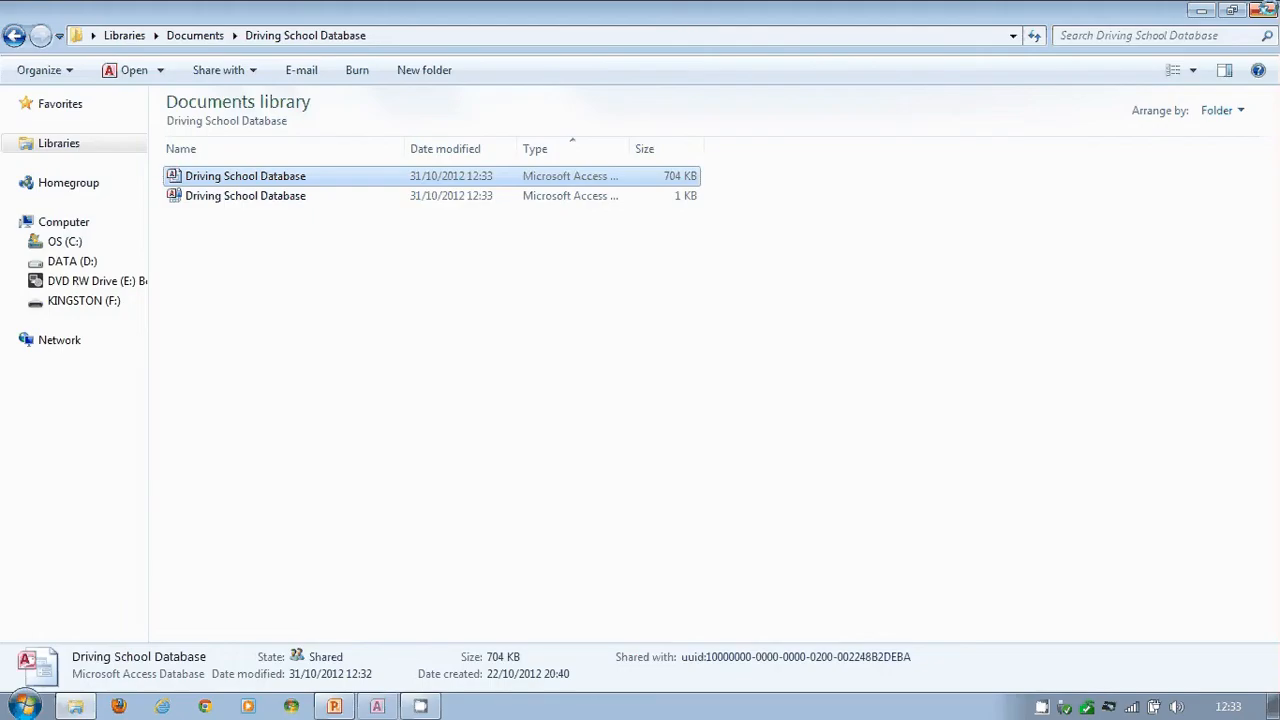
Reopen the Driving School Database file from its Documents folder in Explorer.
{"action": "double_click", "coordinate": [244, 196]}
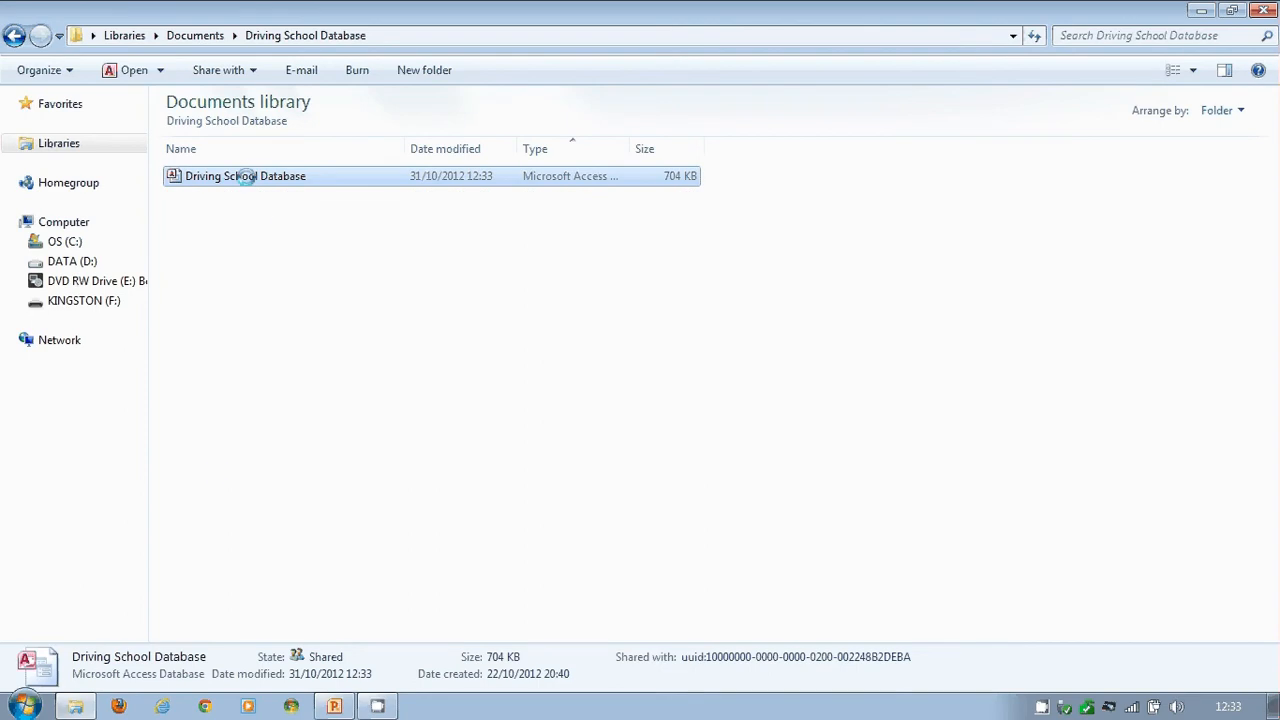
{"action": "double_click", "coordinate": [244, 176]}
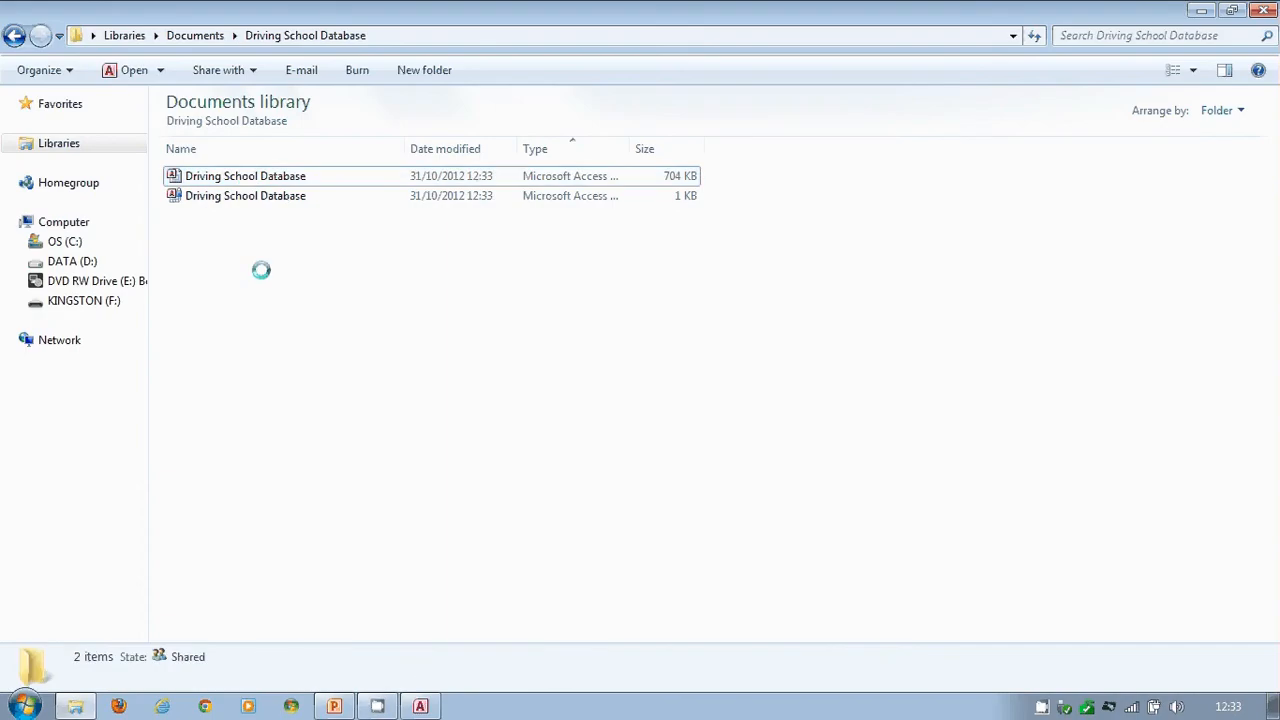
{"action": "mouse_move", "coordinate": [244, 196]}
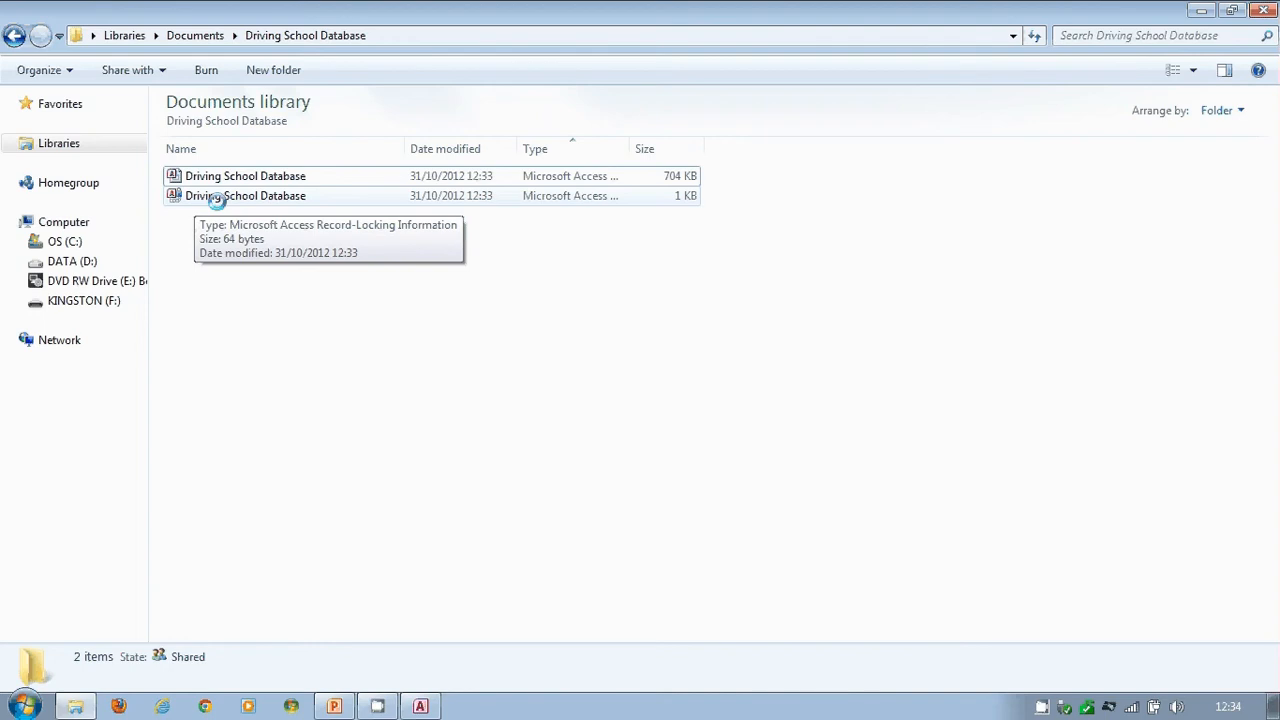
{"action": "double_click", "coordinate": [244, 176]}
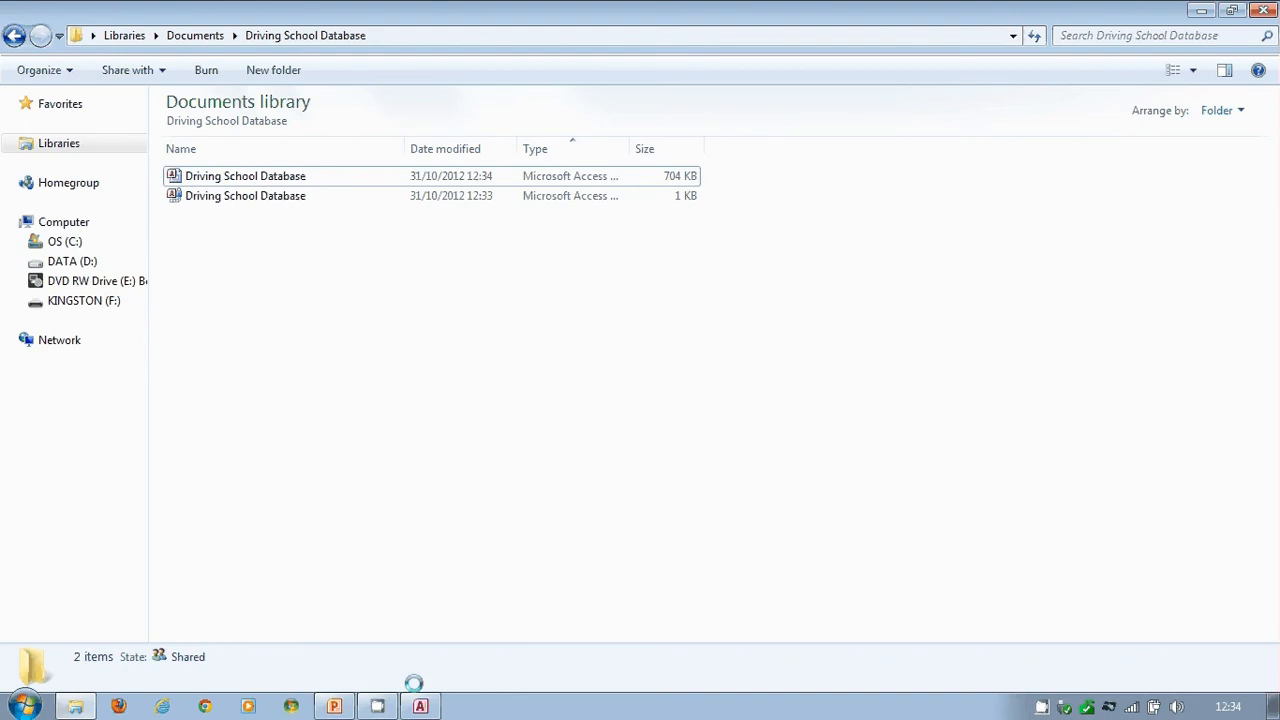
{"action": "double_click", "coordinate": [244, 176]}
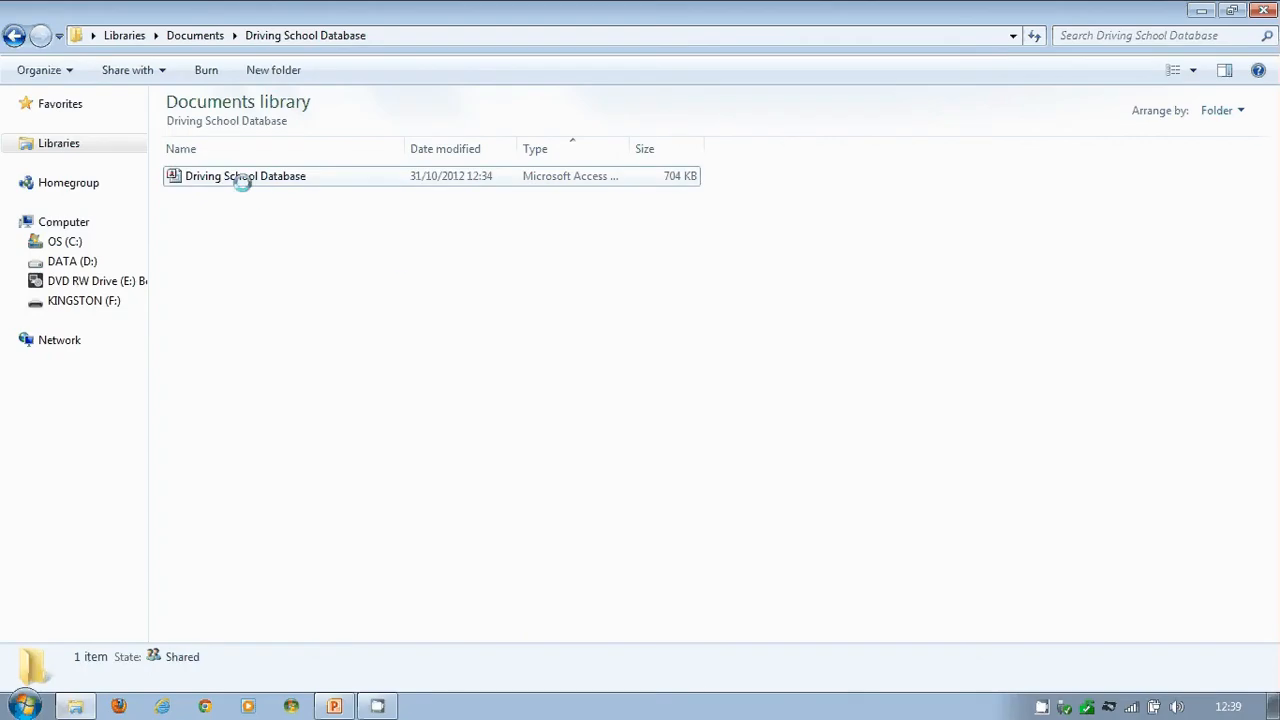
Rename the Access file to Driving School Data and reopen it in Access.
{"action": "left_click", "coordinate": [244, 176]}
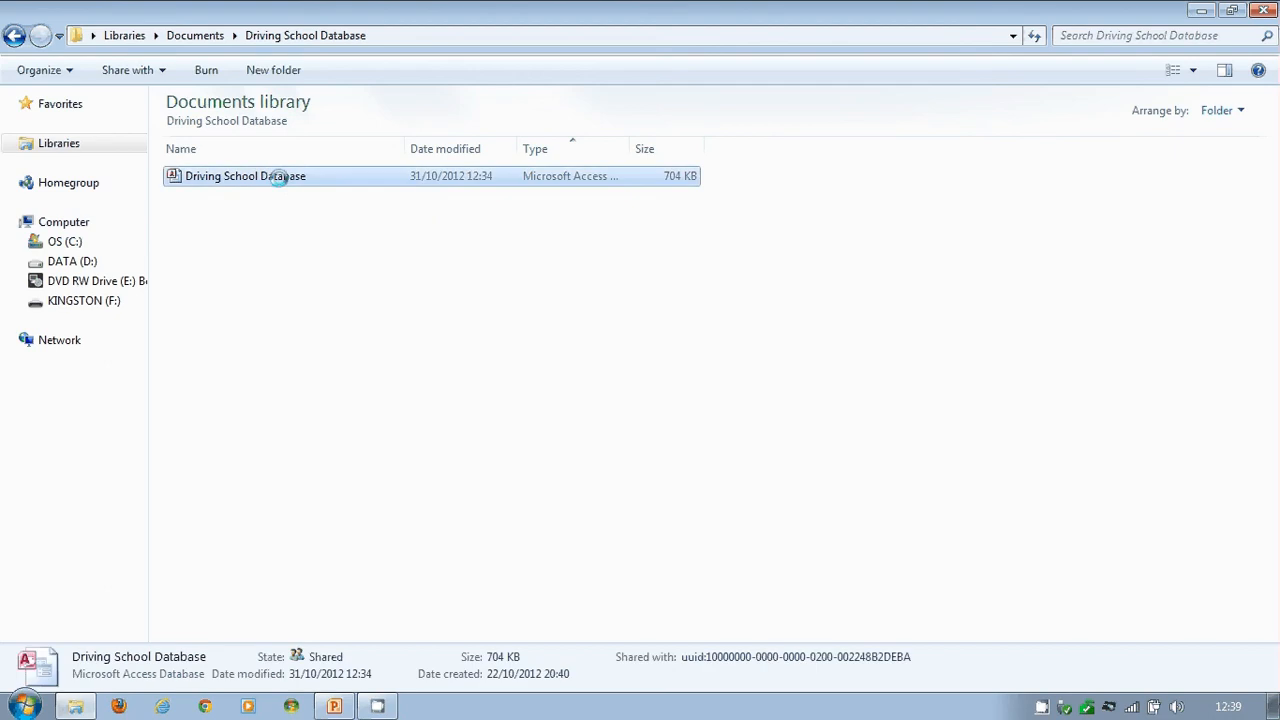
{"action": "left_click", "coordinate": [244, 176]}
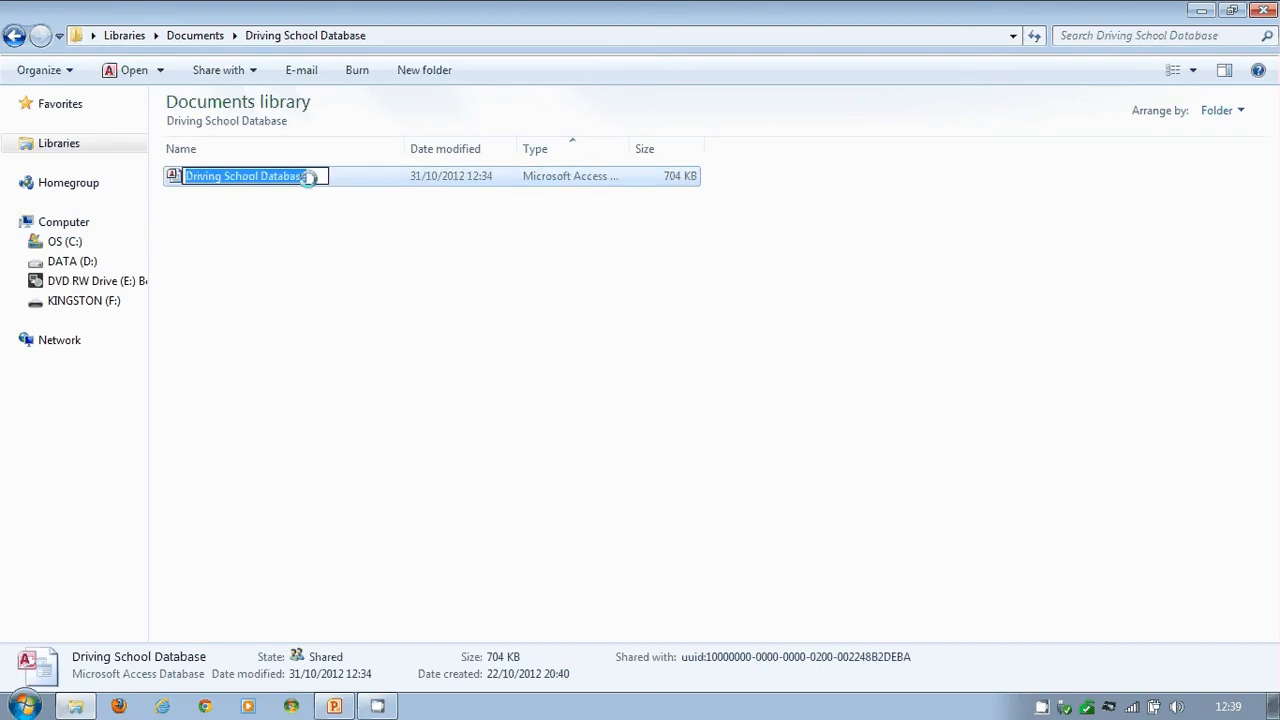
{"action": "key", "text": "Backspace"}
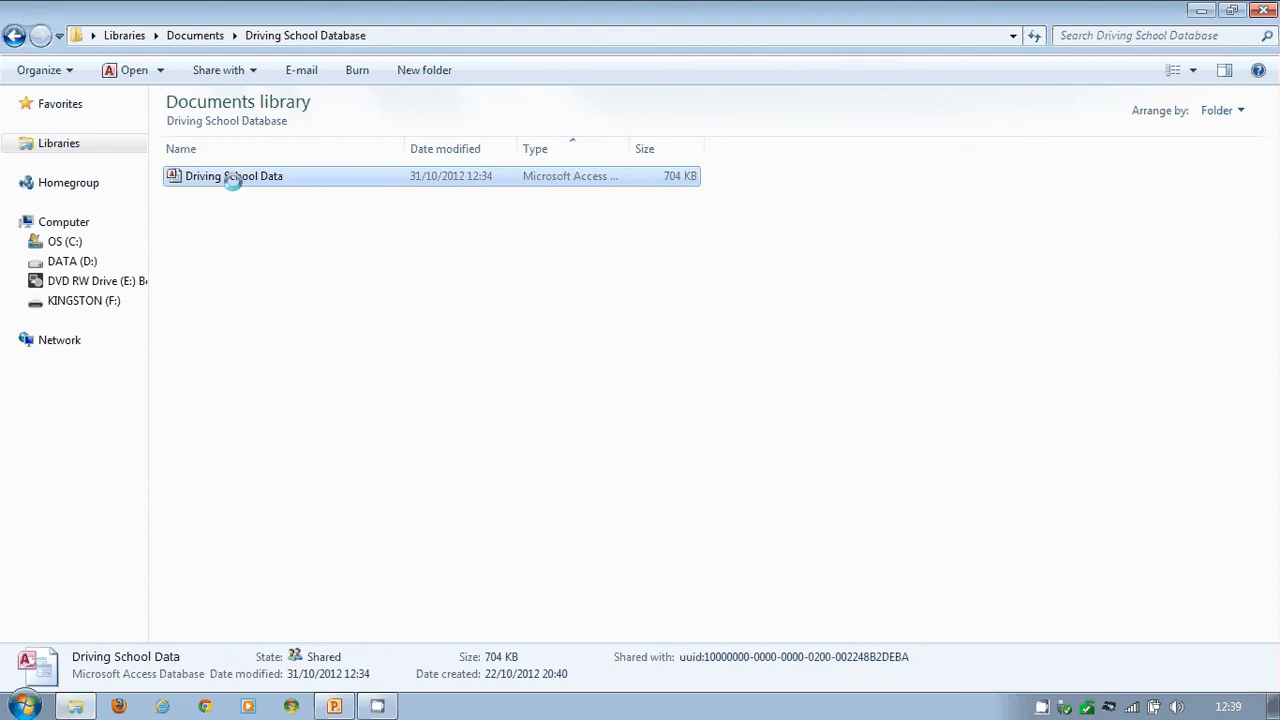
{"action": "double_click", "coordinate": [234, 176]}
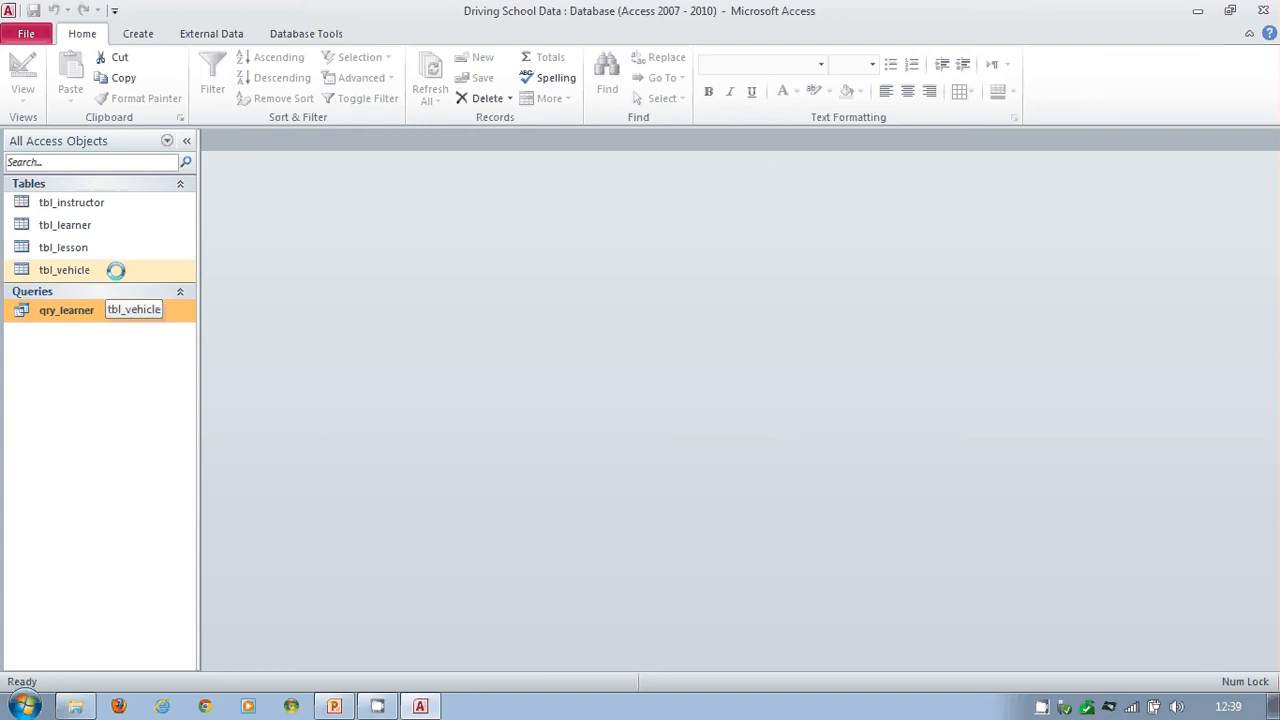
{"action": "left_click", "coordinate": [306, 32]}
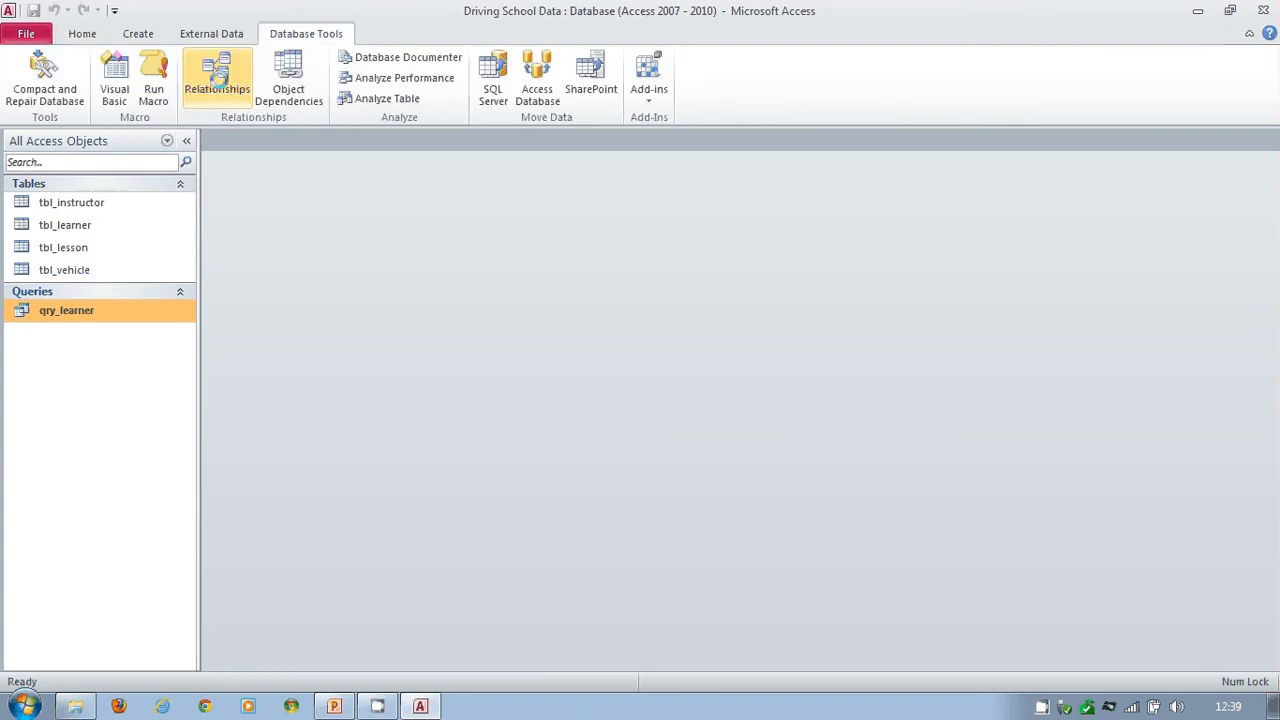
{"action": "mouse_move", "coordinate": [404, 76]}
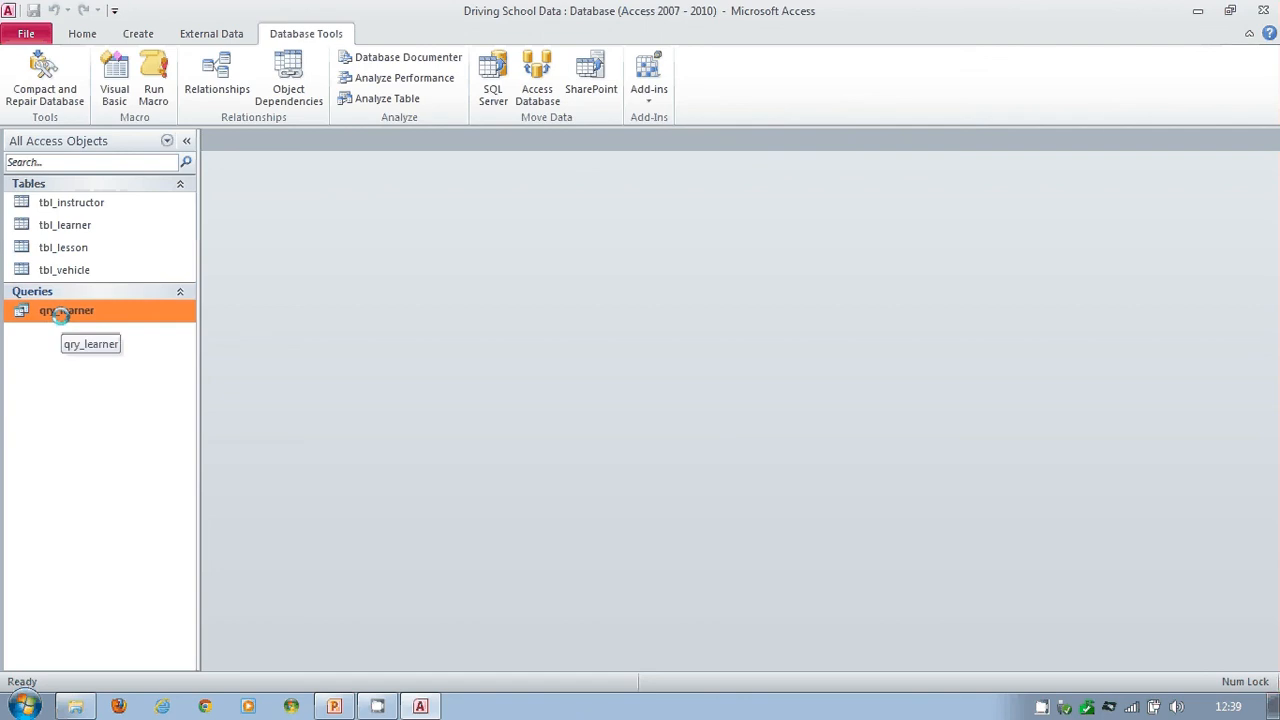
{"action": "double_click", "coordinate": [66, 310]}
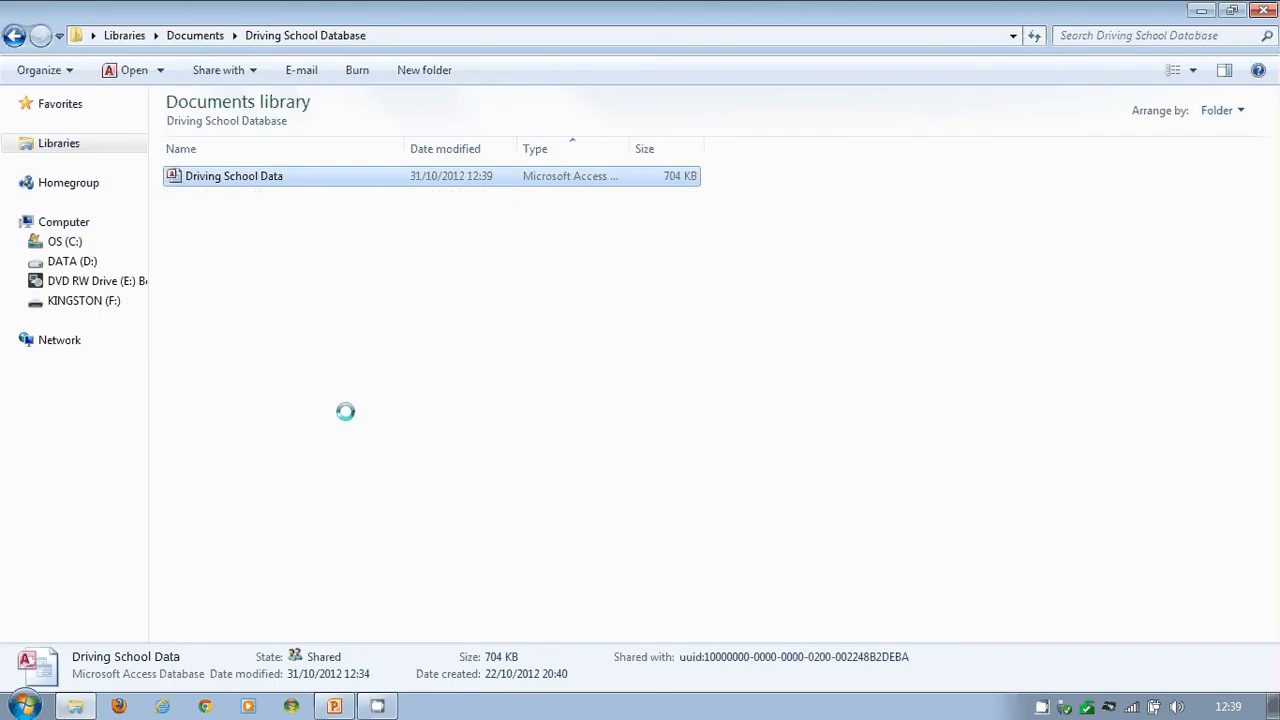
Start a new blank database saved into the Driving School Database folder.
{"action": "double_click", "coordinate": [234, 176]}
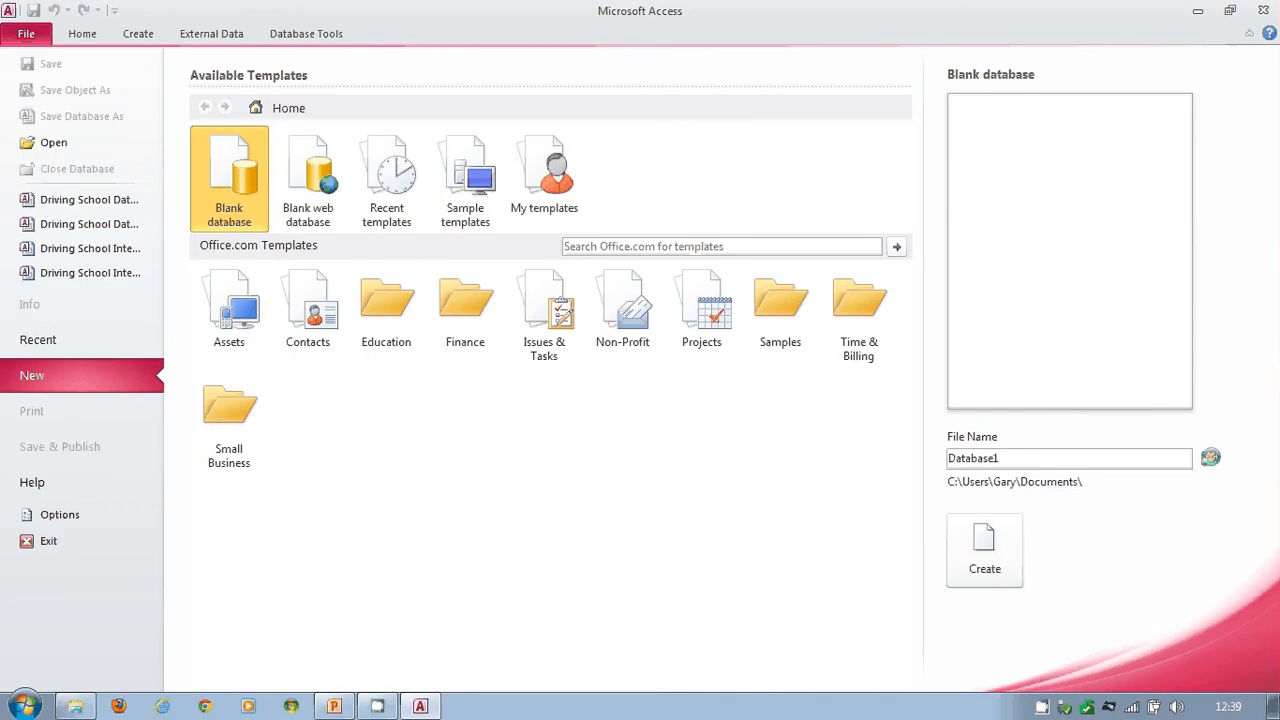
{"action": "left_click", "coordinate": [1210, 458]}
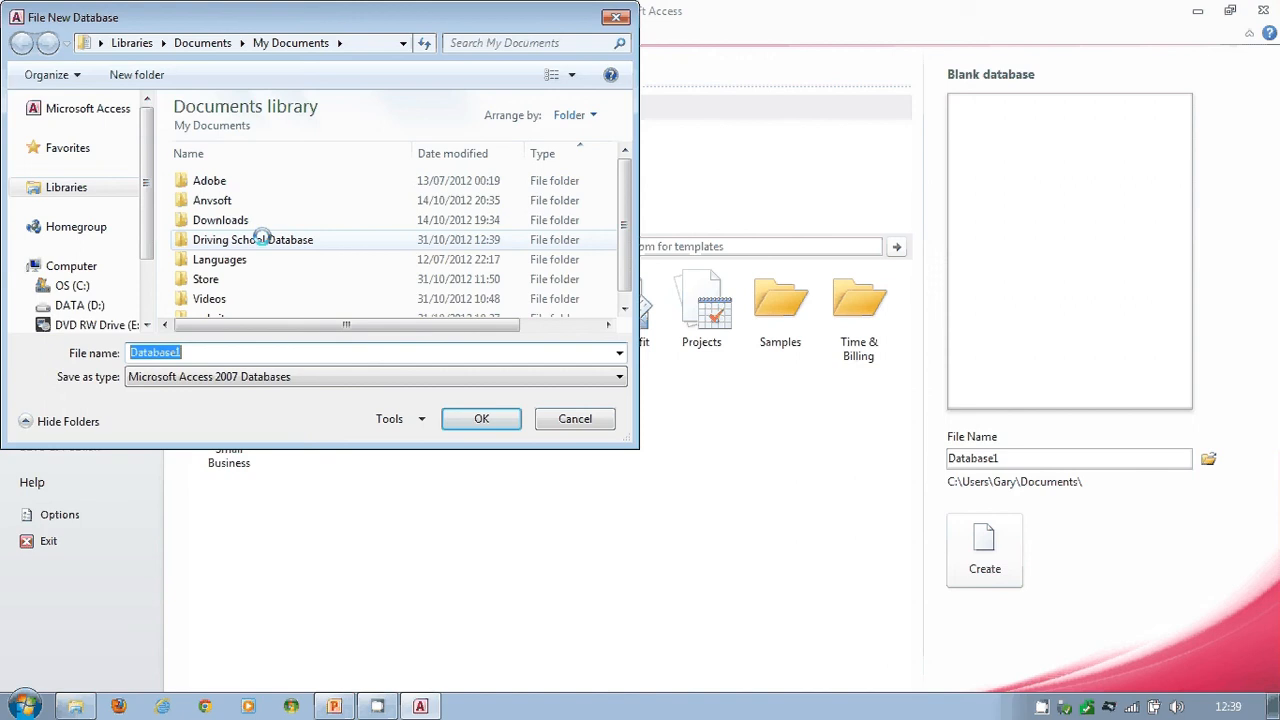
{"action": "double_click", "coordinate": [252, 240]}
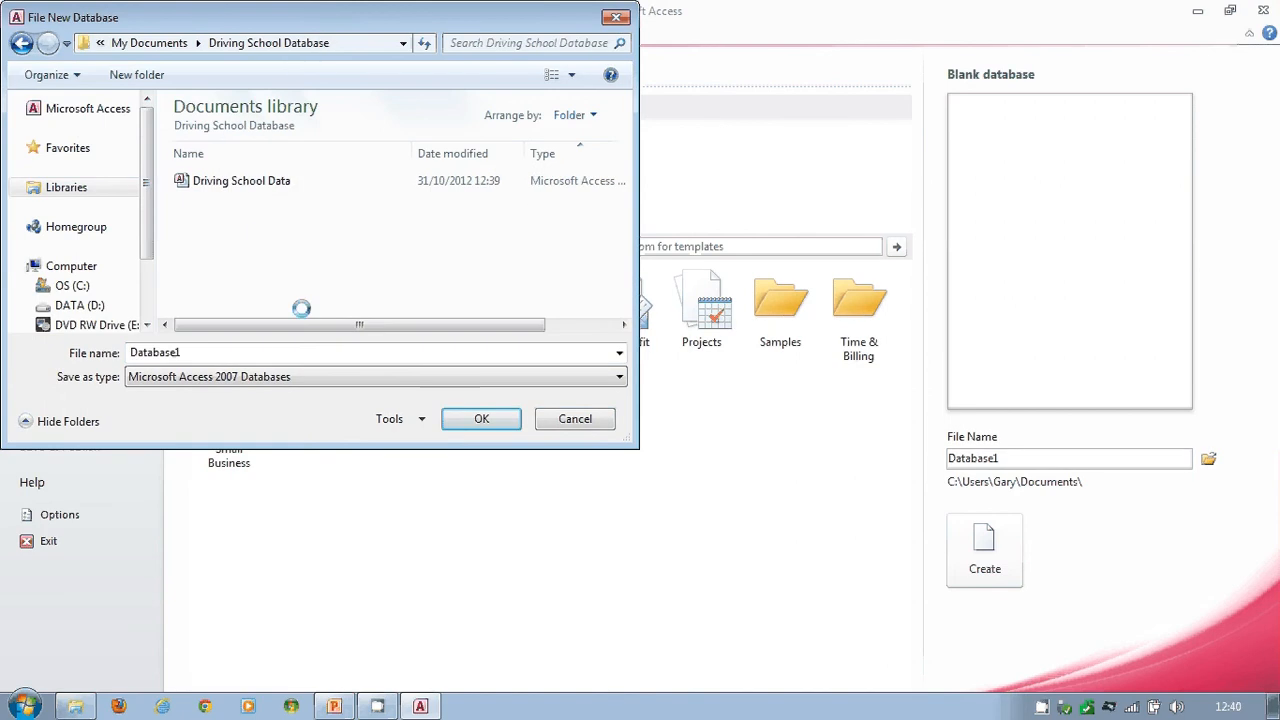
{"action": "left_click", "coordinate": [480, 418]}
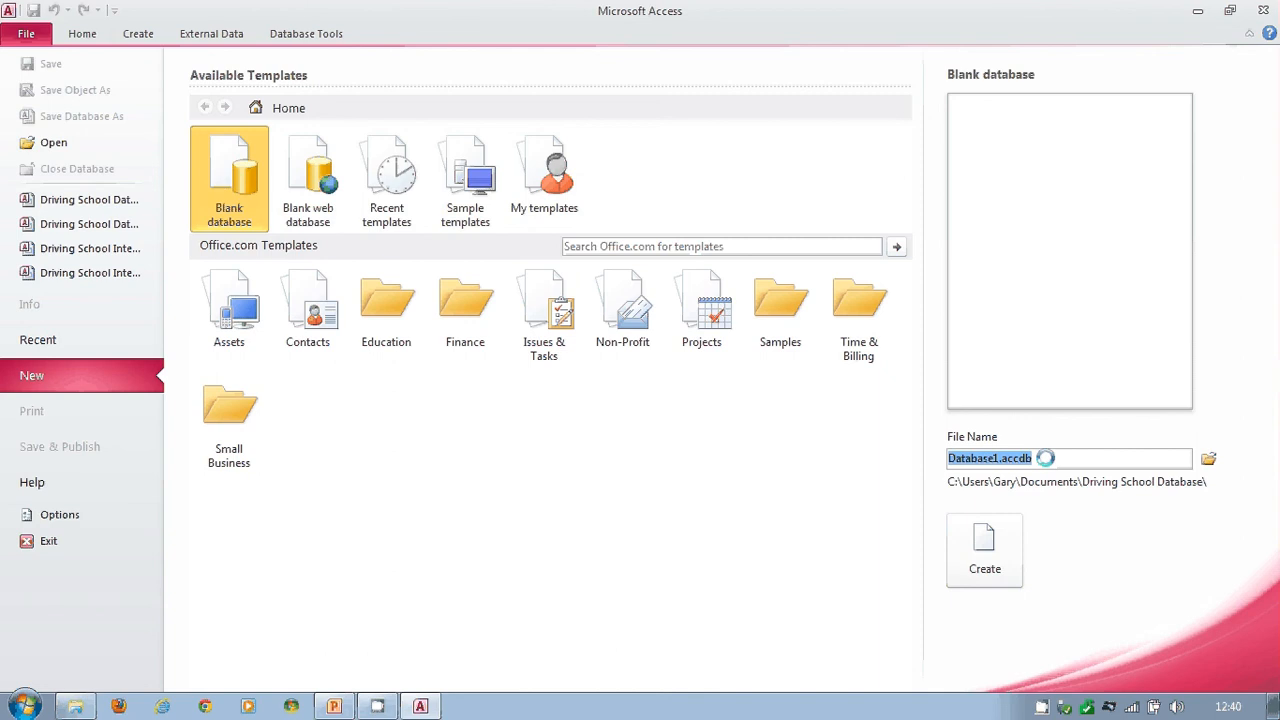
Name the new database Driving School Interface, create it, then close it.
{"action": "type", "text": "Driving S"}
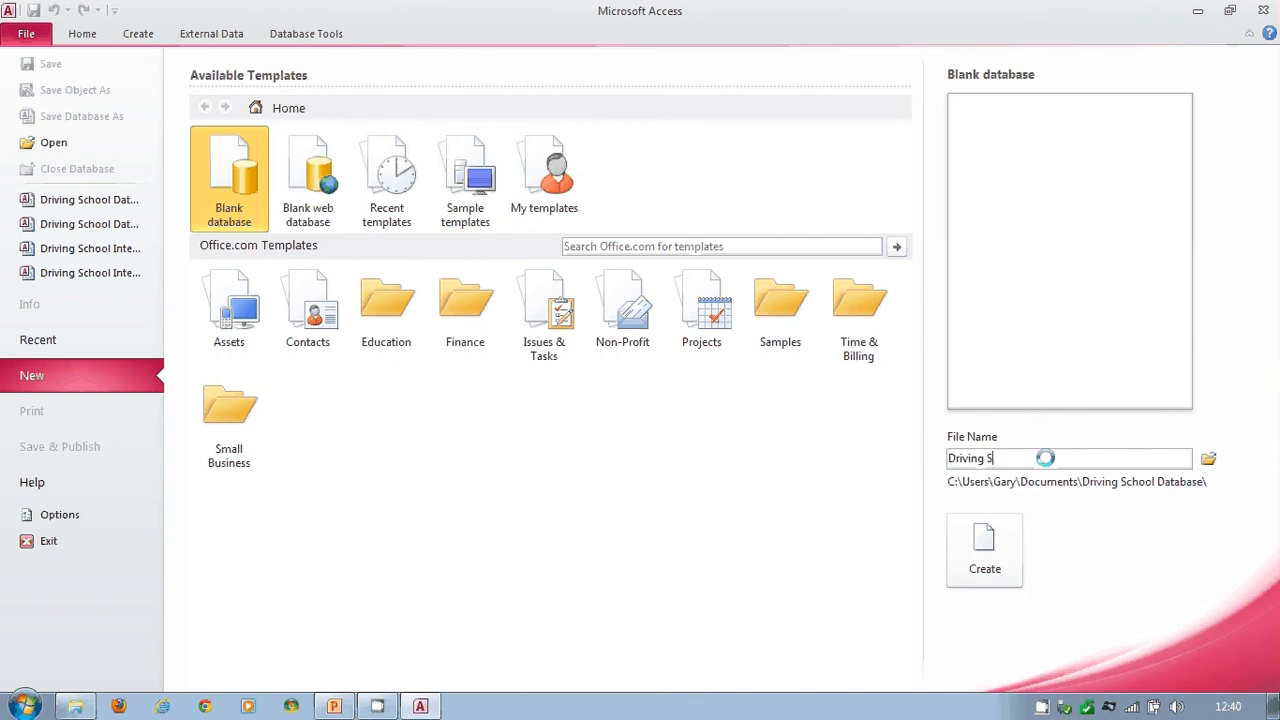
{"action": "type", "text": "chool"}
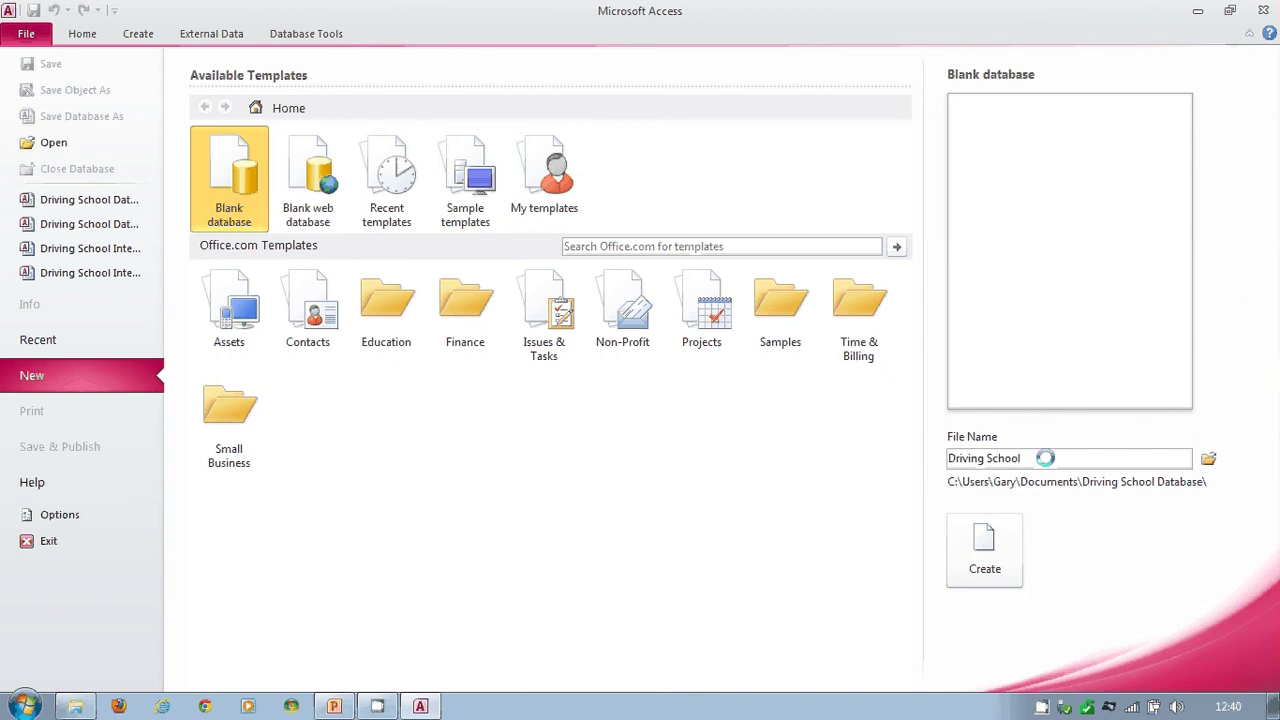
{"action": "type", "text": "Interface"}
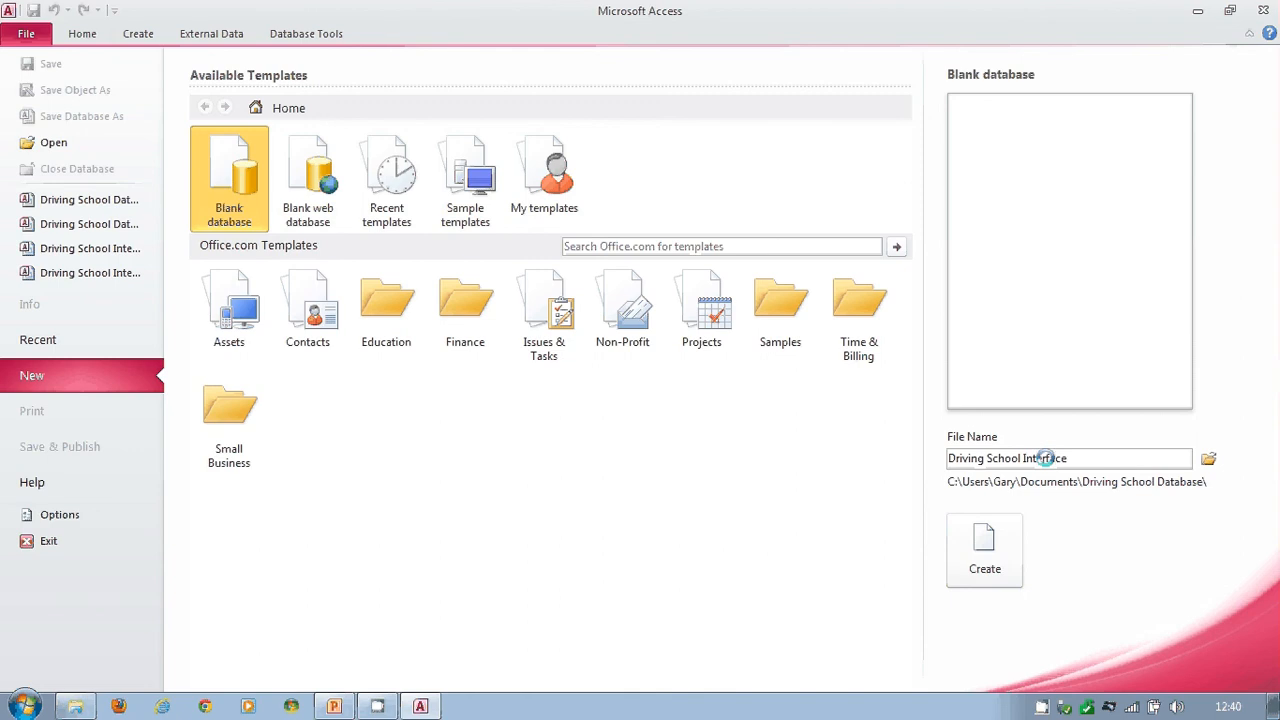
{"action": "left_click", "coordinate": [984, 550]}
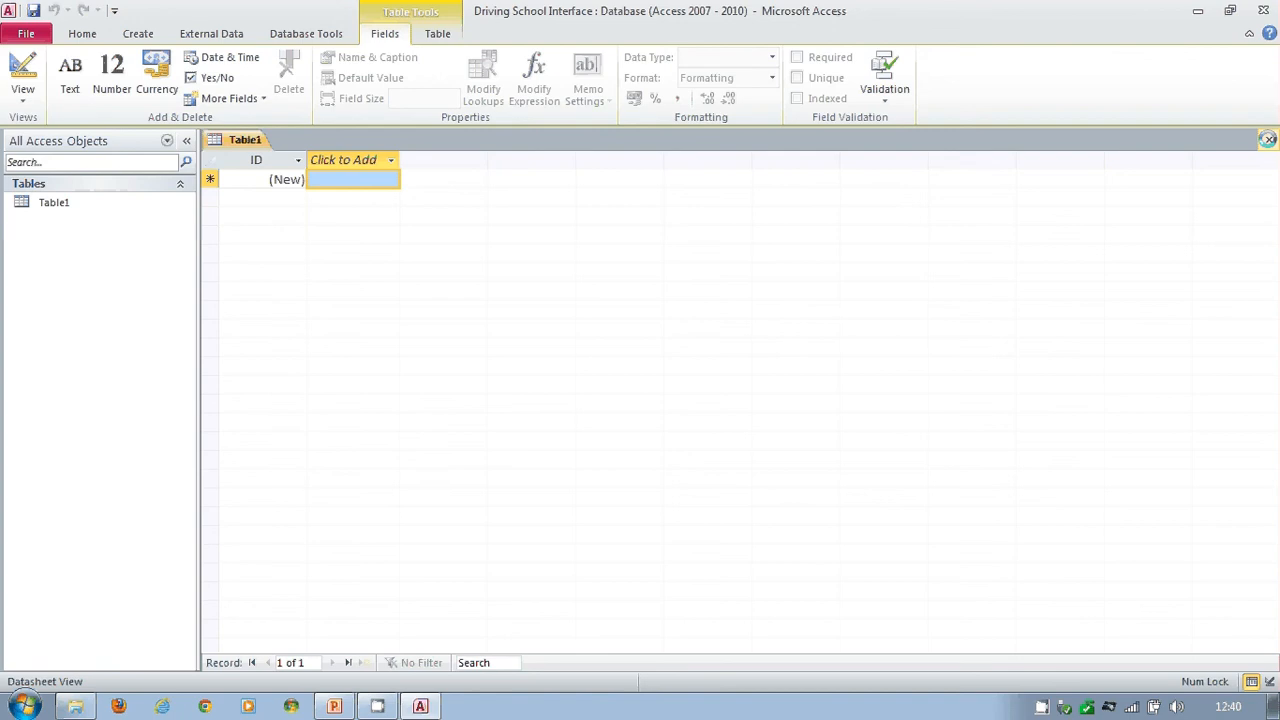
{"action": "left_click", "coordinate": [1268, 140]}
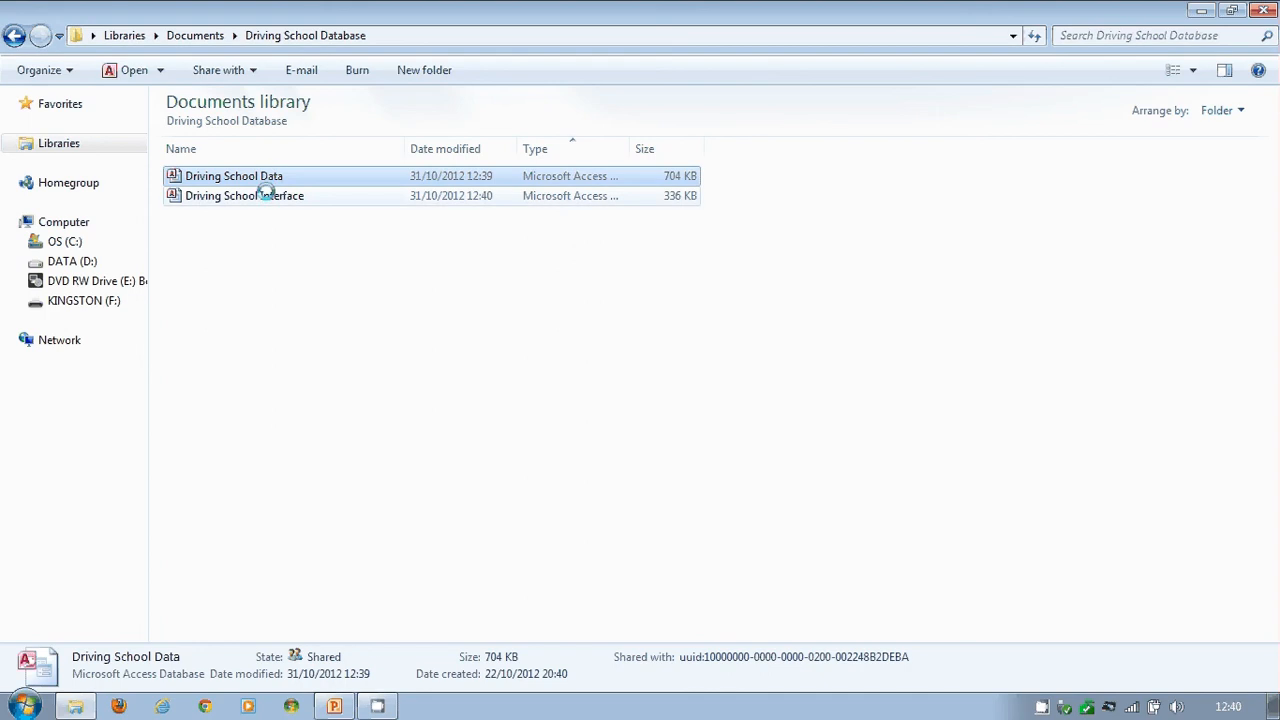
Open the Driving School Interface file from the folder into Access.
{"action": "left_click", "coordinate": [244, 196]}
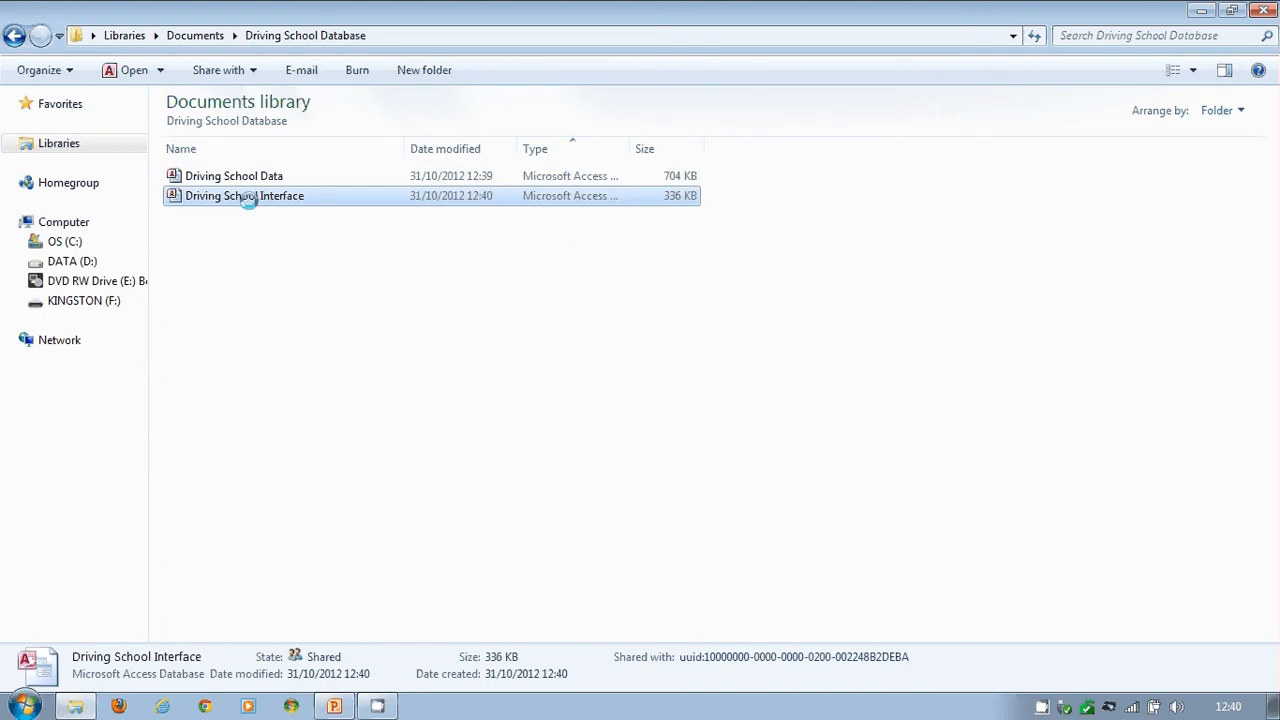
{"action": "mouse_move", "coordinate": [244, 196]}
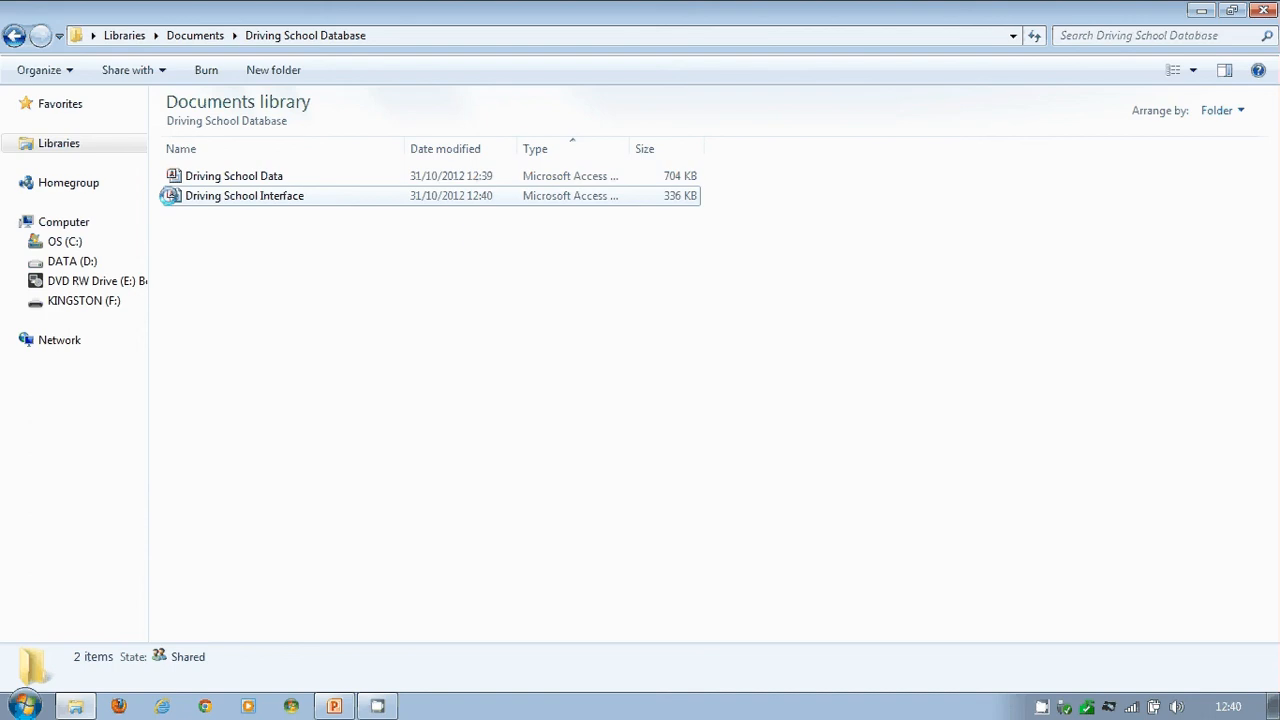
{"action": "left_click", "coordinate": [234, 176]}
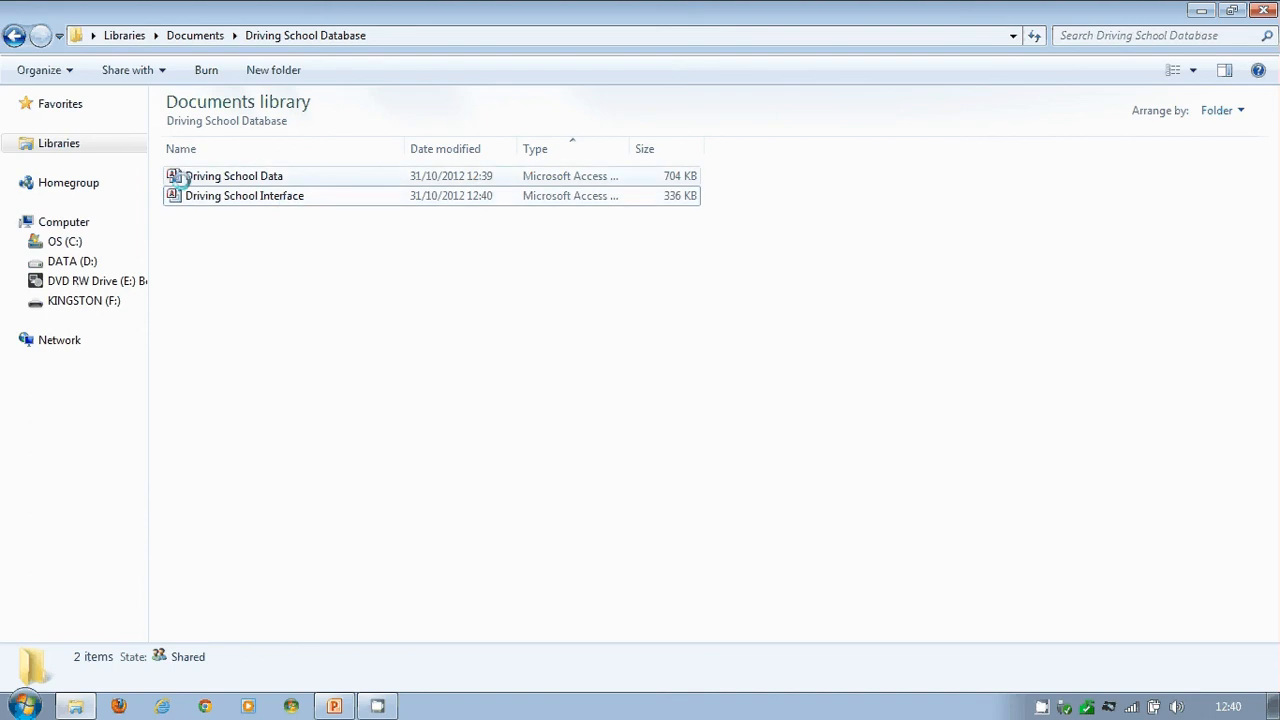
{"action": "mouse_move", "coordinate": [234, 176]}
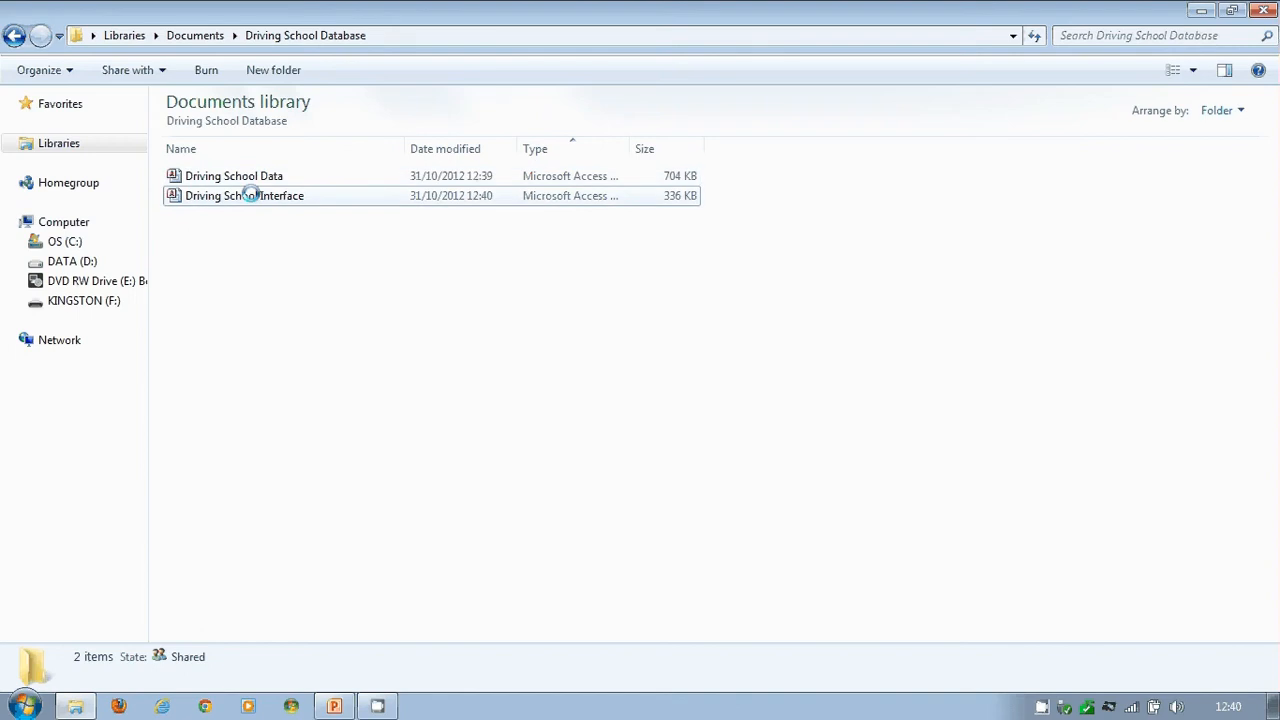
{"action": "double_click", "coordinate": [244, 196]}
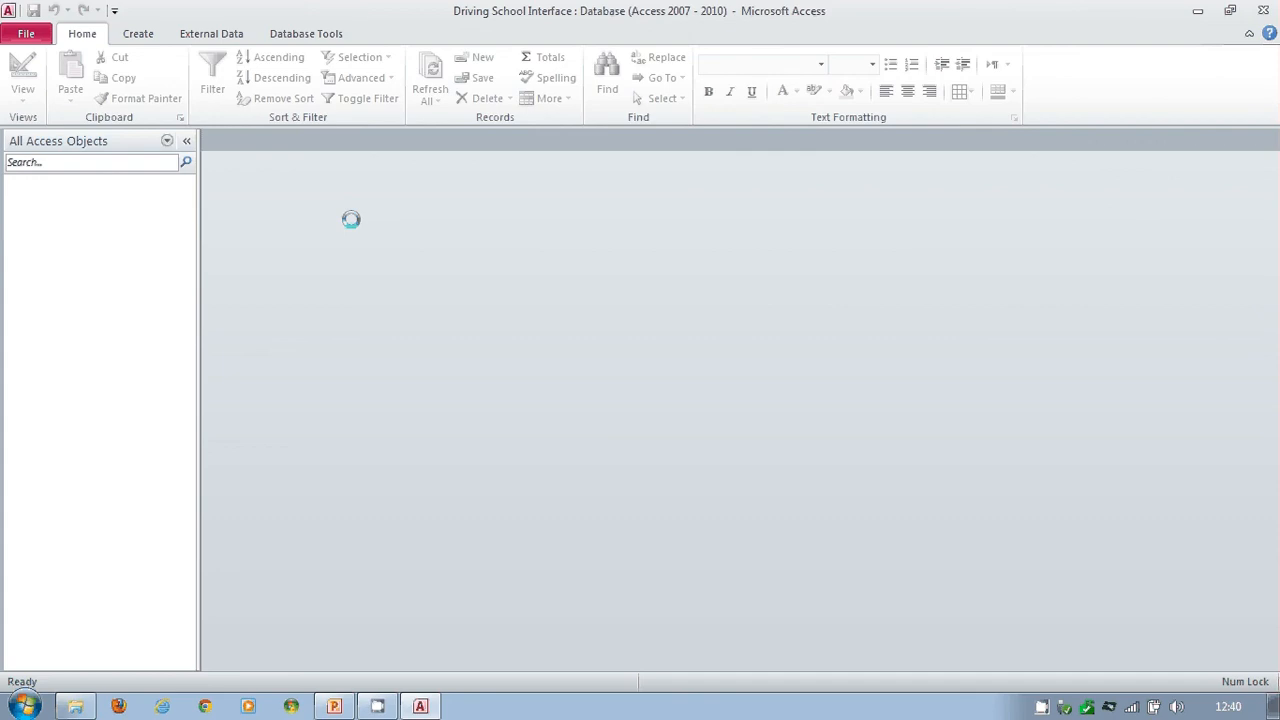
Start getting external Access data and browse to the Driving School Data file.
{"action": "left_click", "coordinate": [212, 32]}
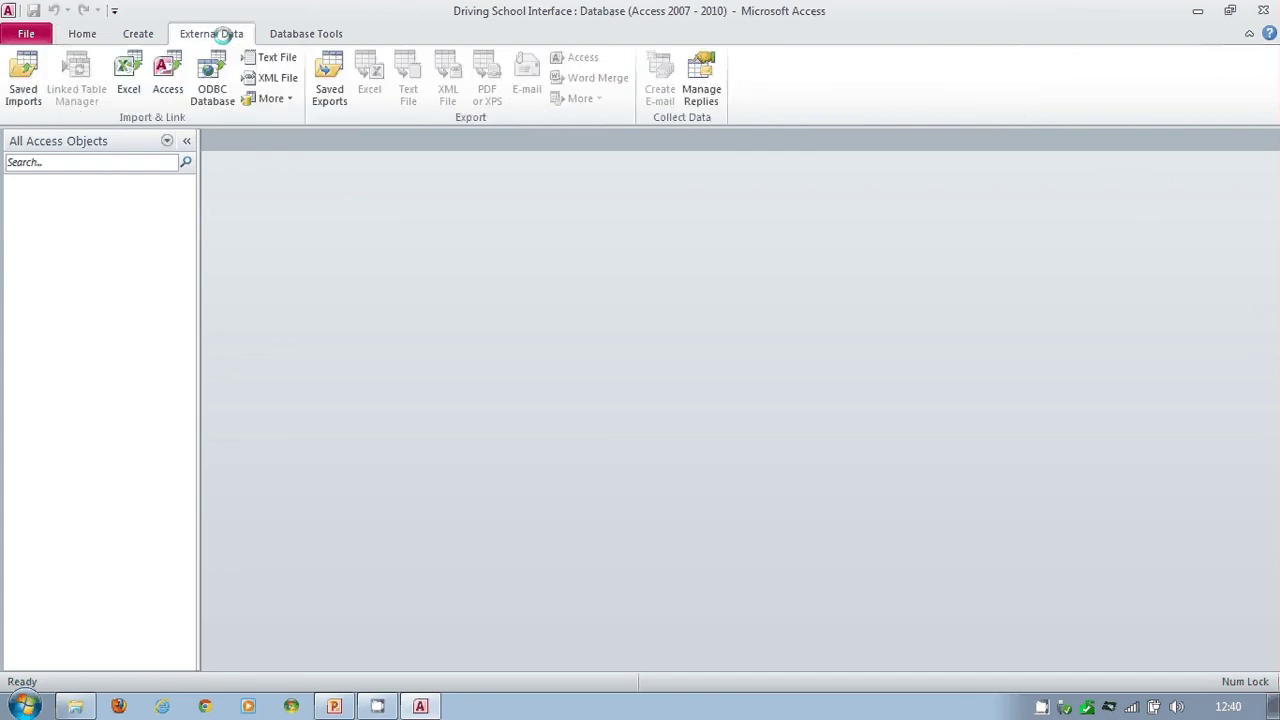
{"action": "mouse_move", "coordinate": [168, 76]}
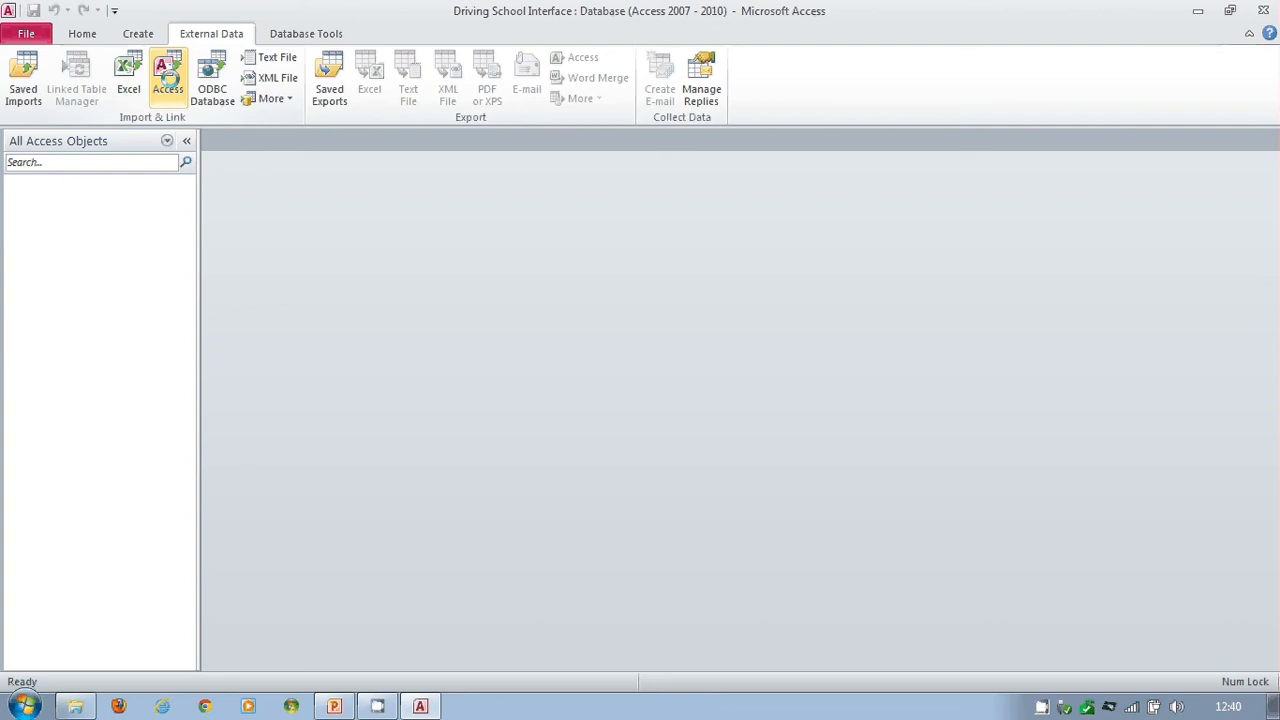
{"action": "left_click", "coordinate": [168, 76]}
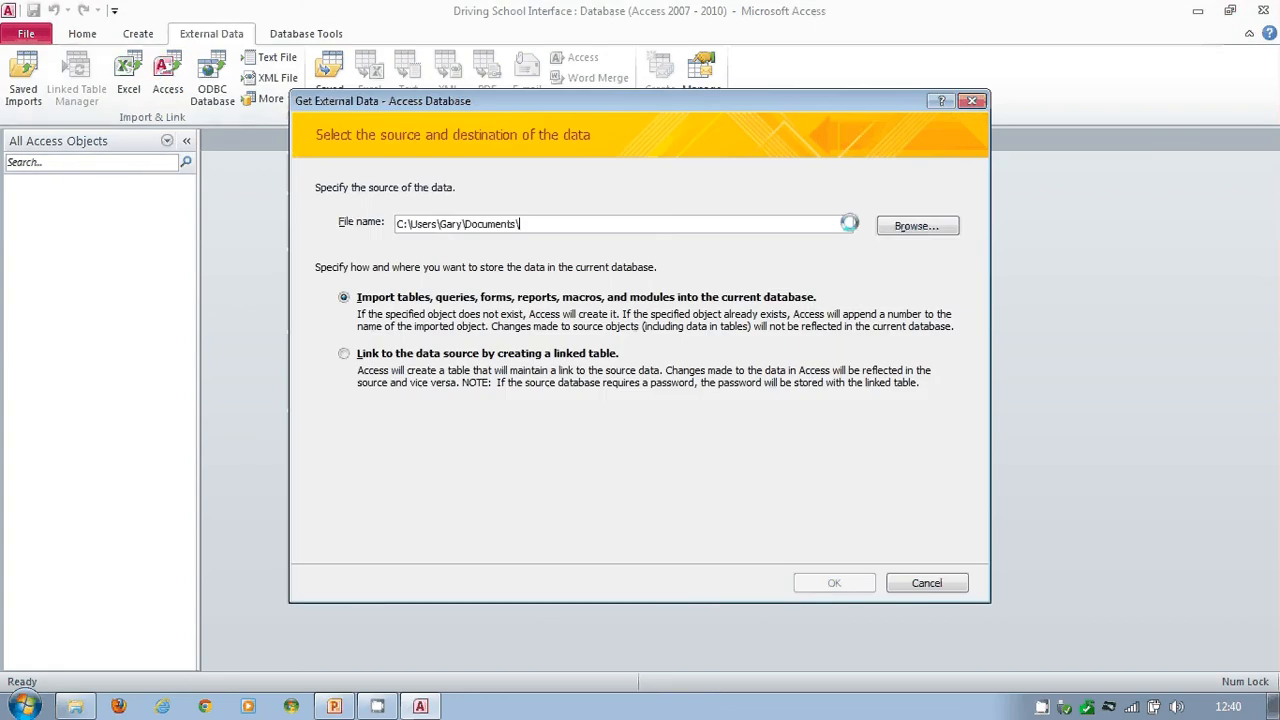
{"action": "left_click", "coordinate": [916, 224]}
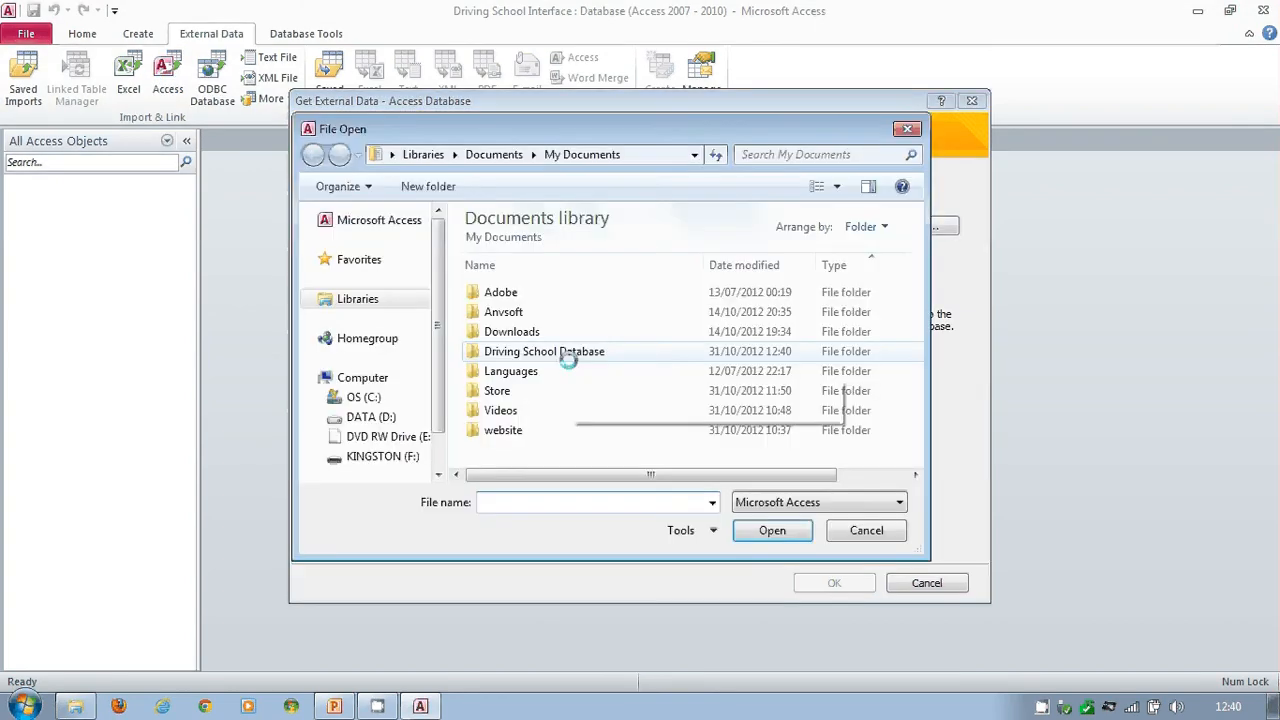
{"action": "double_click", "coordinate": [544, 352]}
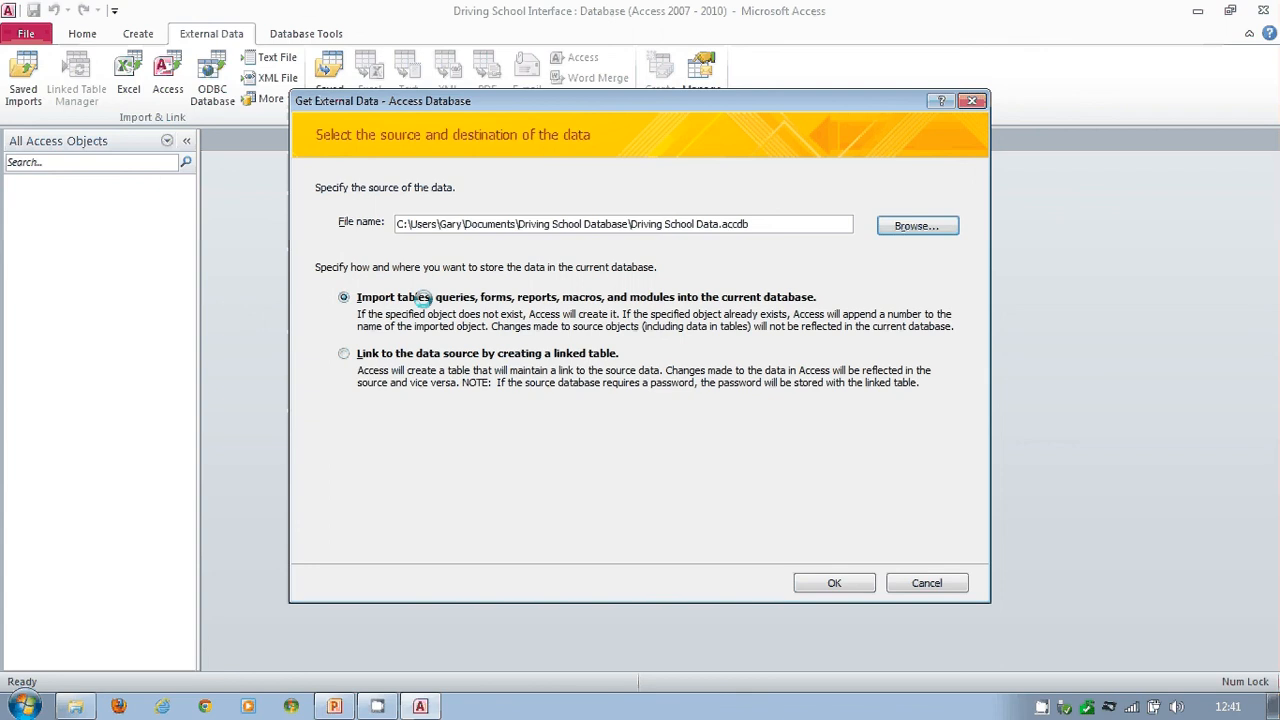
{"action": "mouse_move", "coordinate": [410, 316]}
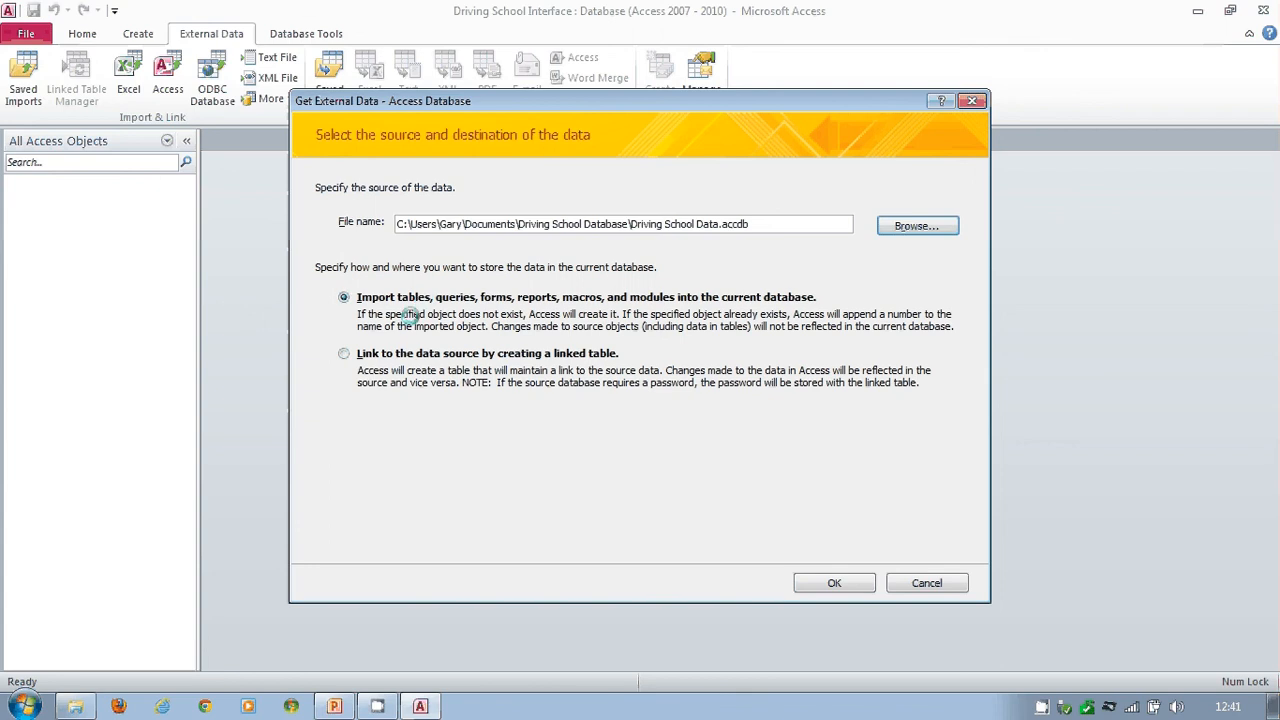
Choose linking to the source by linked table rather than importing, and confirm.
{"action": "left_click", "coordinate": [344, 352]}
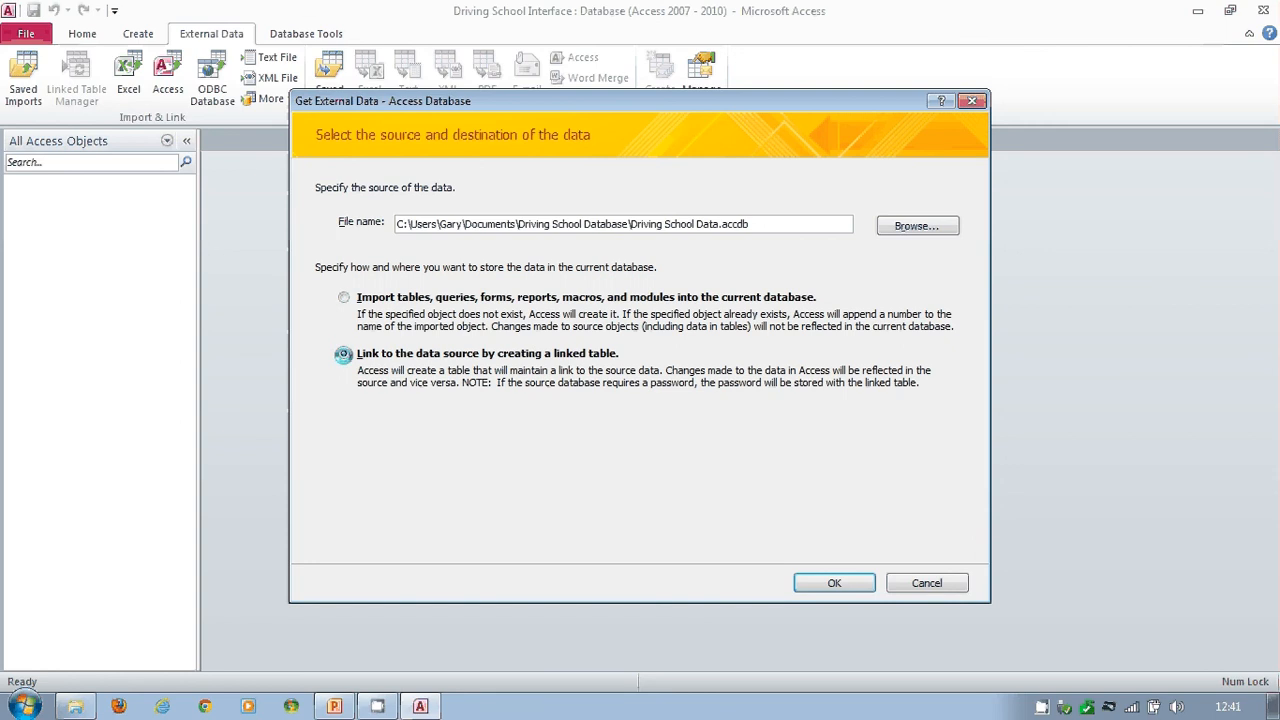
{"action": "left_click", "coordinate": [834, 584]}
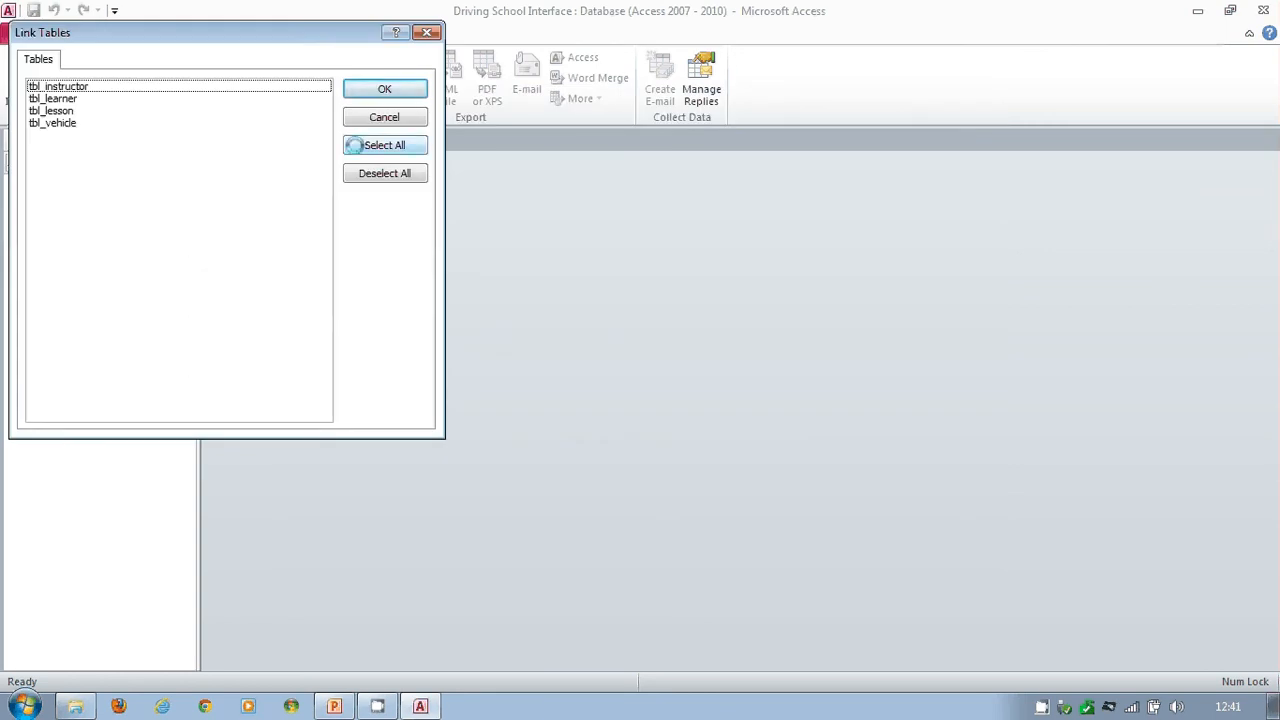
Link all four tables and check the linked tbl_vehicle shows its three cars.
{"action": "left_click", "coordinate": [384, 88]}
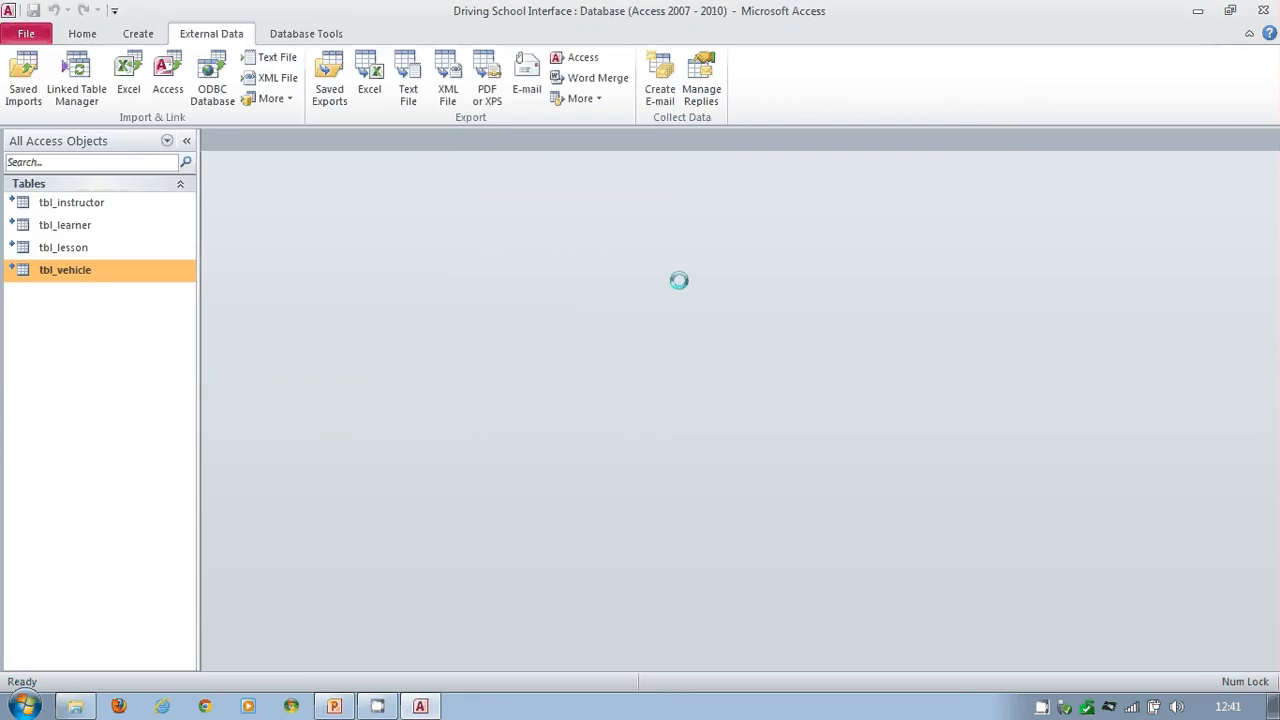
{"action": "mouse_move", "coordinate": [64, 268]}
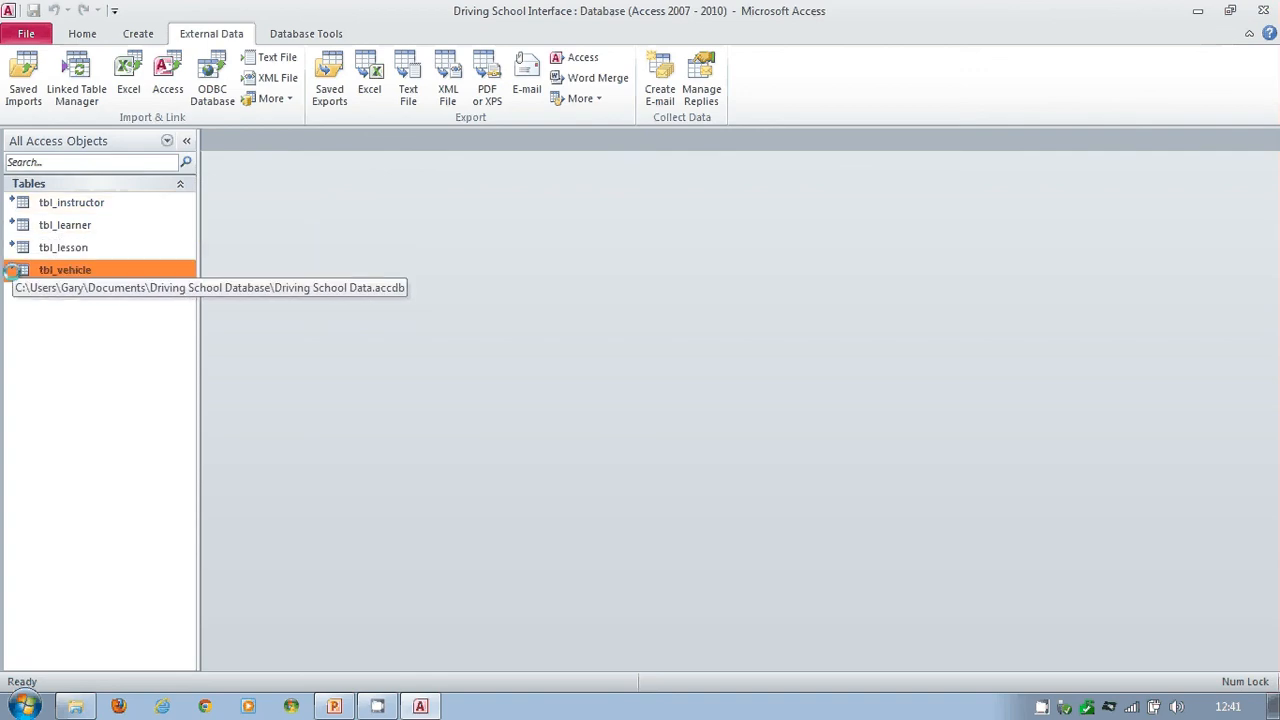
{"action": "double_click", "coordinate": [64, 268]}
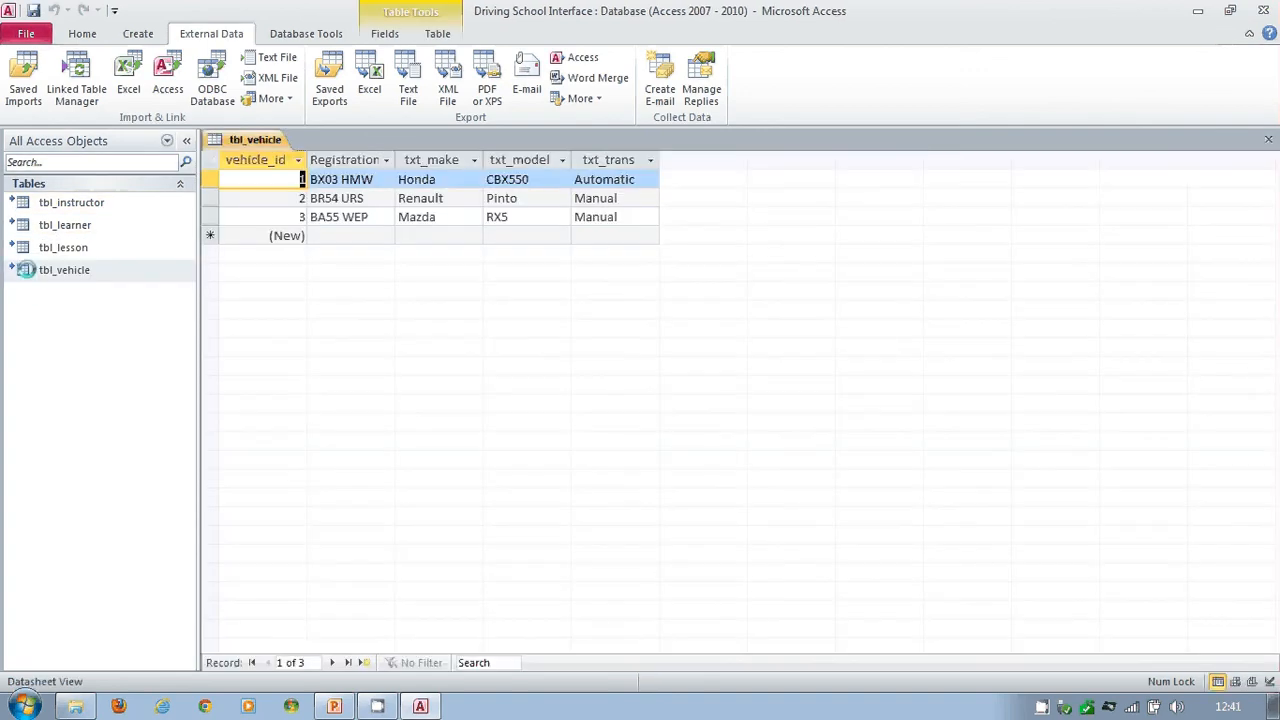
{"action": "left_click", "coordinate": [1268, 140]}
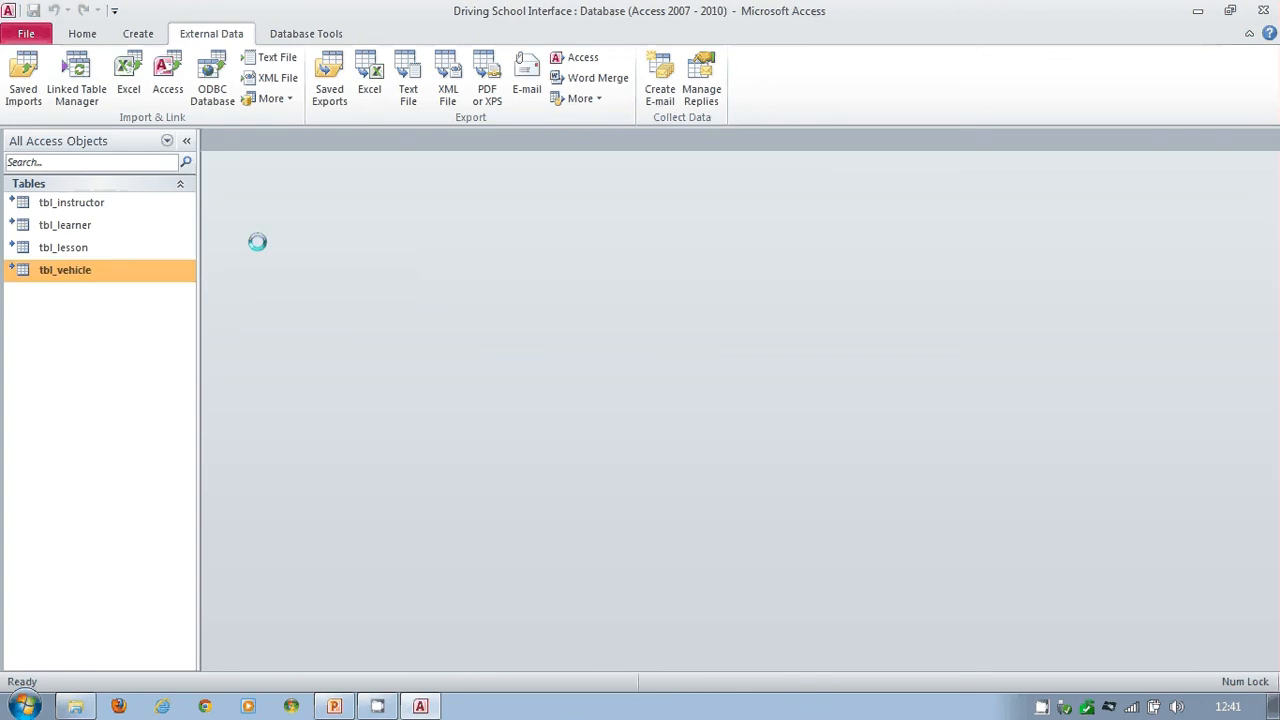
Attempt to edit the design of the linked tbl_vehicle table.
{"action": "right_click", "coordinate": [64, 268]}
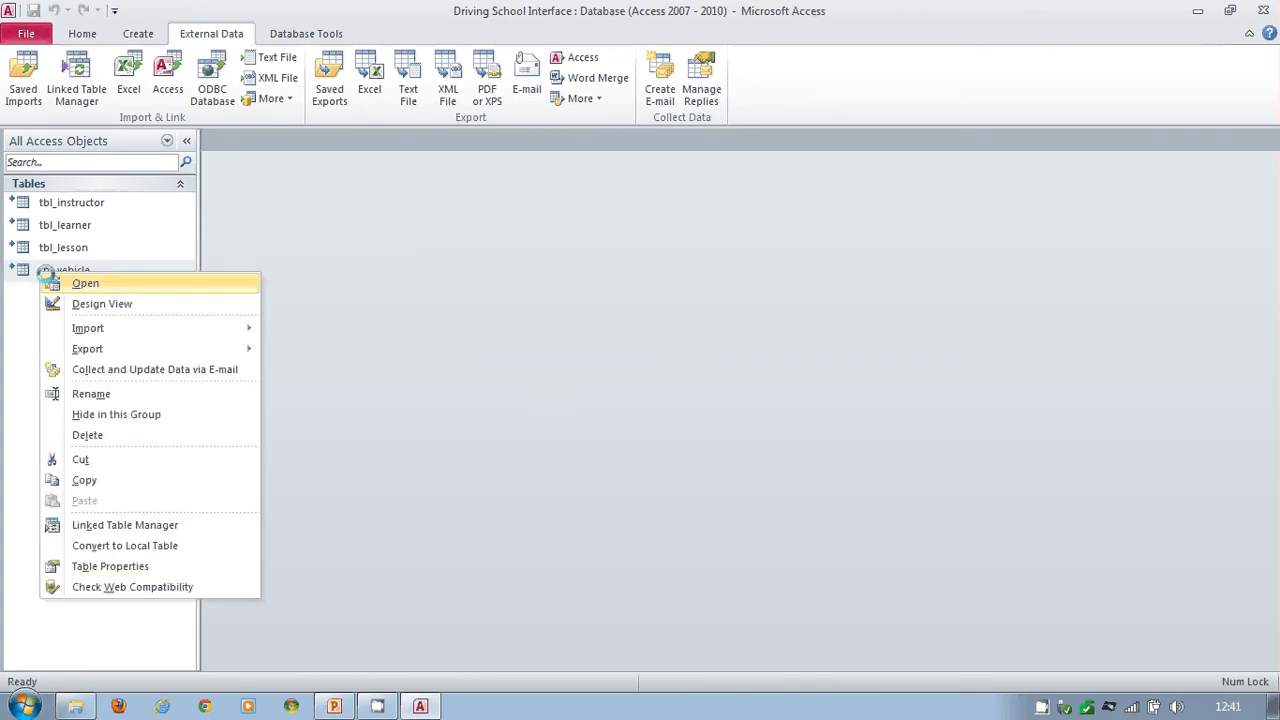
{"action": "left_click", "coordinate": [84, 284]}
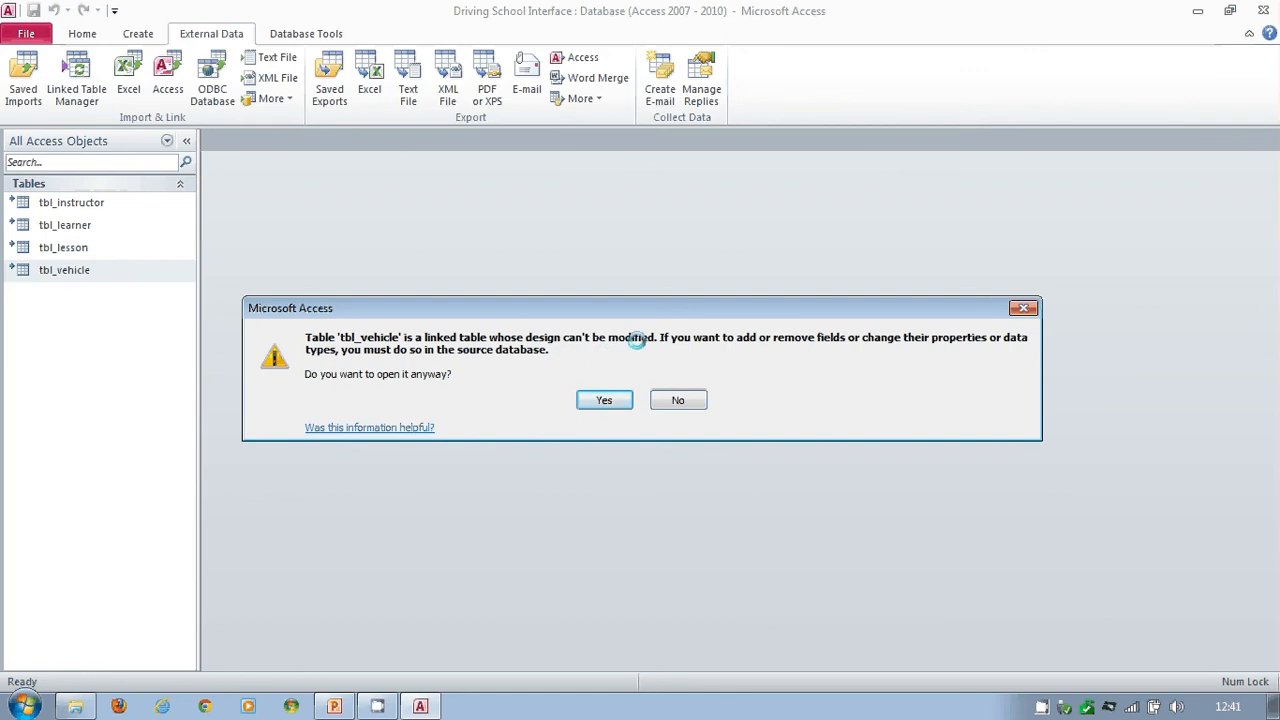
{"action": "mouse_move", "coordinate": [636, 344]}
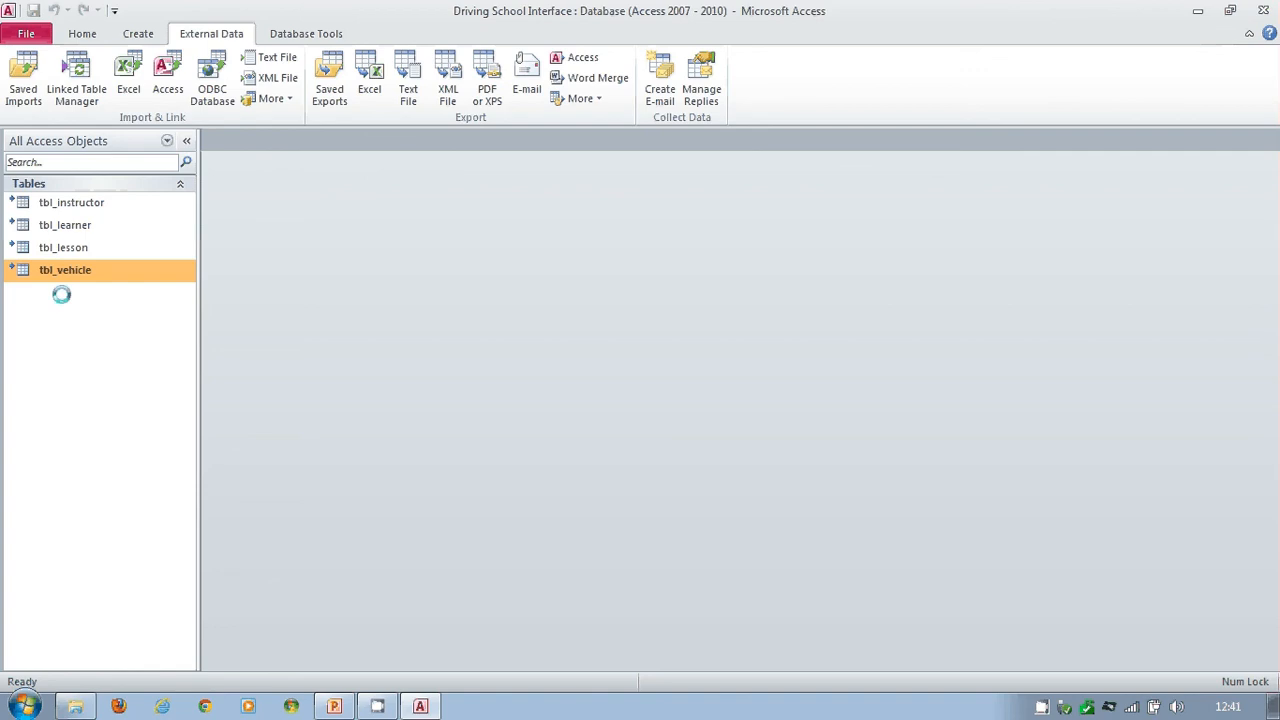
Dismiss the linked-table design warning and show the Database Tools maintenance commands.
{"action": "left_click", "coordinate": [64, 248]}
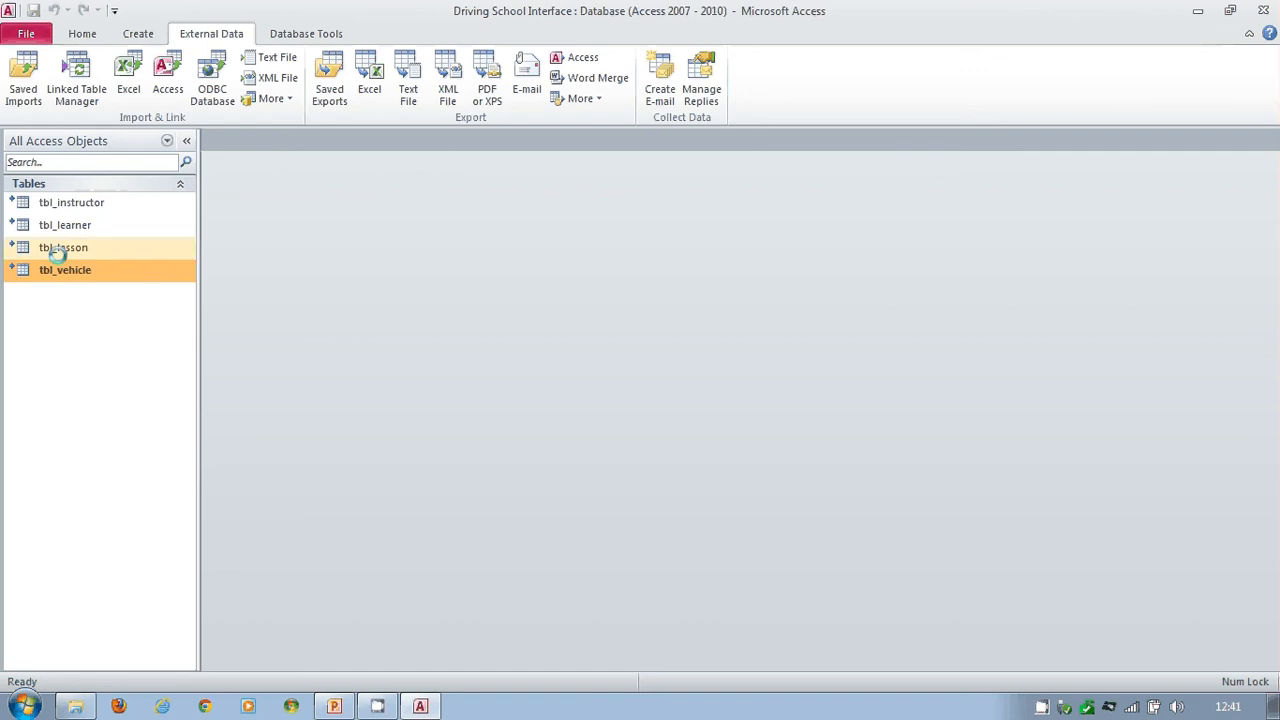
{"action": "left_click", "coordinate": [64, 248]}
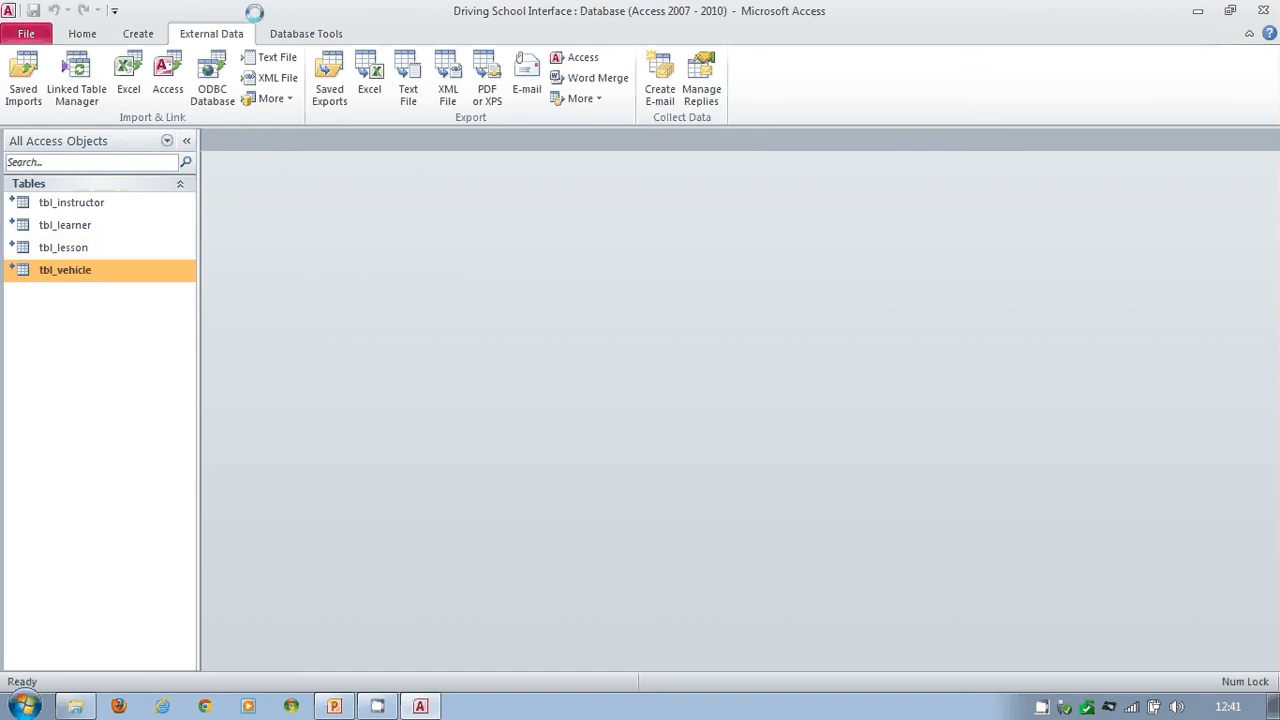
{"action": "left_click", "coordinate": [304, 32]}
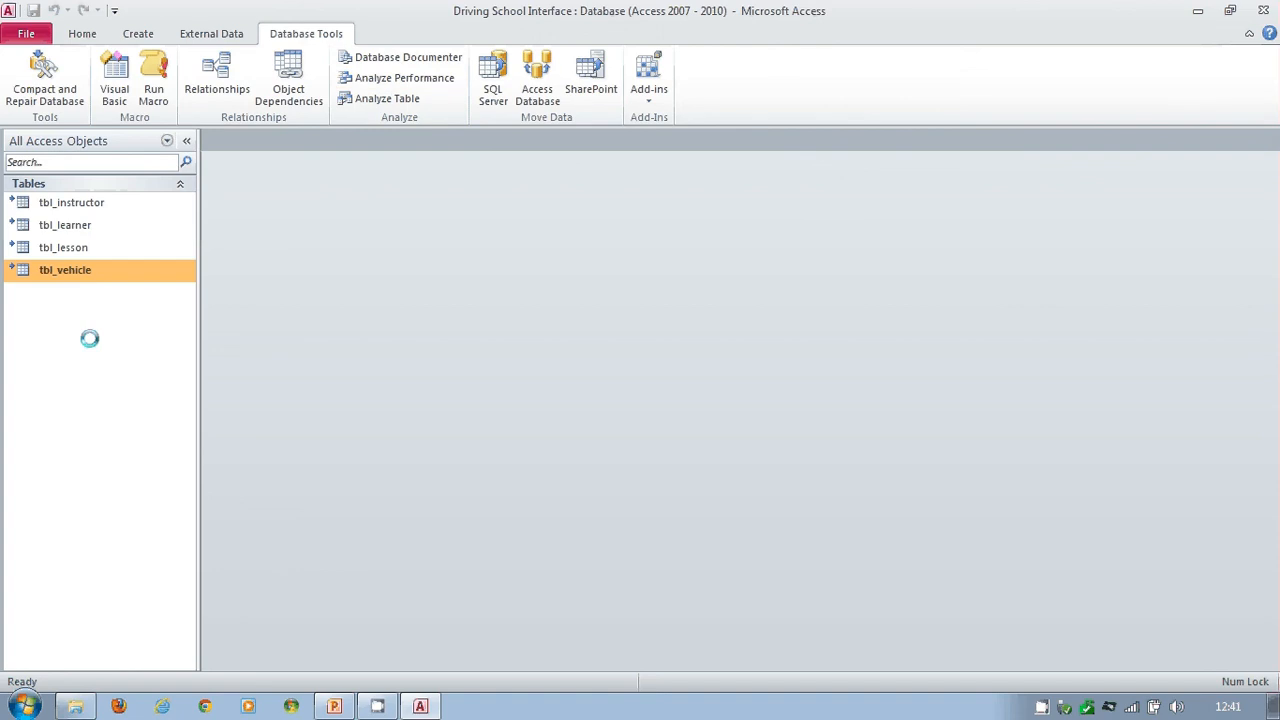
{"action": "mouse_move", "coordinate": [212, 32]}
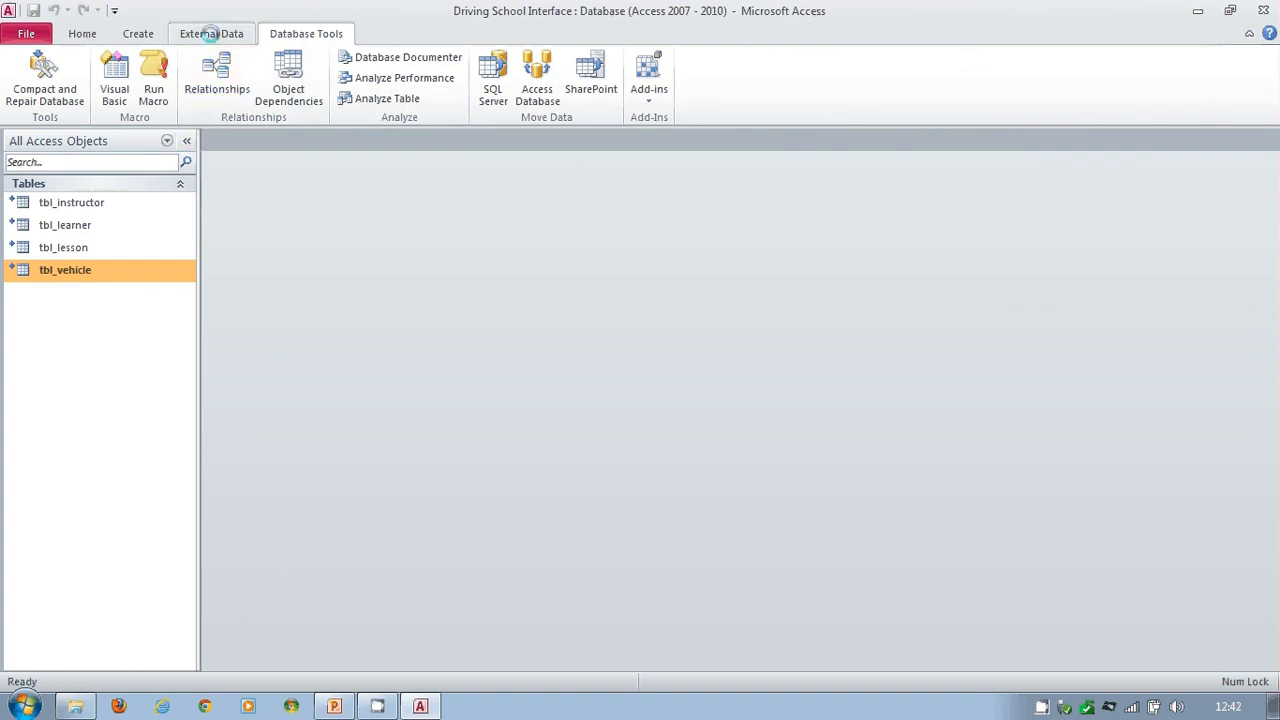
Start an Access import with Driving School Data chosen as the source file.
{"action": "left_click", "coordinate": [212, 32]}
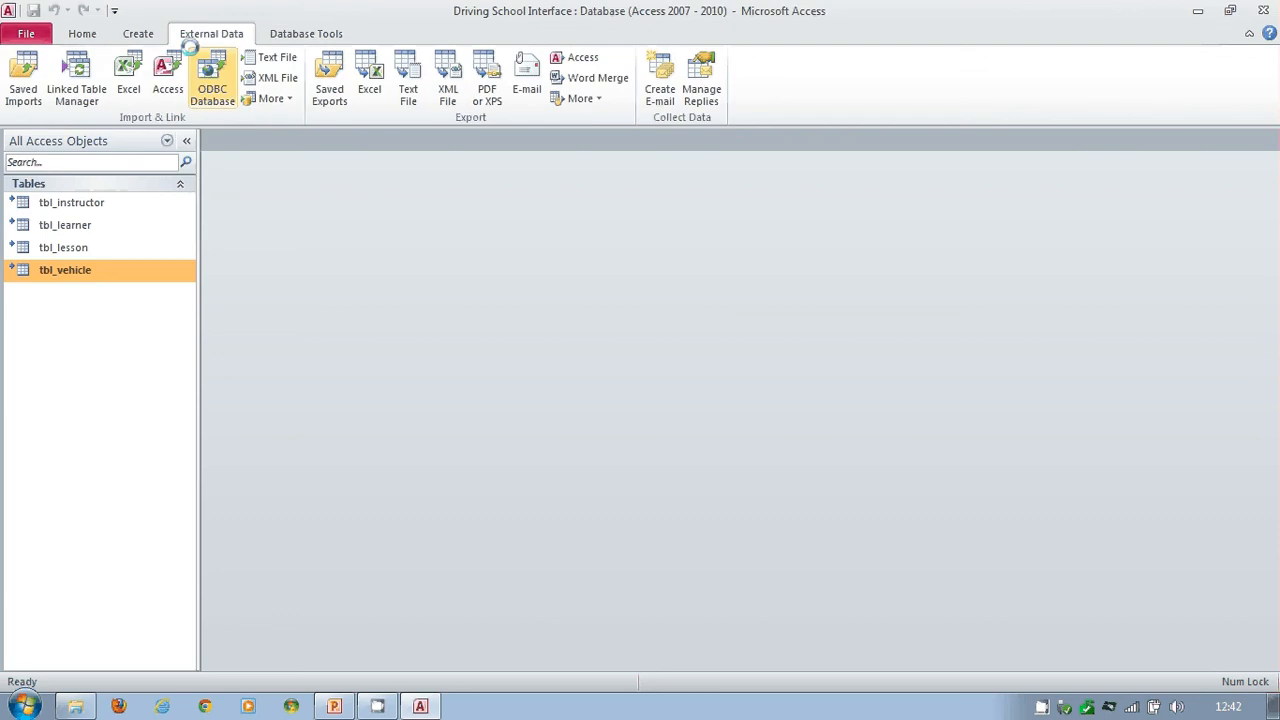
{"action": "left_click", "coordinate": [168, 80]}
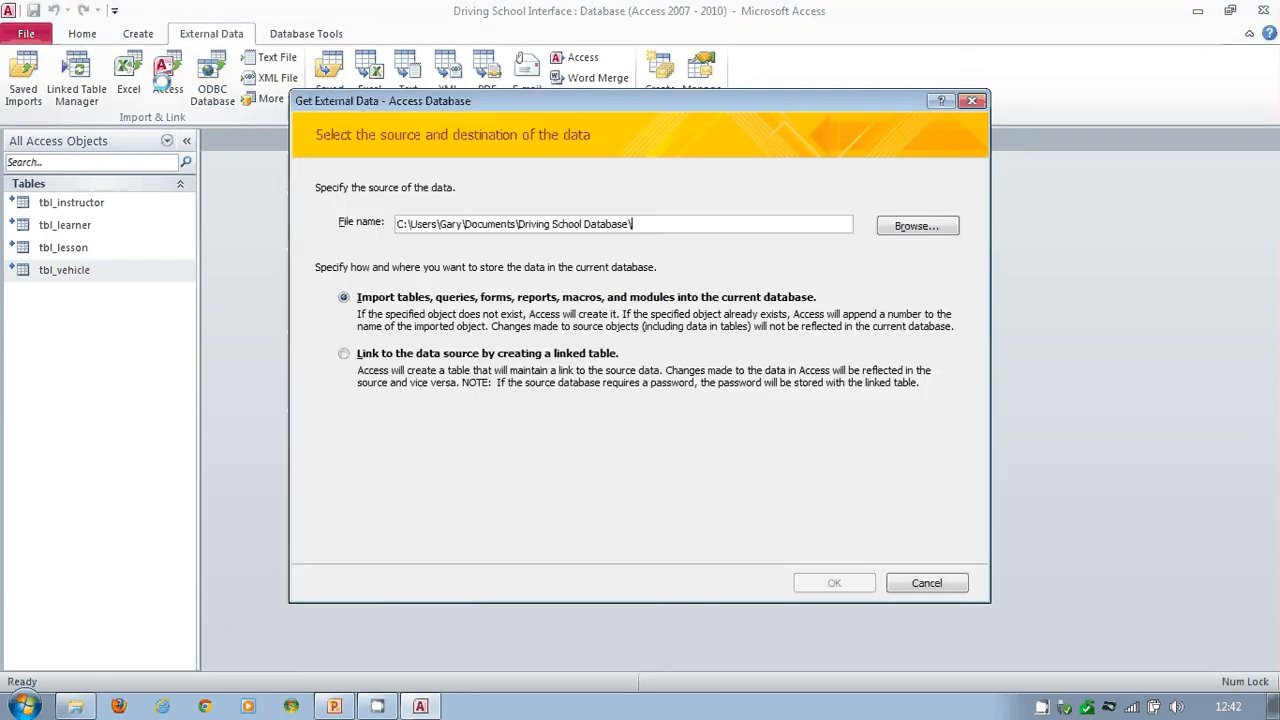
{"action": "left_click", "coordinate": [916, 224]}
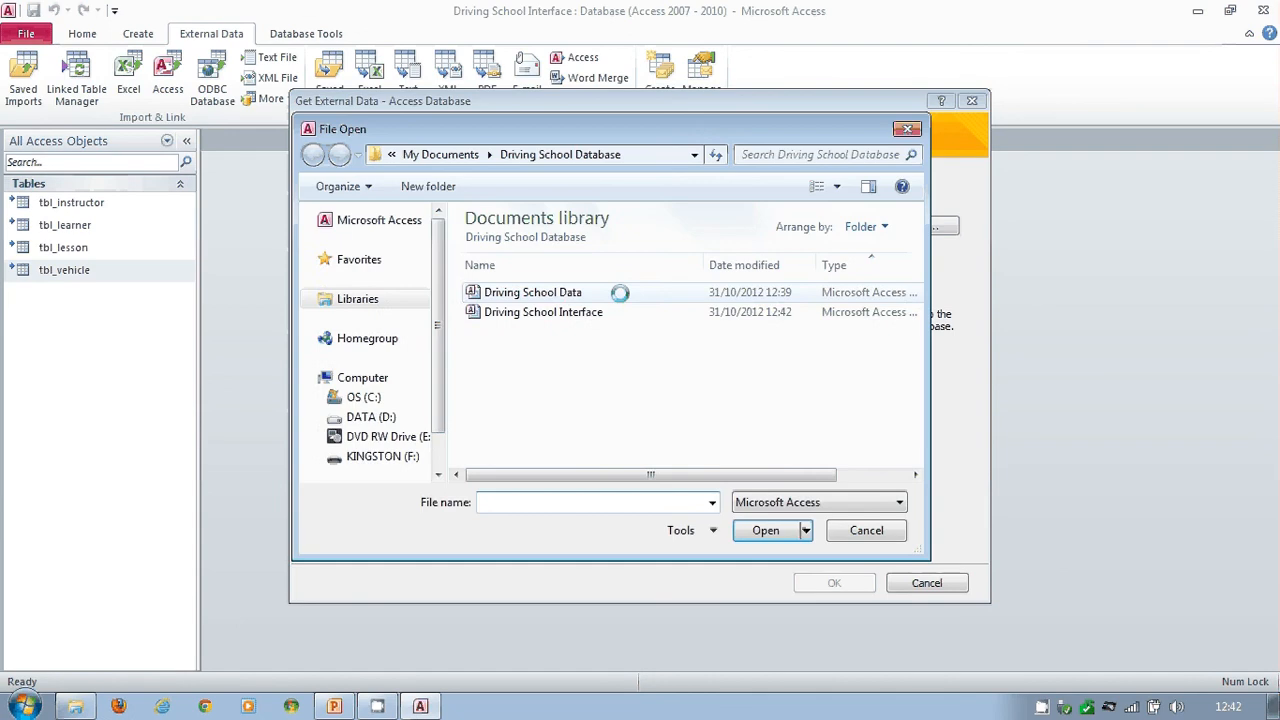
{"action": "left_click", "coordinate": [532, 292]}
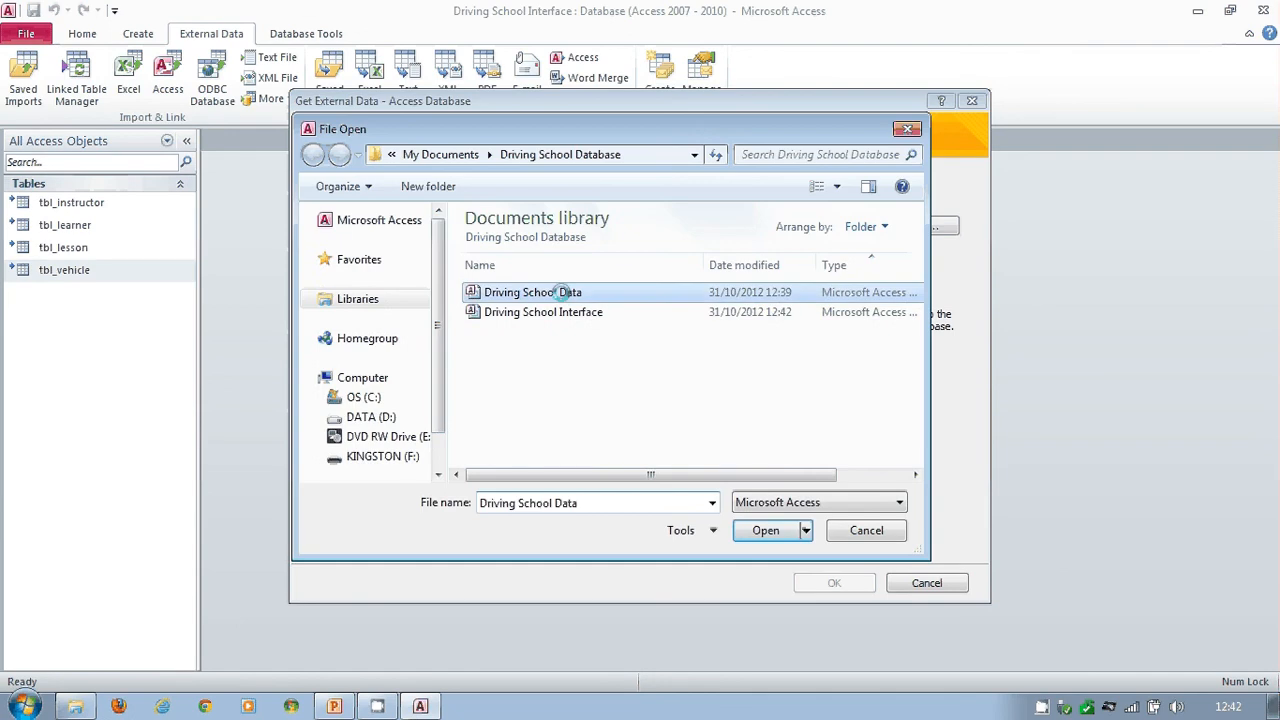
{"action": "left_click", "coordinate": [764, 530]}
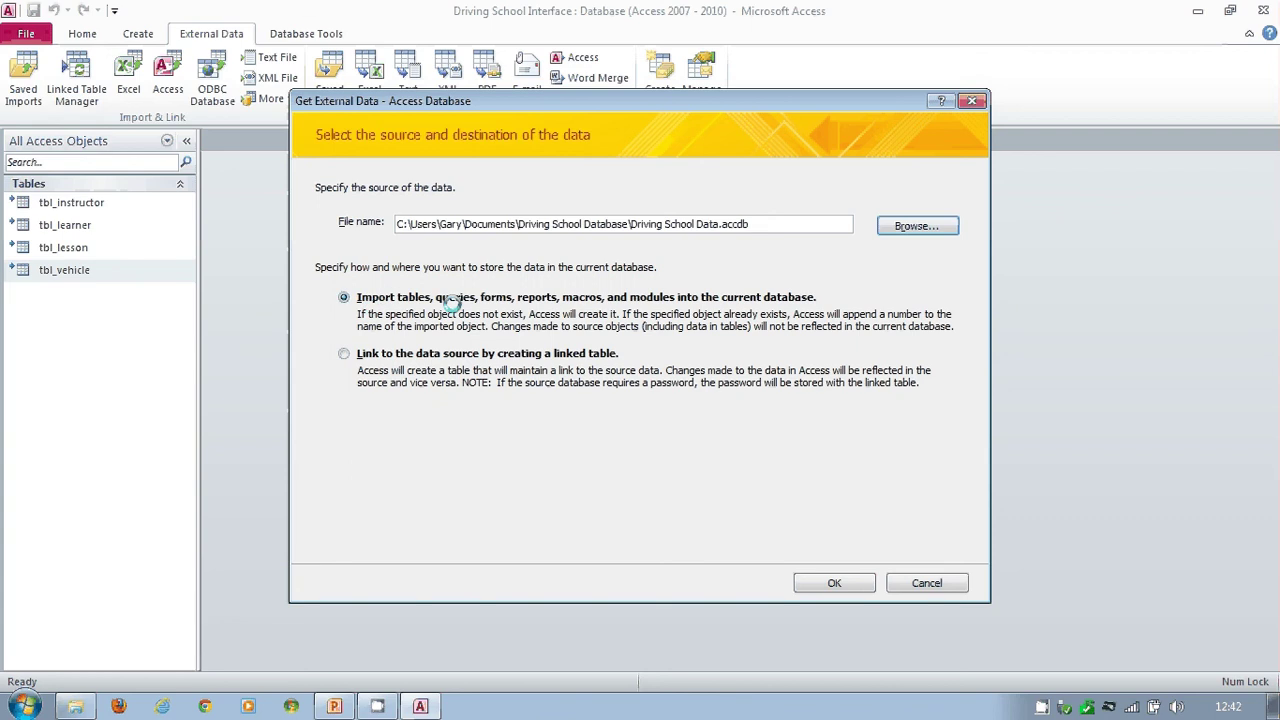
Choose importing objects and pick the qry_learner query from the Queries list.
{"action": "left_click", "coordinate": [834, 584]}
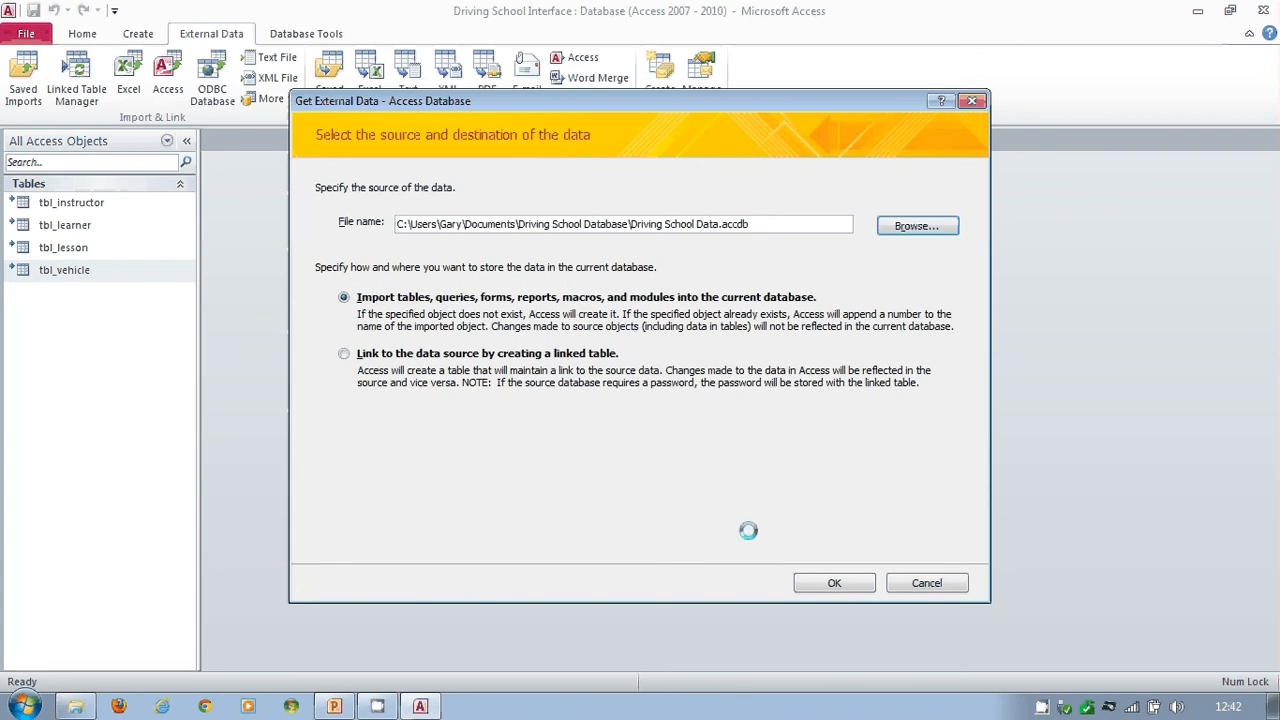
{"action": "left_click", "coordinate": [834, 584]}
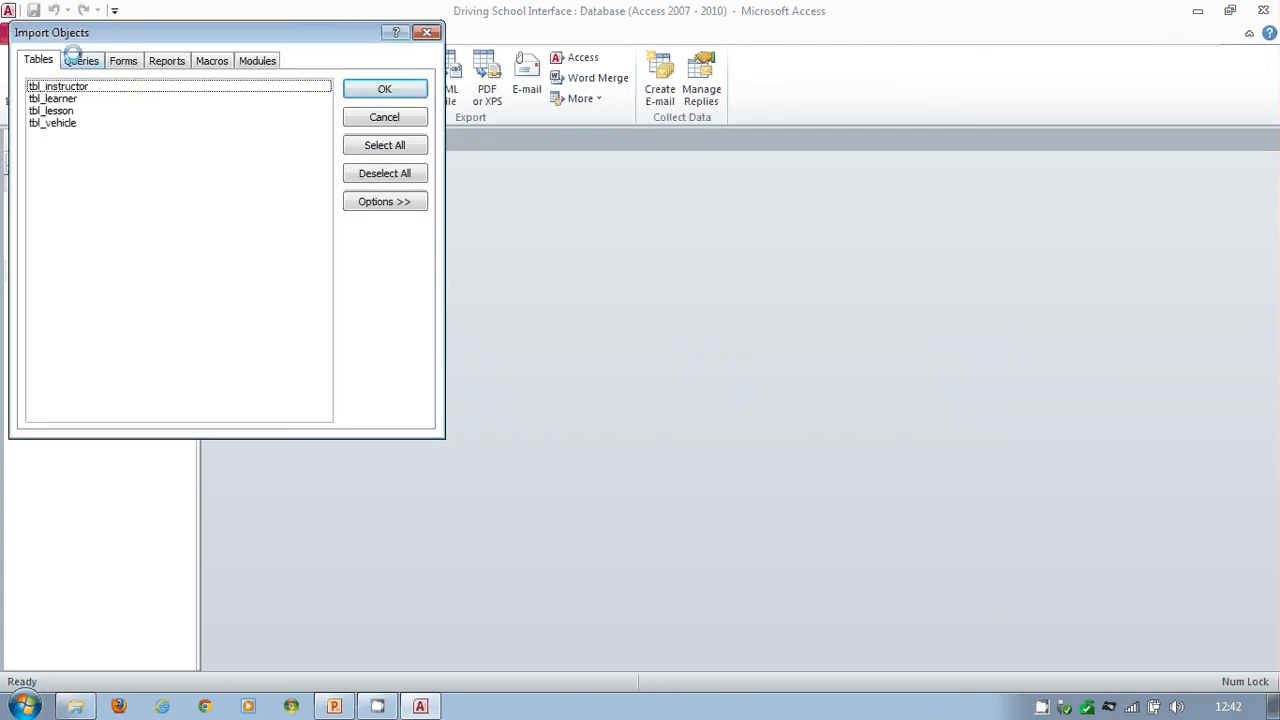
{"action": "left_click", "coordinate": [80, 60]}
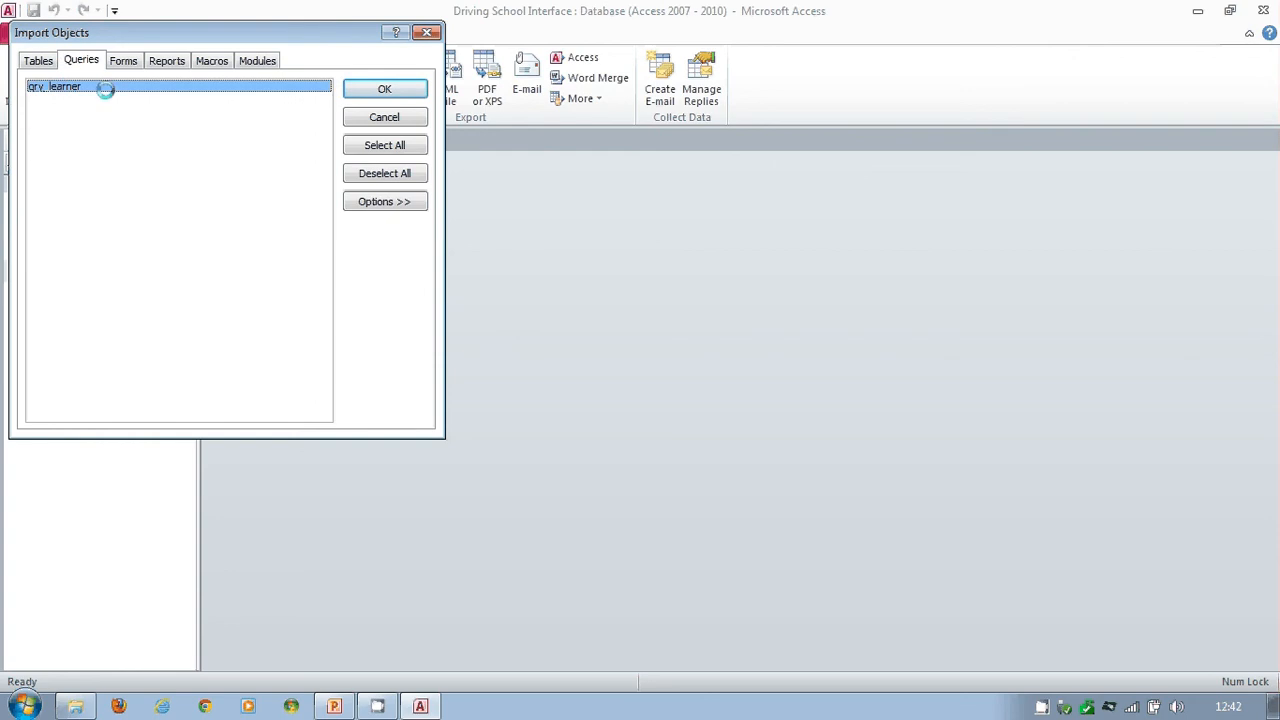
{"action": "left_click", "coordinate": [384, 88]}
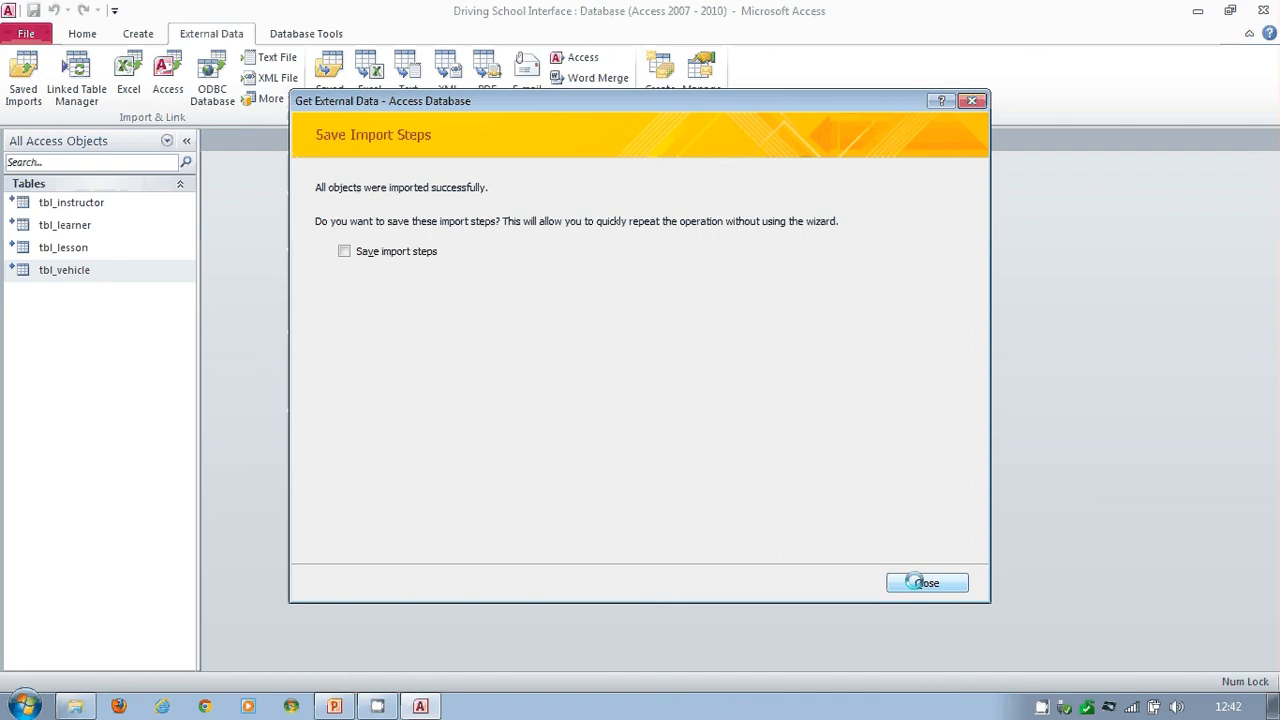
Close the import without saving steps and view the imported qry_learner in design view.
{"action": "left_click", "coordinate": [924, 584]}
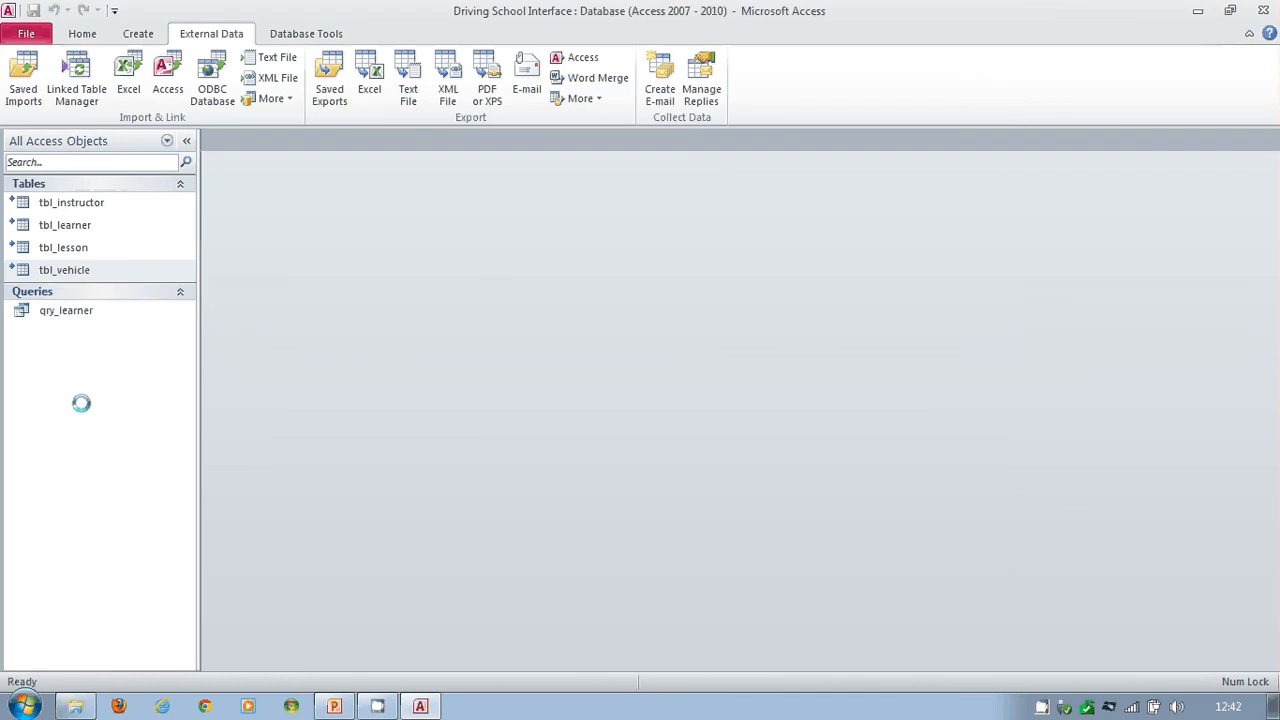
{"action": "left_click", "coordinate": [66, 310]}
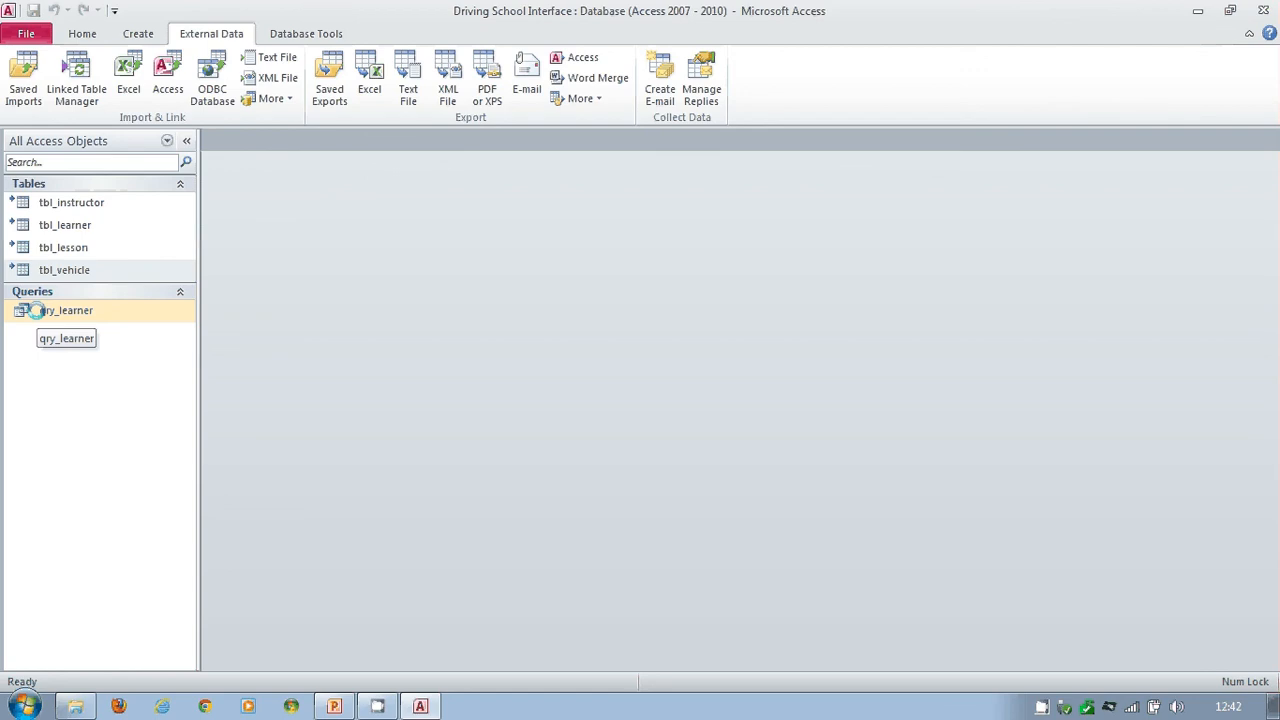
{"action": "right_click", "coordinate": [66, 310]}
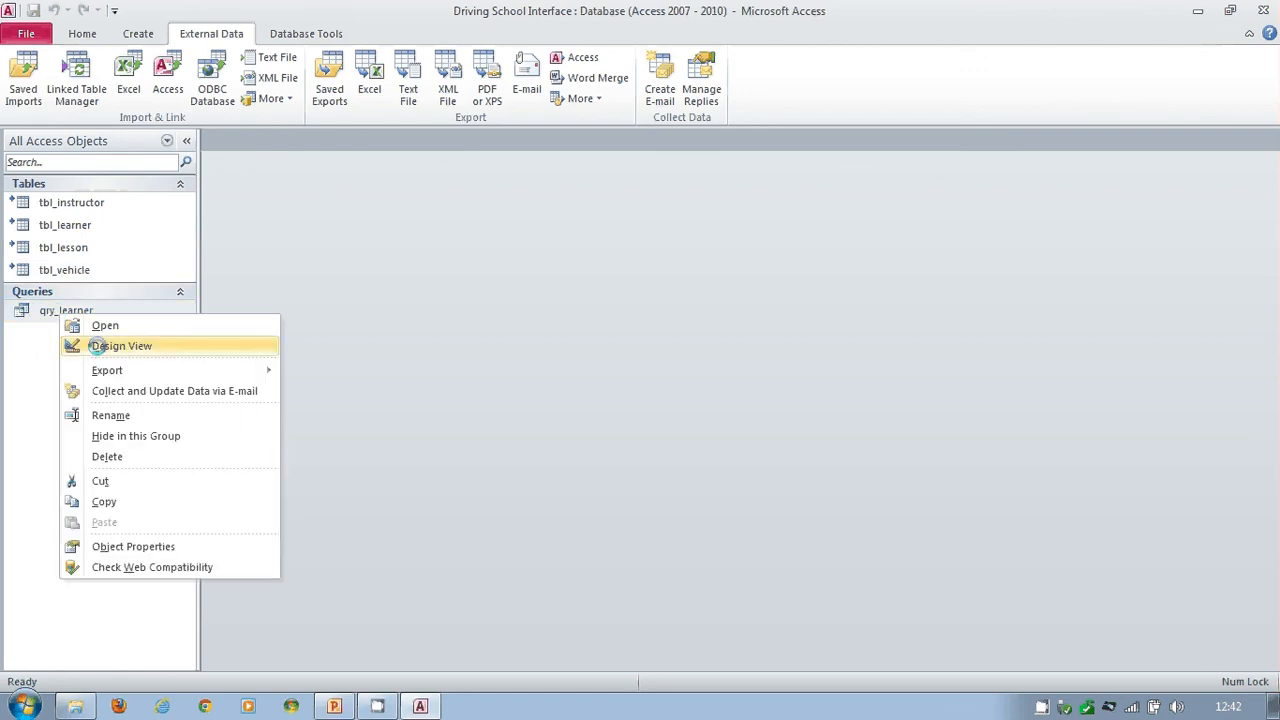
{"action": "left_click", "coordinate": [120, 344]}
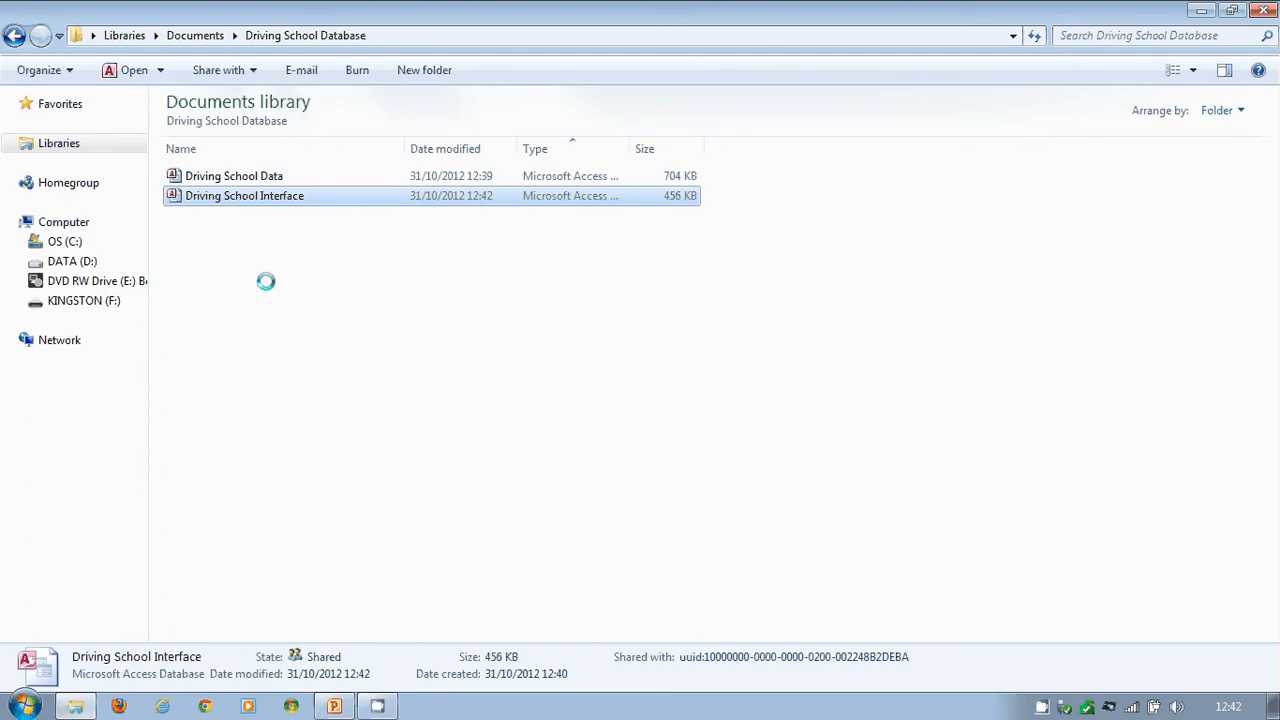
Open the Driving School Data back-end and delete its qry_learner query, confirming Yes.
{"action": "double_click", "coordinate": [234, 176]}
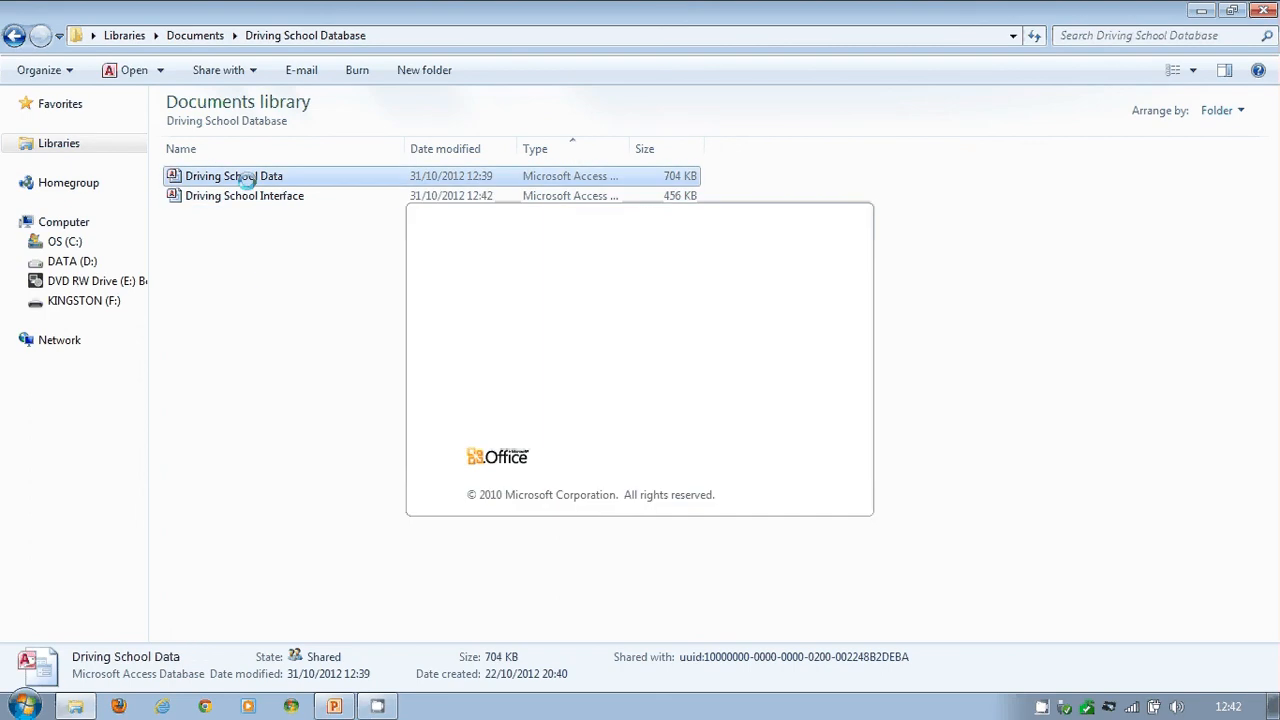
{"action": "double_click", "coordinate": [234, 176]}
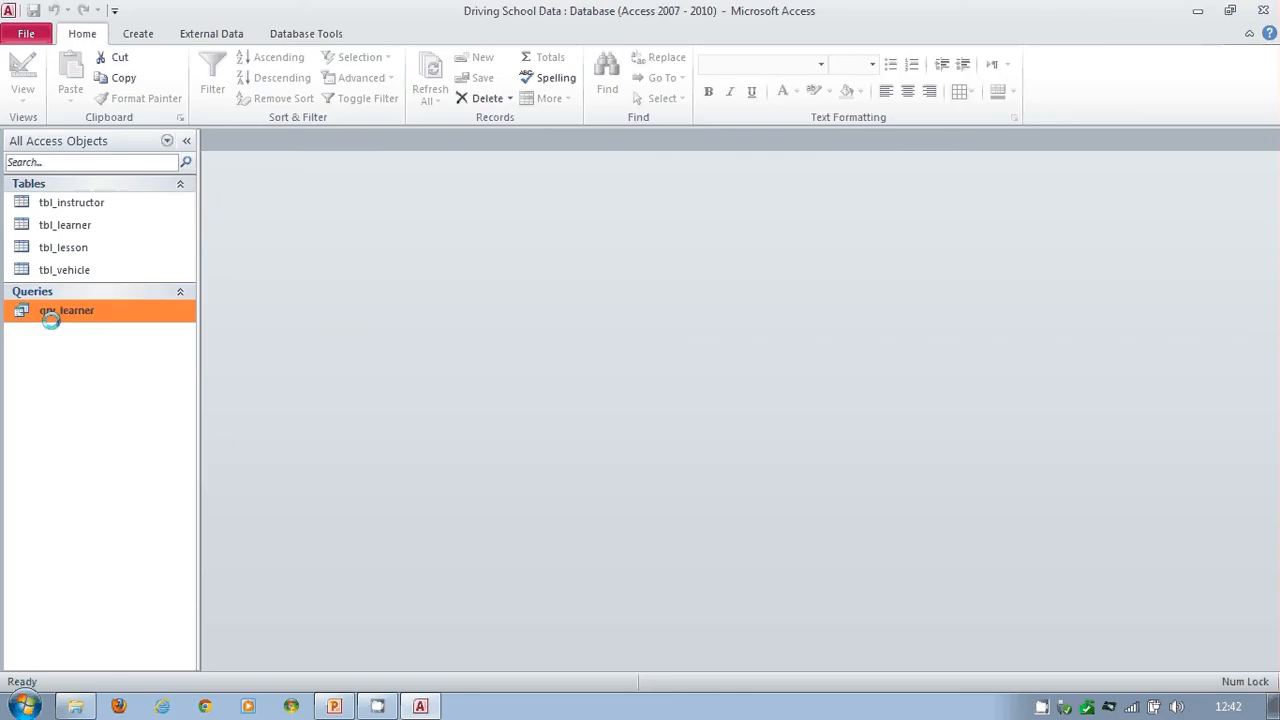
{"action": "right_click", "coordinate": [66, 310]}
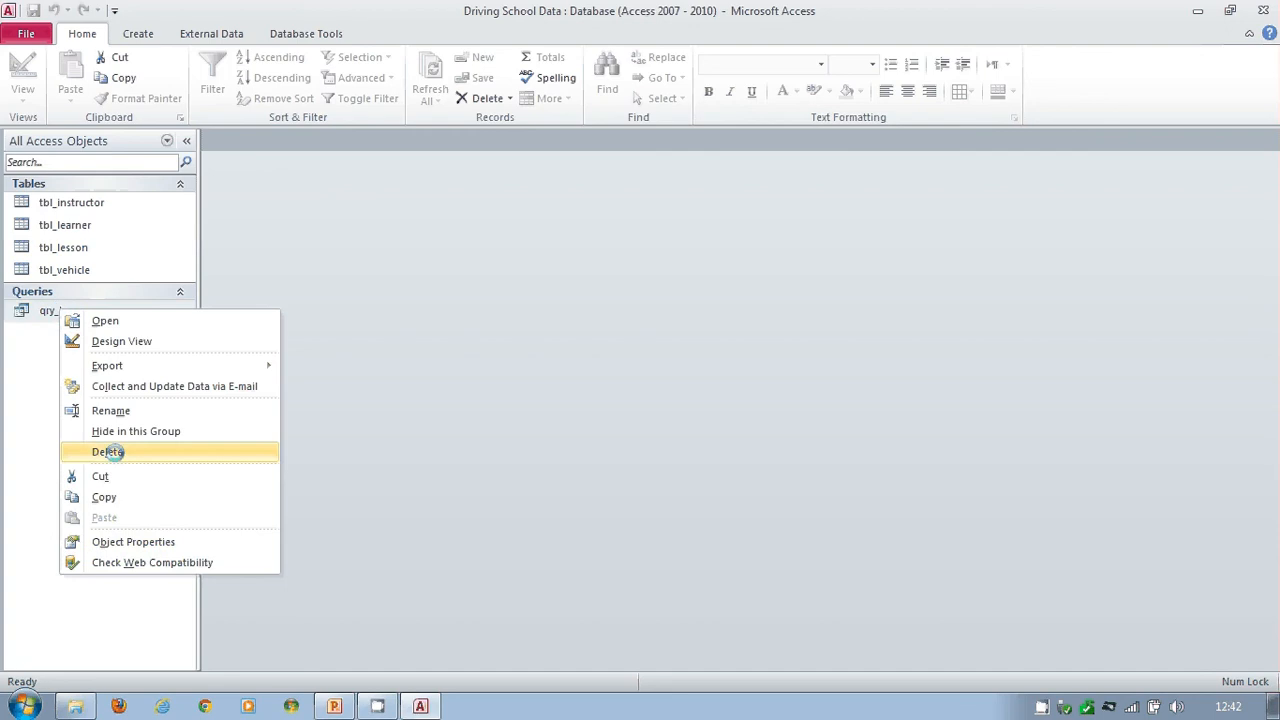
{"action": "mouse_move", "coordinate": [100, 452]}
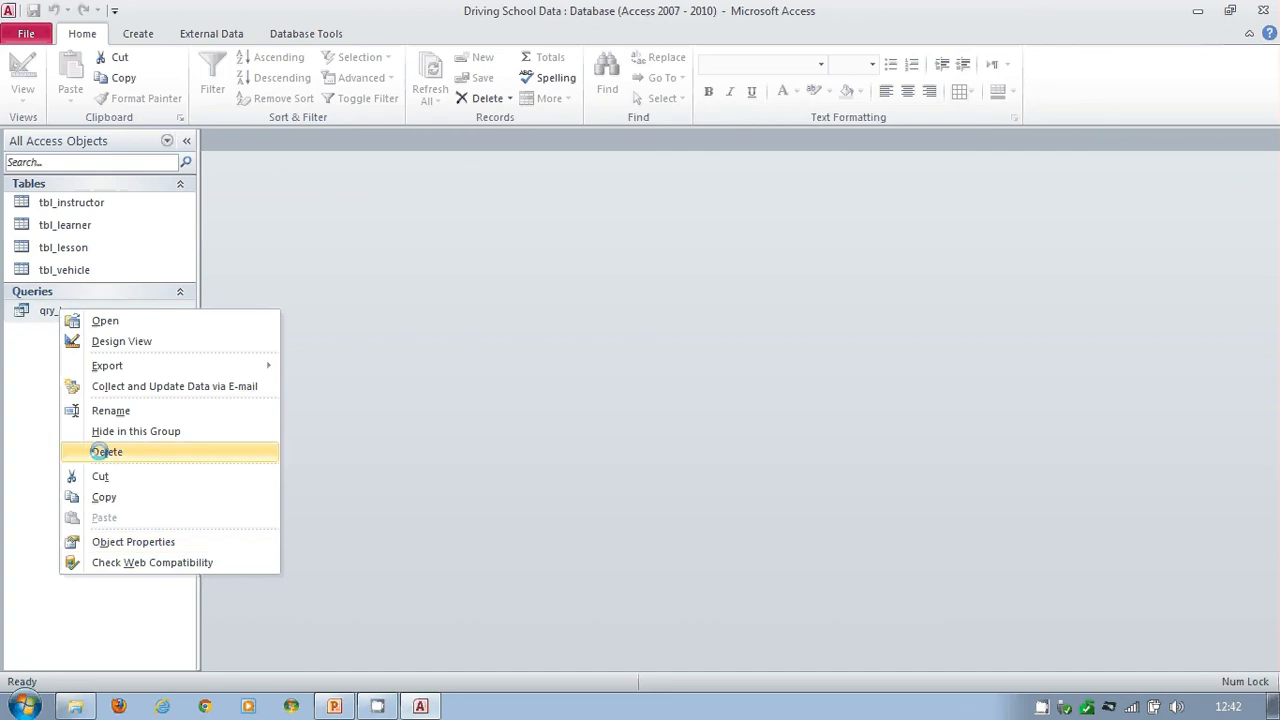
{"action": "left_click", "coordinate": [108, 452]}
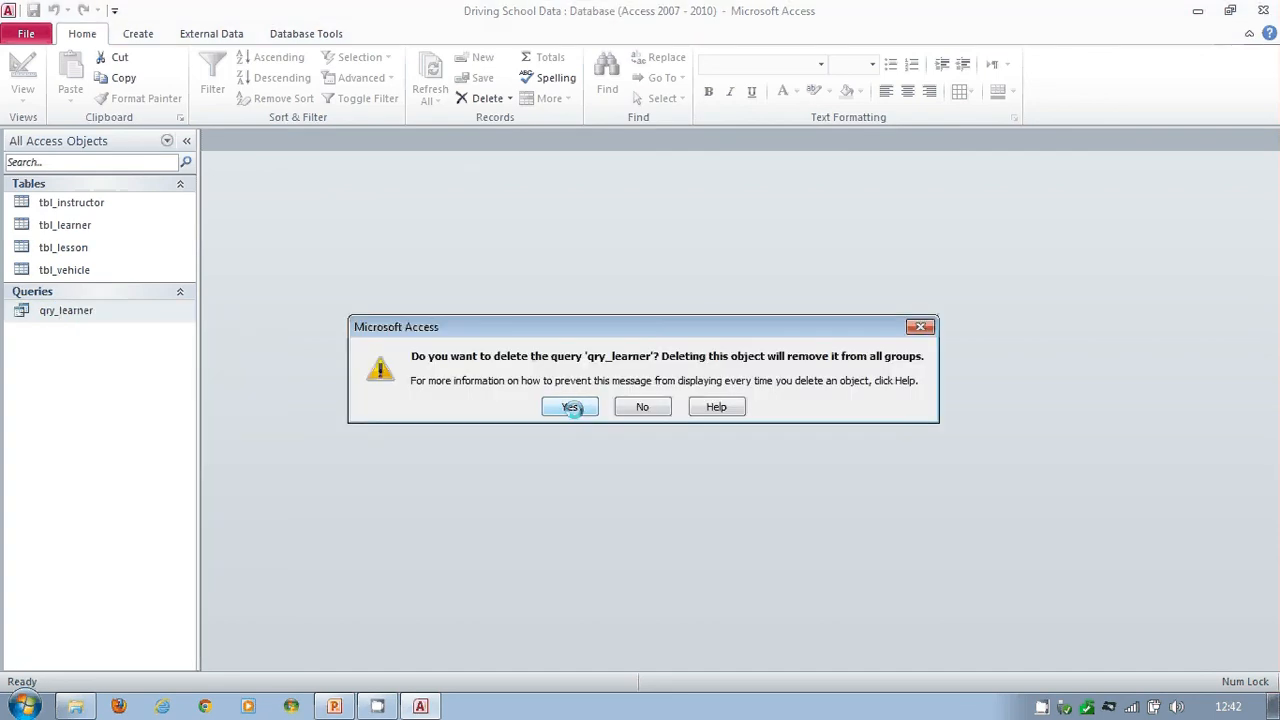
{"action": "left_click", "coordinate": [570, 406]}
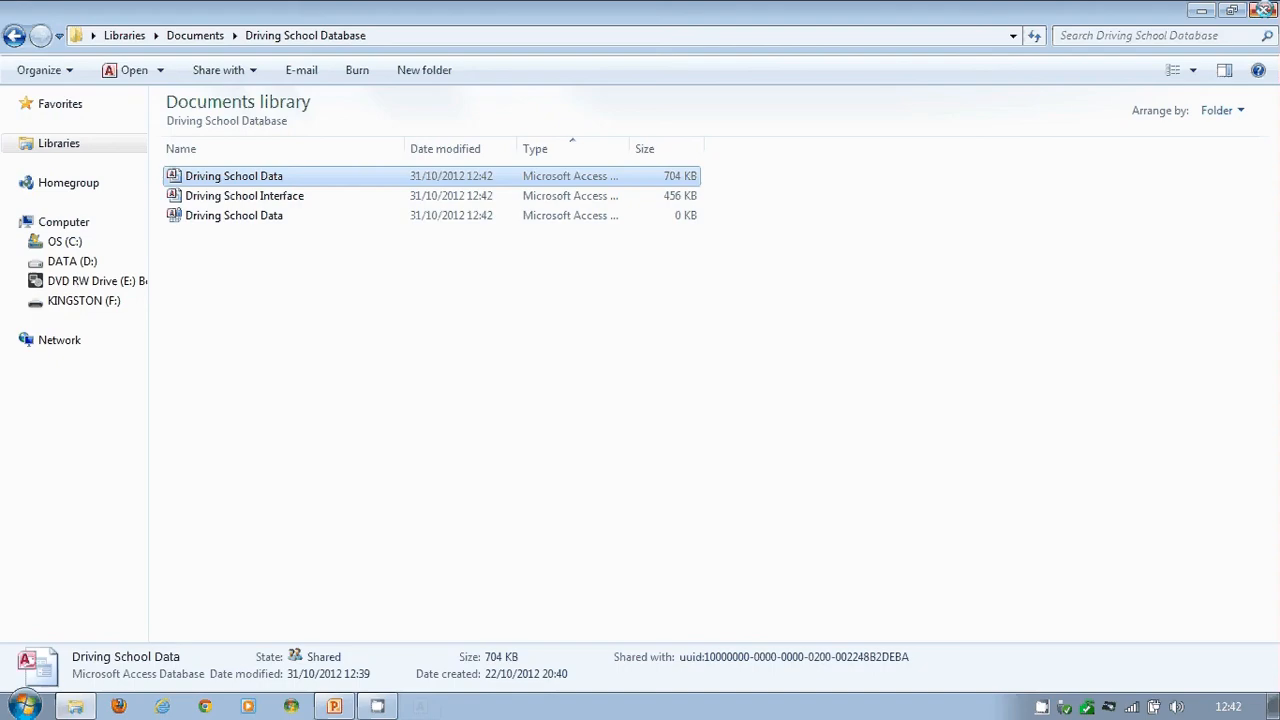
Reopen Driving School Interface and run qry_learner with last name 'Mou', then go to External Data.
{"action": "left_click", "coordinate": [244, 196]}
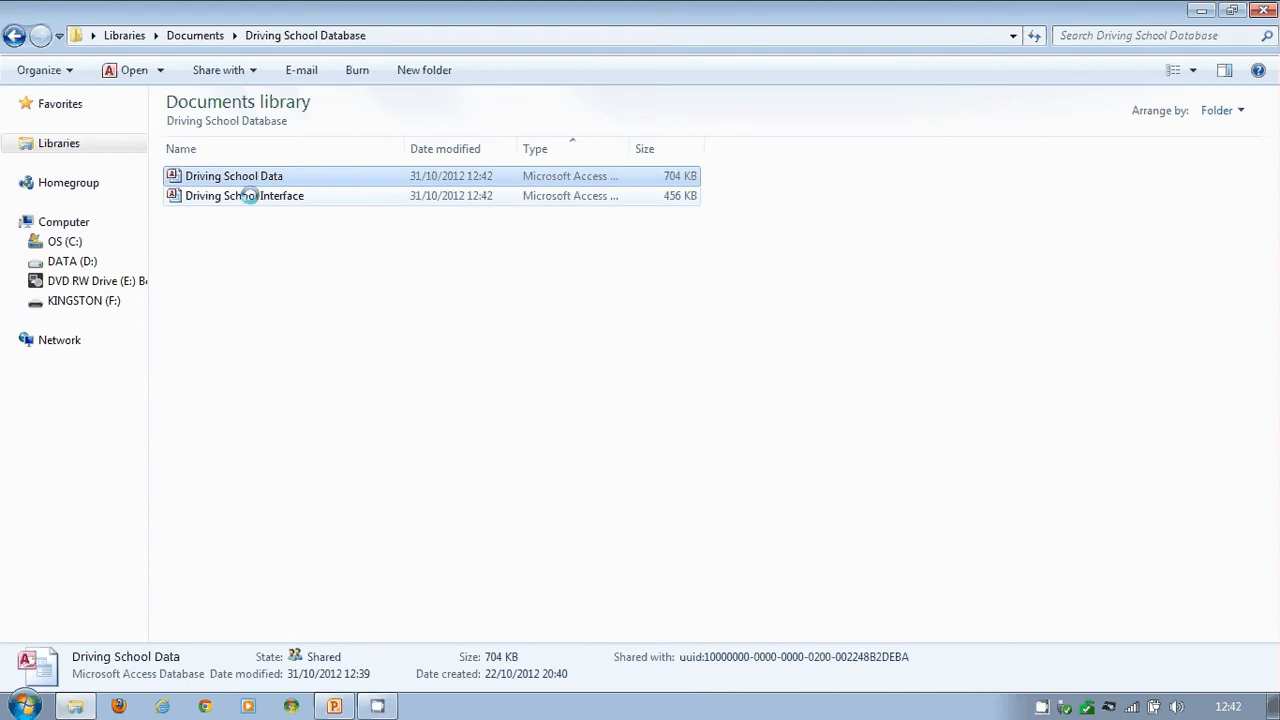
{"action": "double_click", "coordinate": [244, 196]}
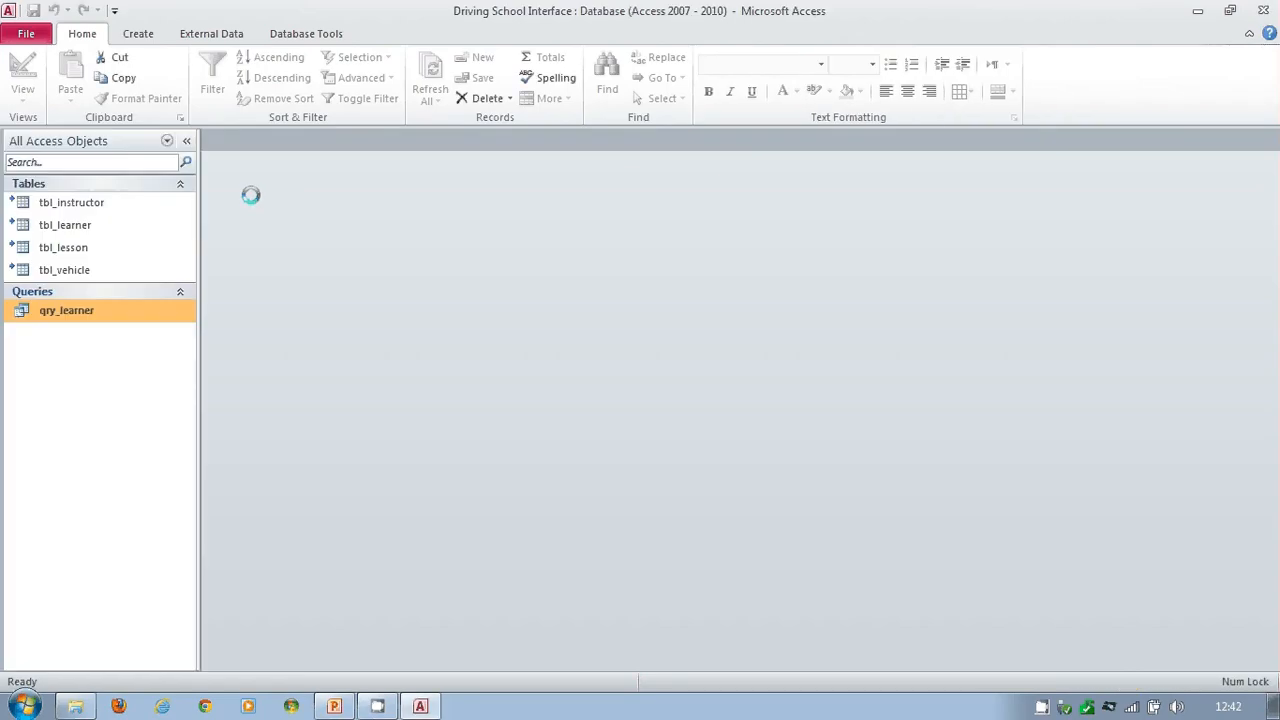
{"action": "double_click", "coordinate": [66, 310]}
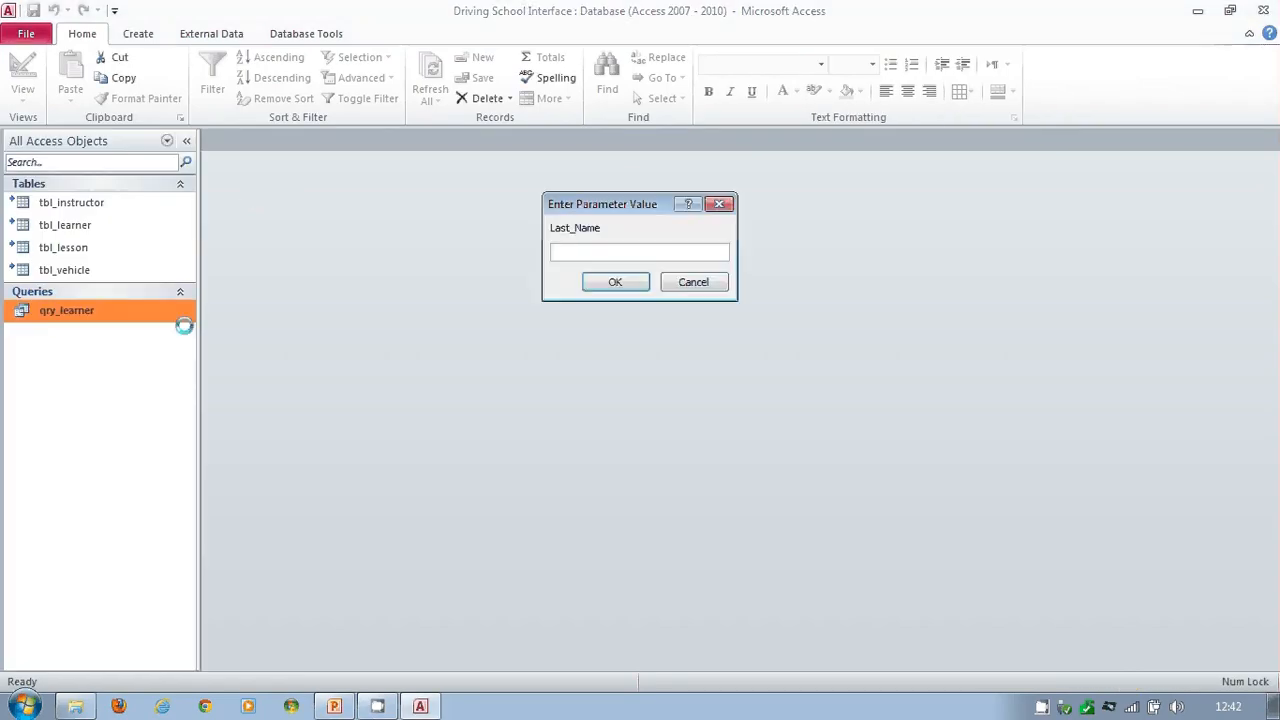
{"action": "type", "text": "Mou"}
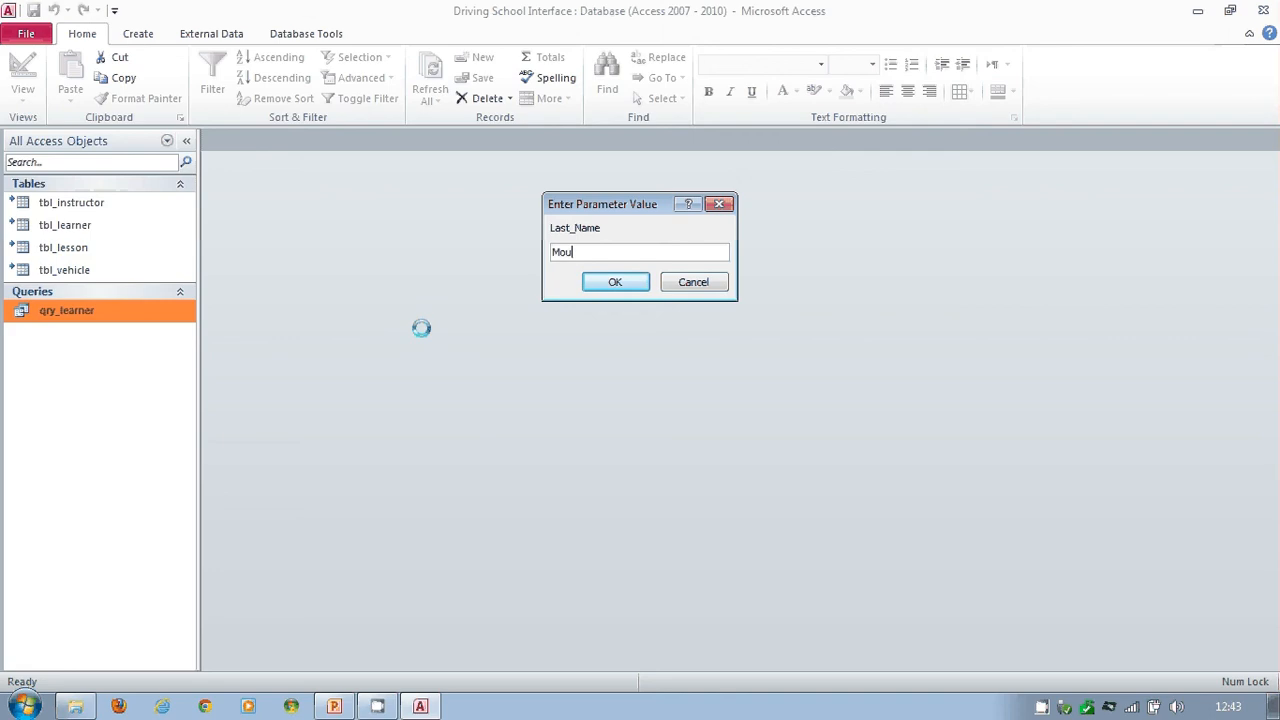
{"action": "left_click", "coordinate": [616, 280]}
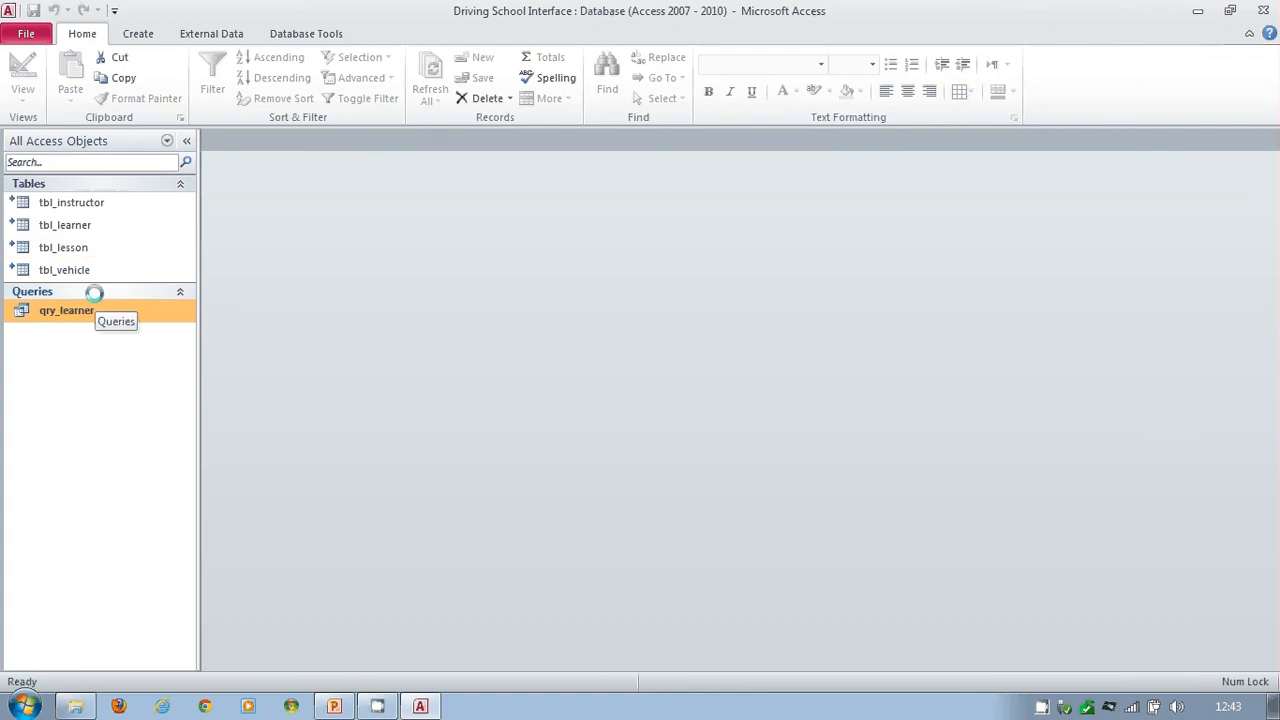
{"action": "mouse_move", "coordinate": [64, 268]}
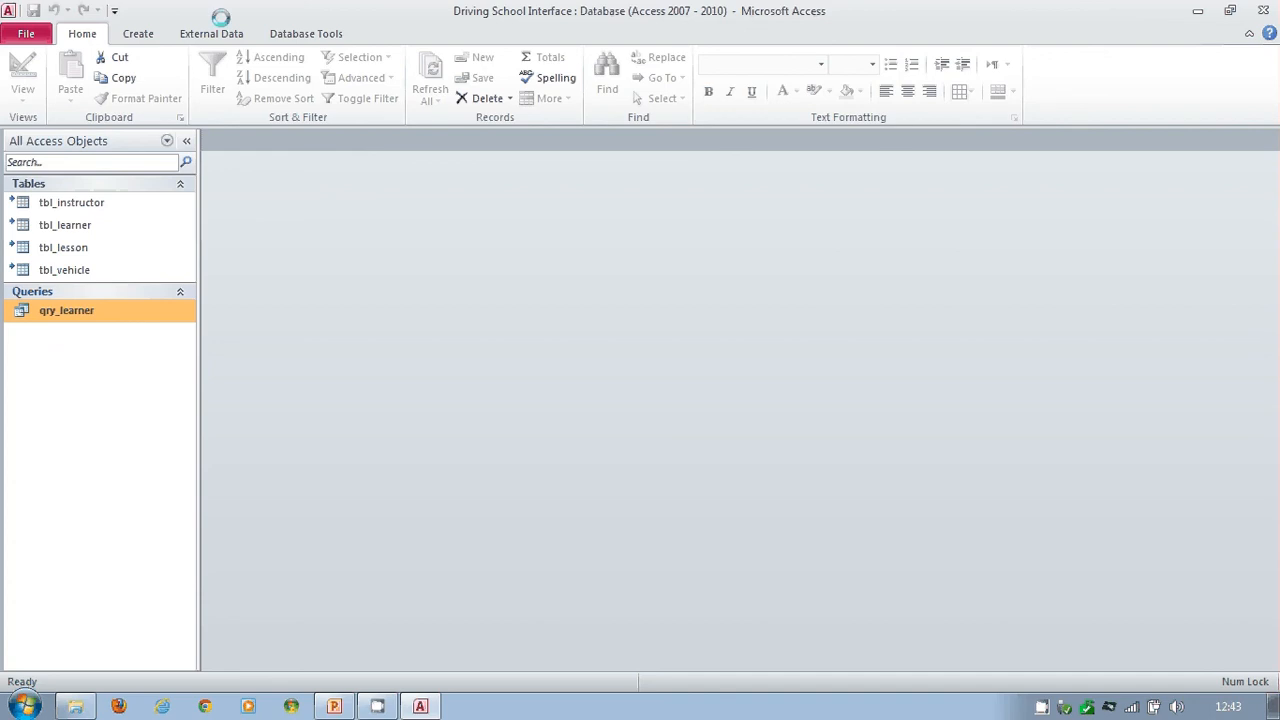
{"action": "left_click", "coordinate": [212, 32]}
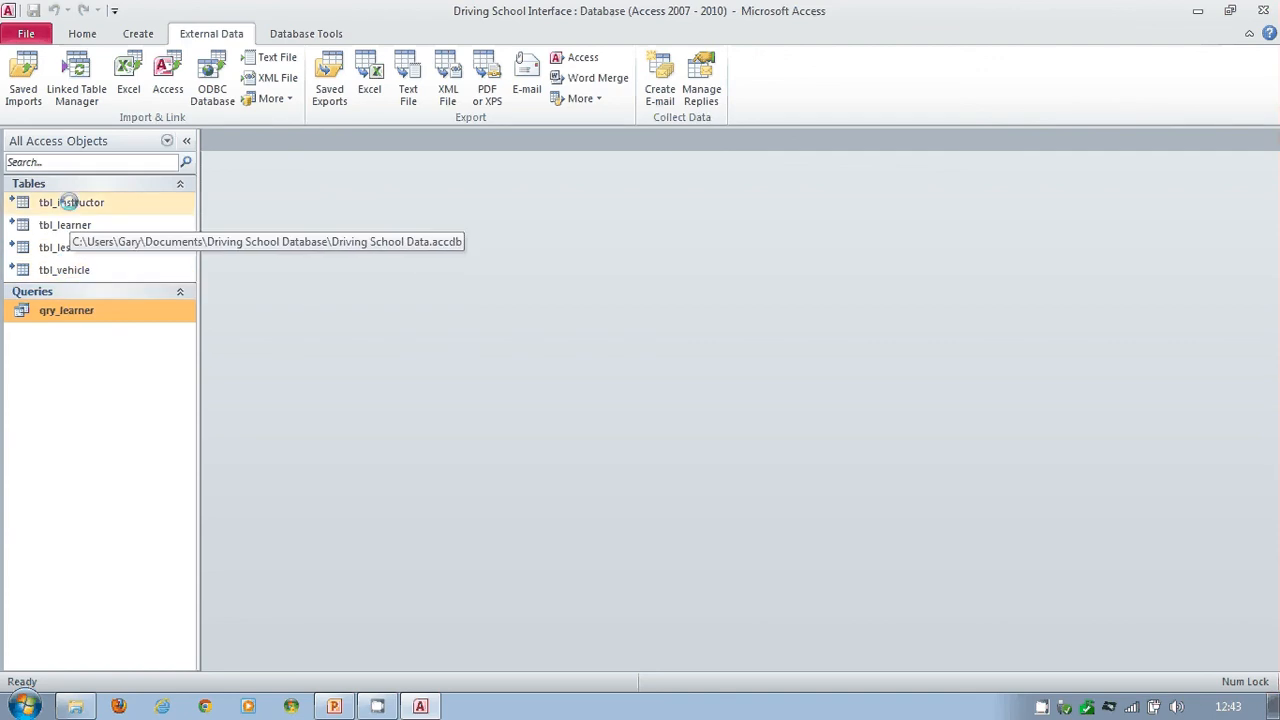
In Linked Table Manager select all four tables and enable Always prompt for new location.
{"action": "left_click", "coordinate": [76, 76]}
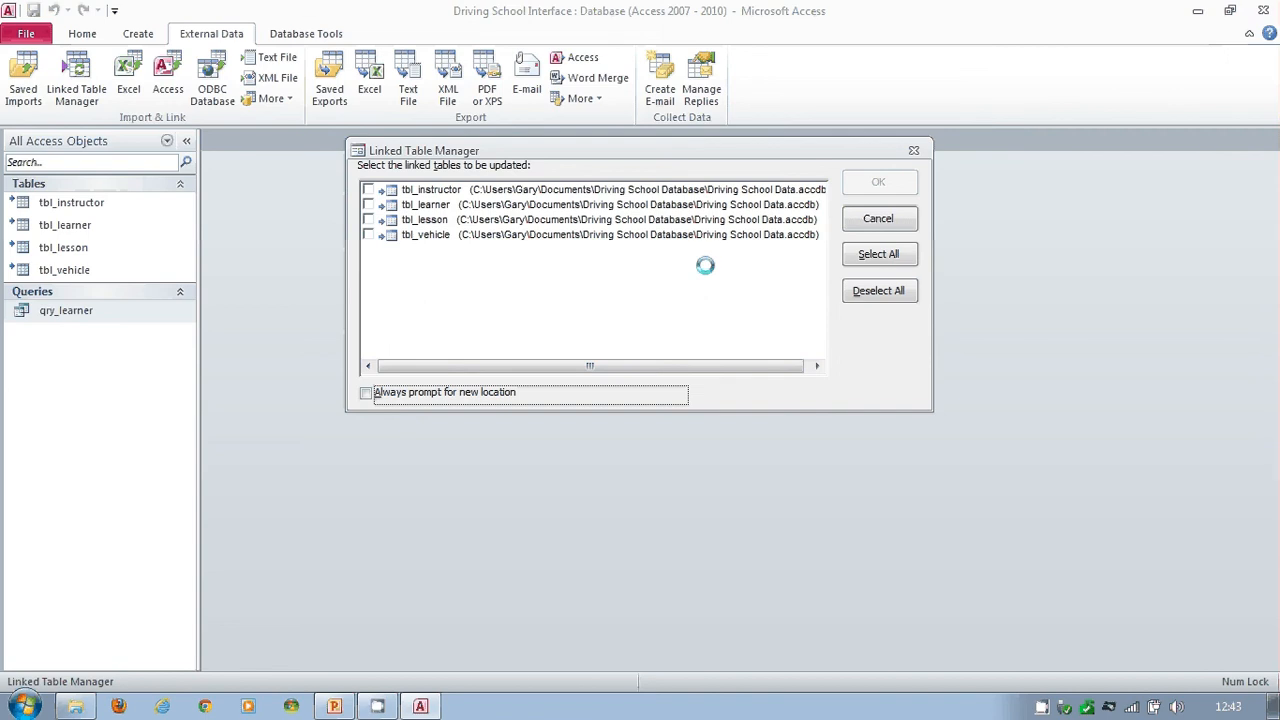
{"action": "left_click", "coordinate": [878, 252]}
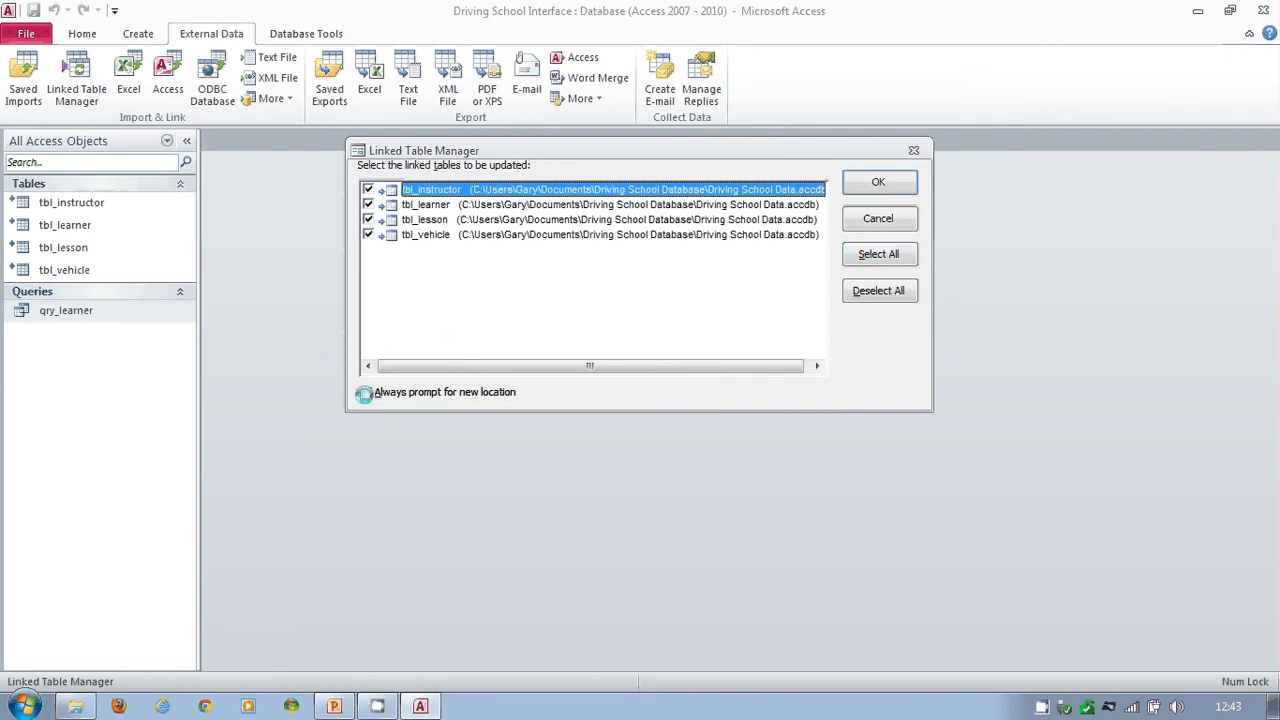
{"action": "left_click", "coordinate": [364, 390]}
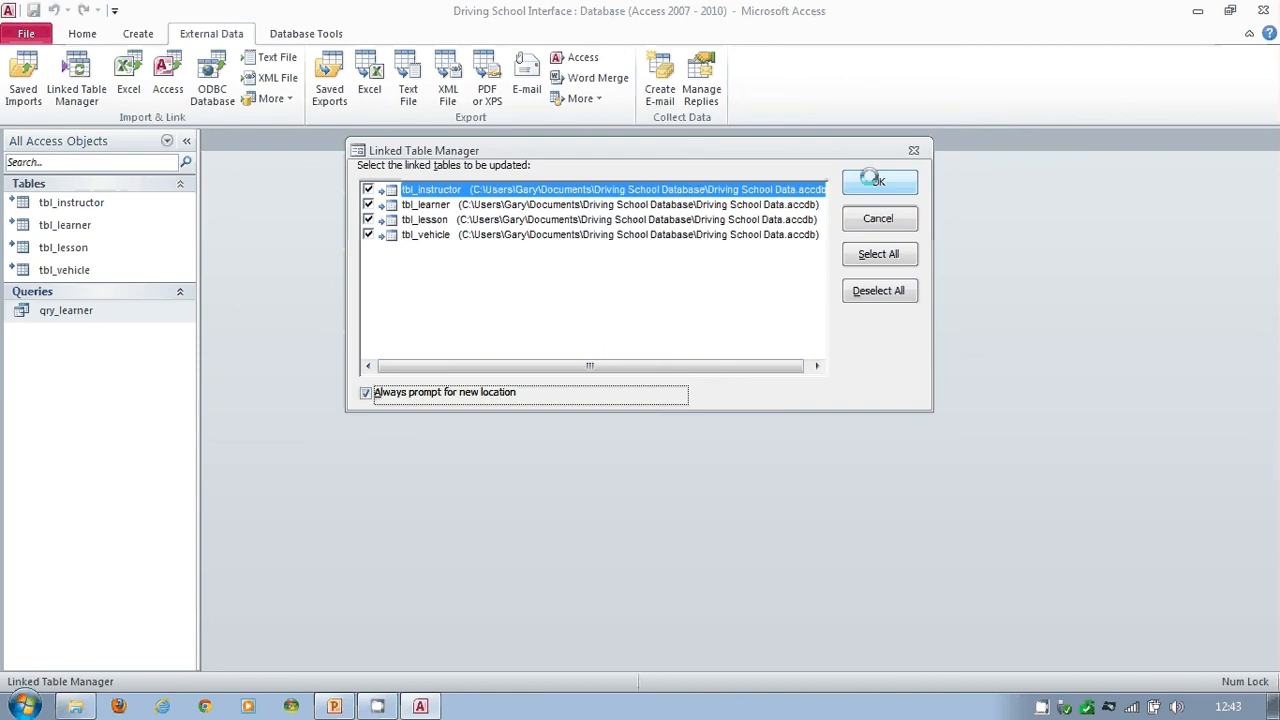
Refresh the links to Driving School Data in the Driving School Database folder and confirm success.
{"action": "left_click", "coordinate": [878, 180]}
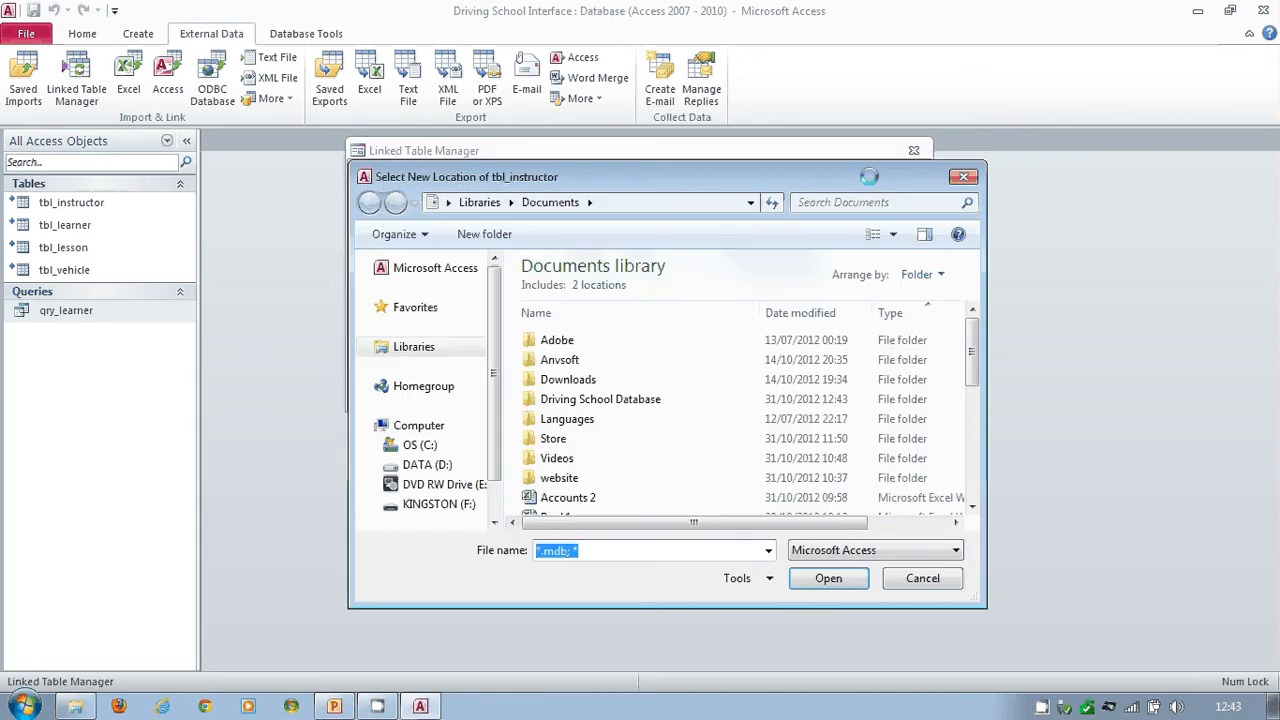
{"action": "double_click", "coordinate": [600, 400]}
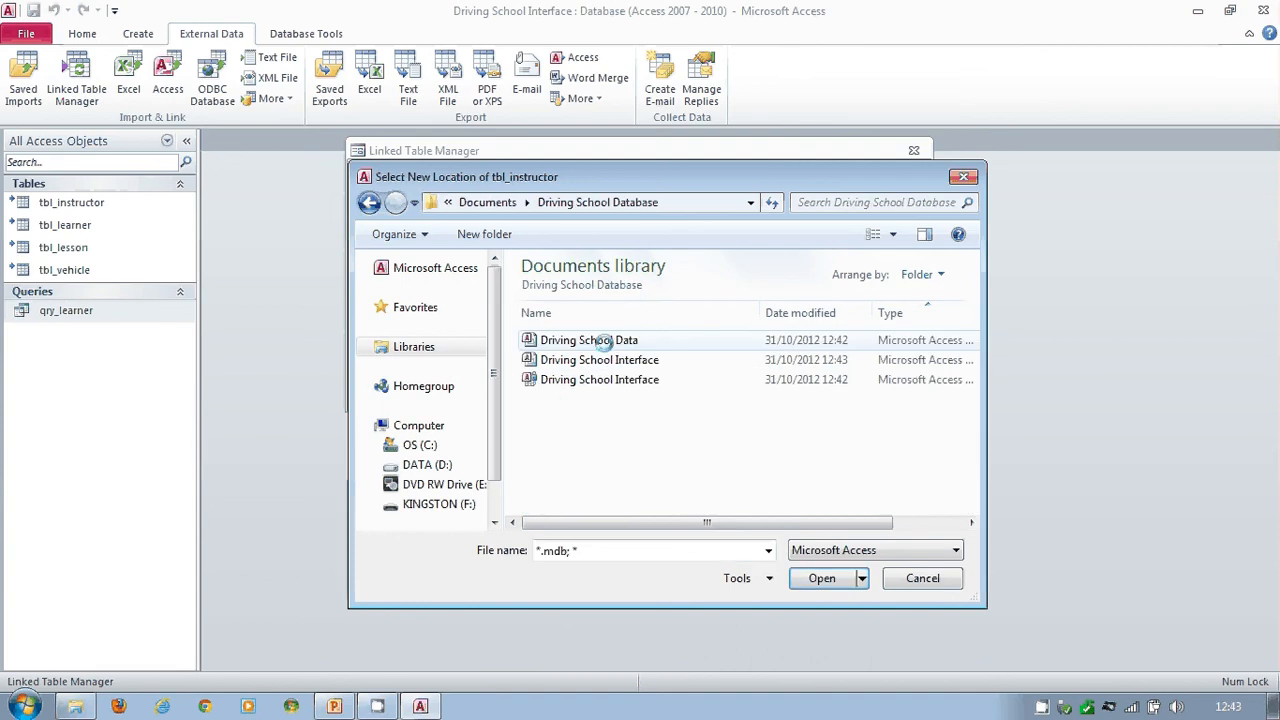
{"action": "left_click", "coordinate": [822, 578]}
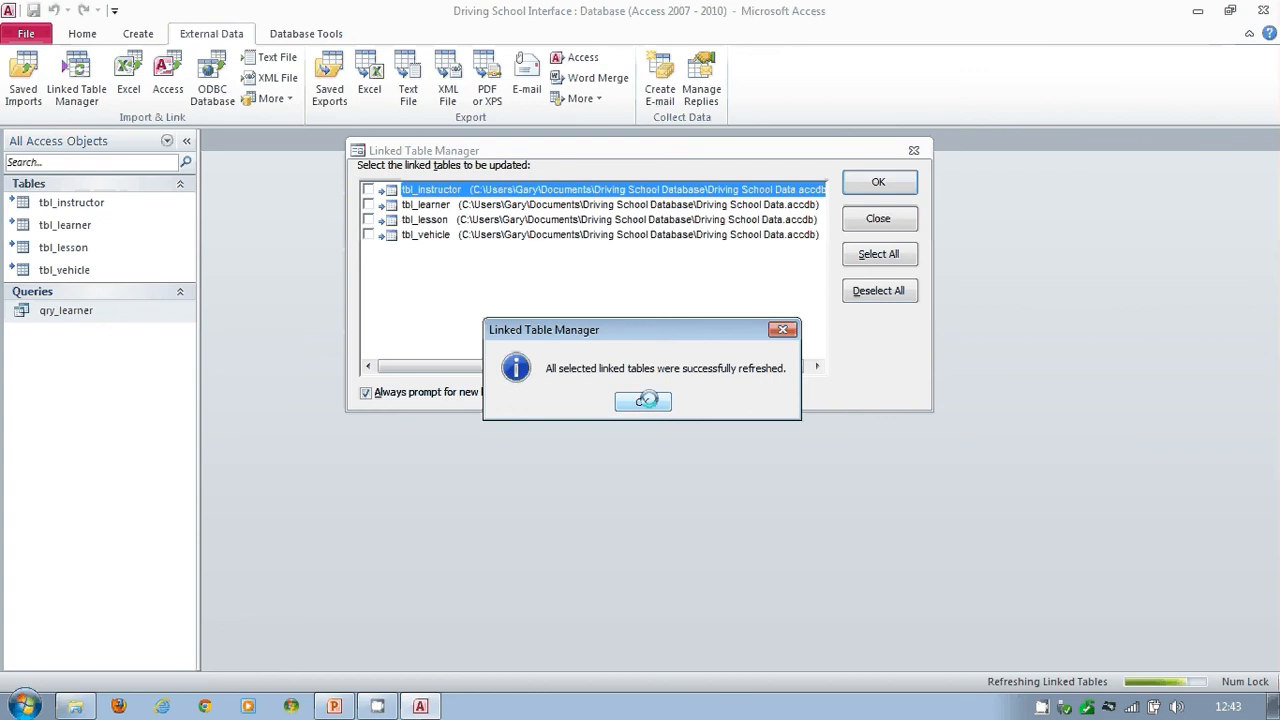
{"action": "left_click", "coordinate": [644, 400]}
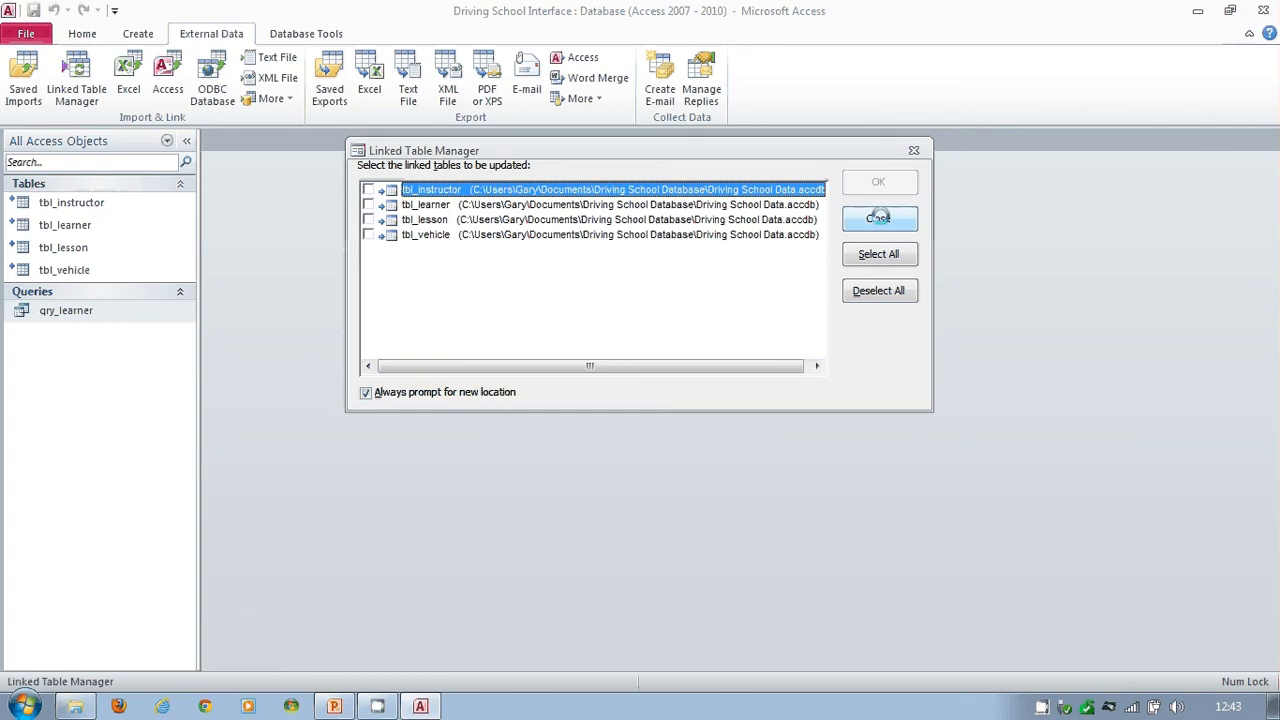
{"action": "left_click", "coordinate": [880, 218]}
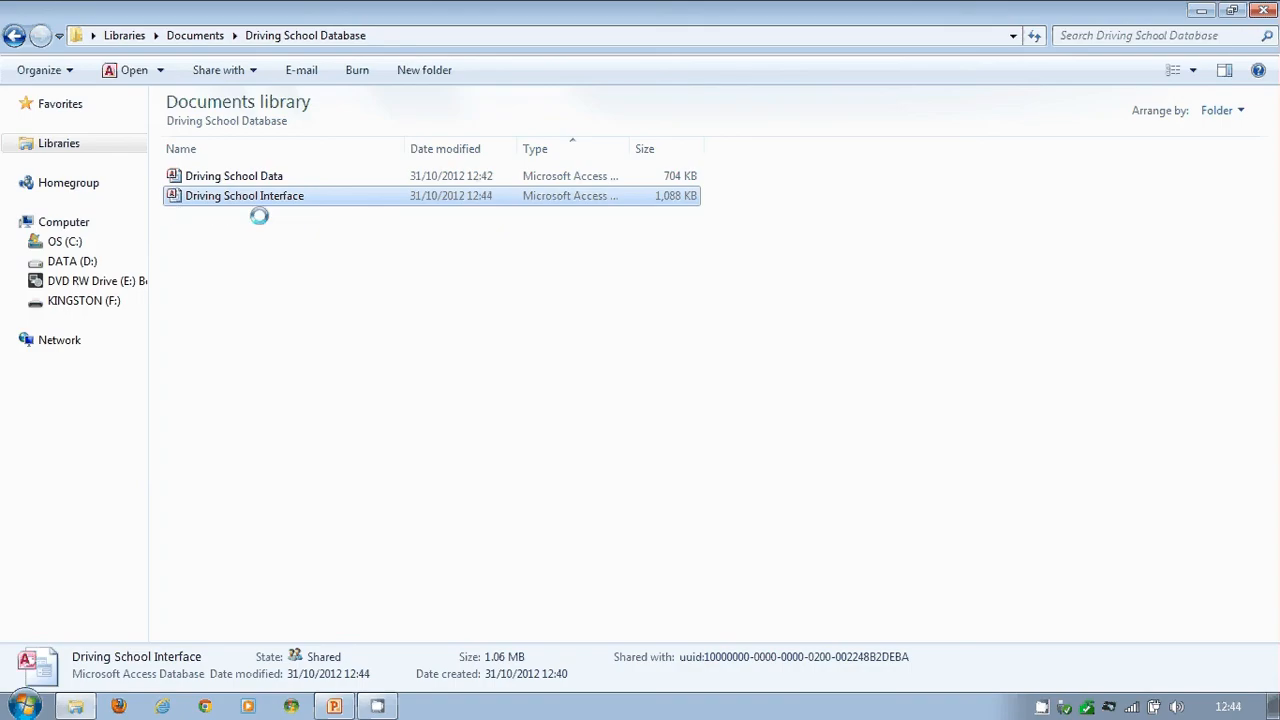
{"action": "mouse_move", "coordinate": [244, 196]}
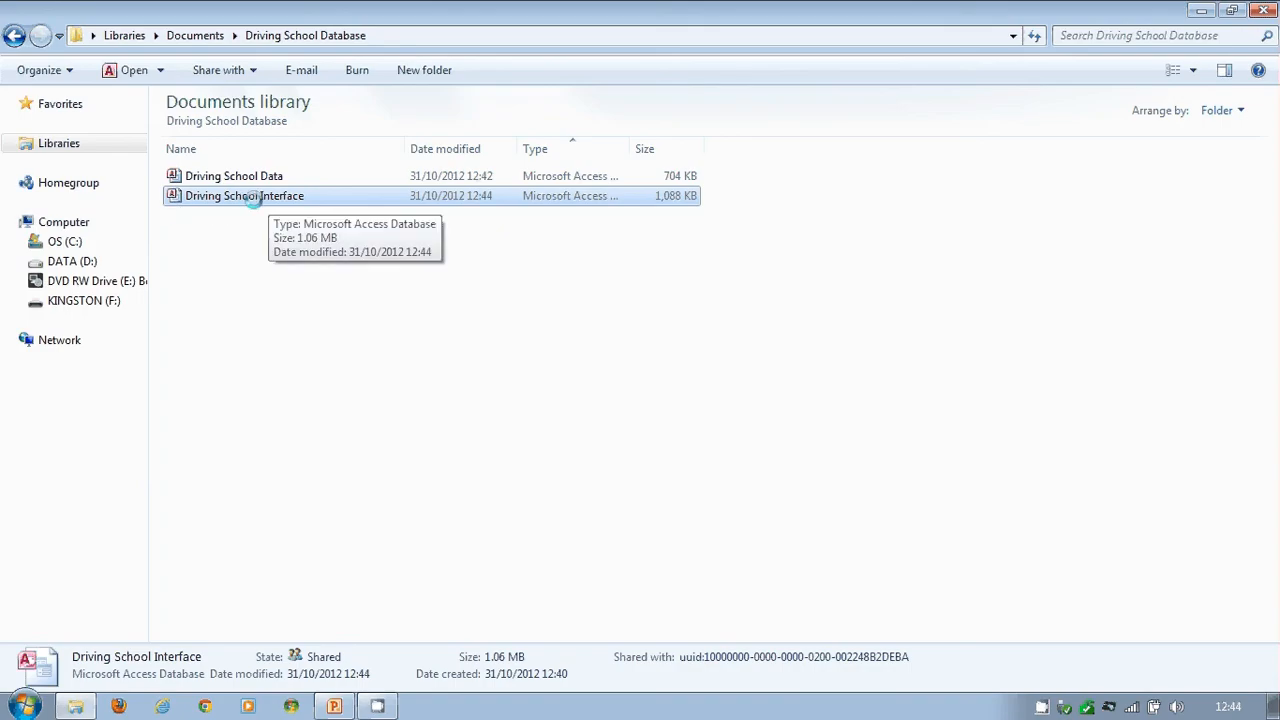
Select Driving School Data, unchanged at 704 KB beside the 1,088 KB Interface file.
{"action": "left_click", "coordinate": [234, 176]}
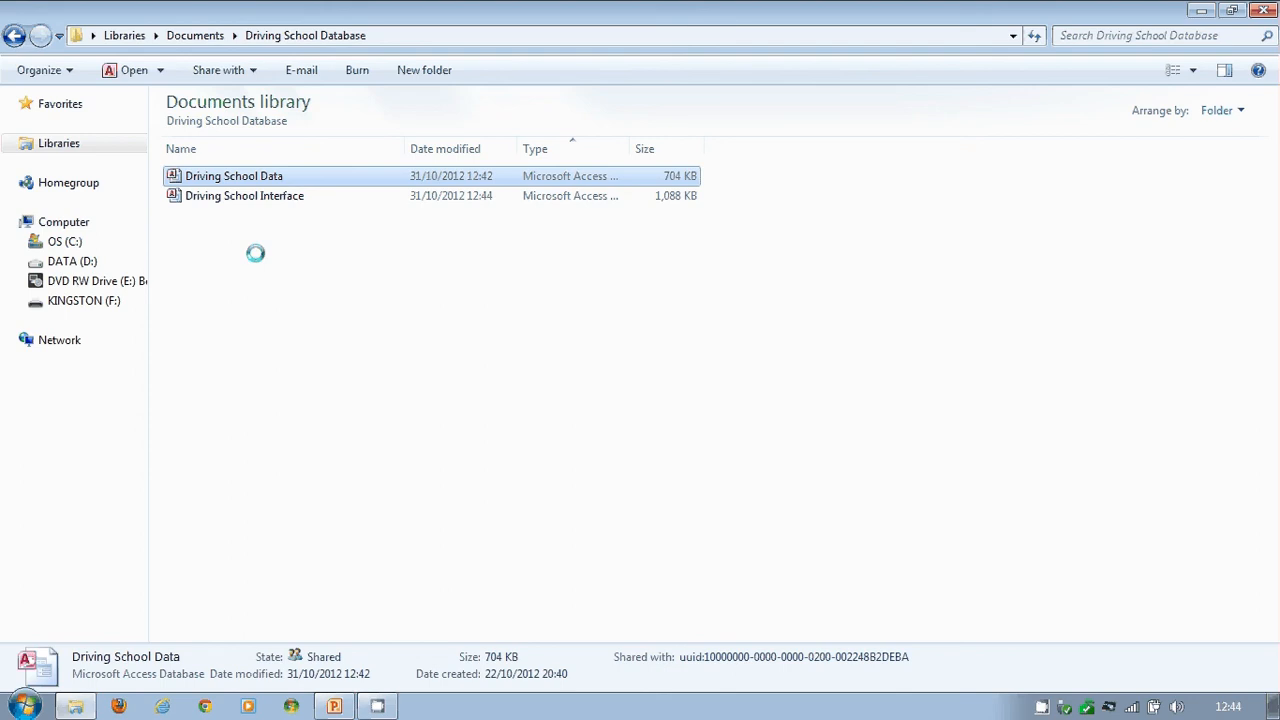
{"action": "mouse_move", "coordinate": [244, 196]}
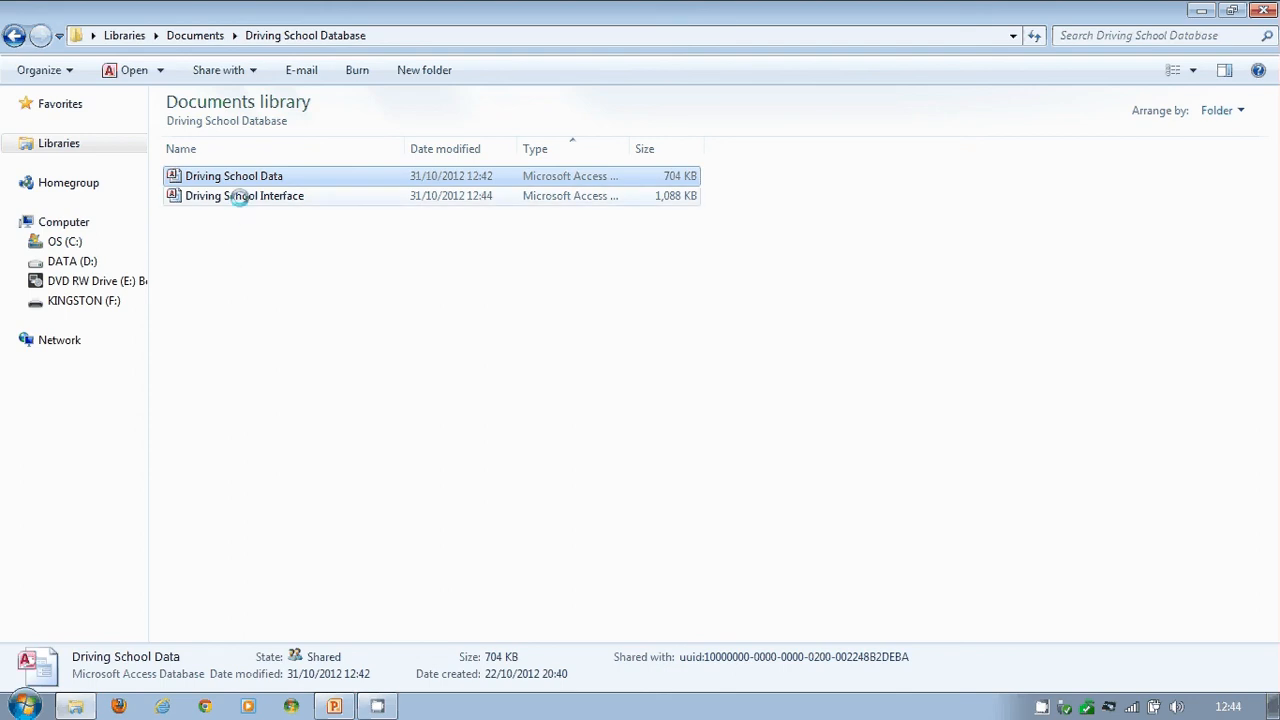